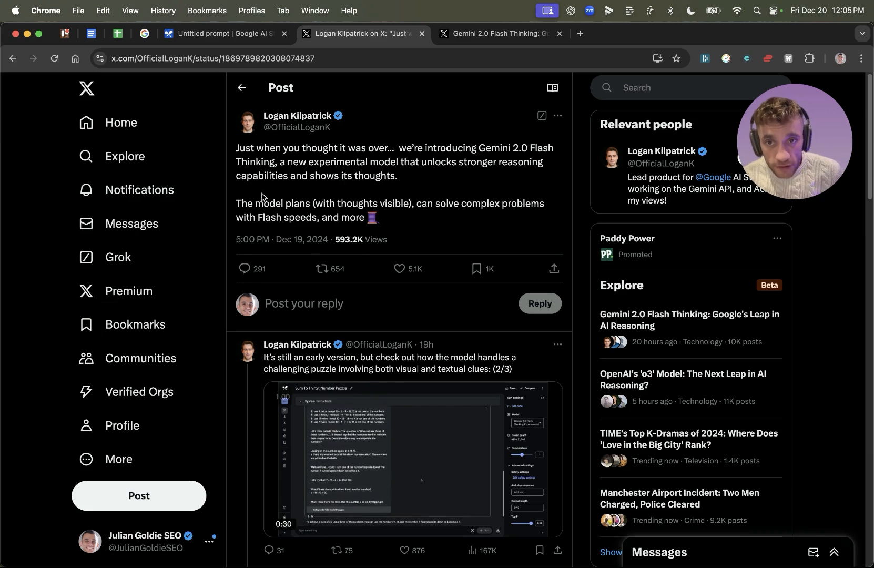
Read the Gemini 2.0 Flash Thinking announcement thread and follow its Google AI Studio link
{"action": "scroll", "scroll_direction": "down", "scroll_amount": 3}
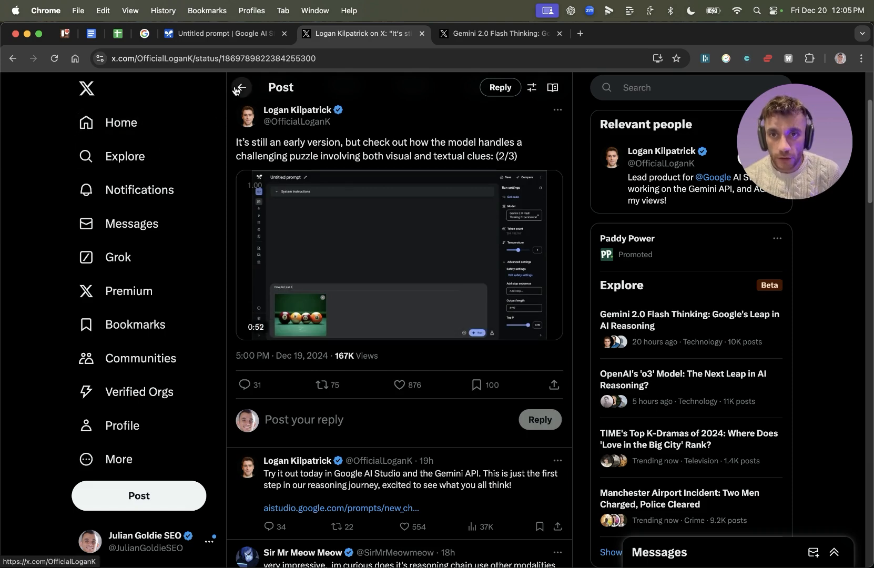
{"action": "left_click", "coordinate": [240, 87]}
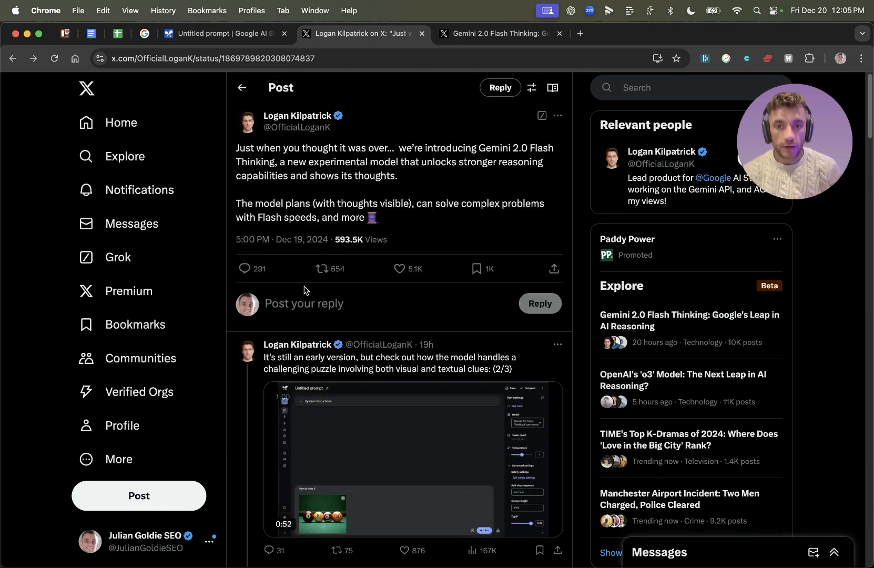
{"action": "left_click", "coordinate": [717, 34]}
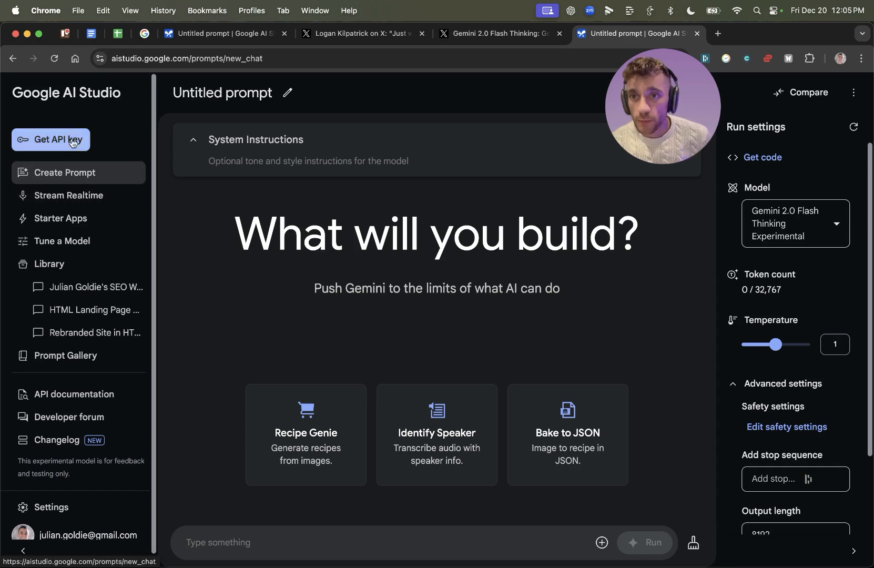
{"action": "mouse_move", "coordinate": [77, 124]}
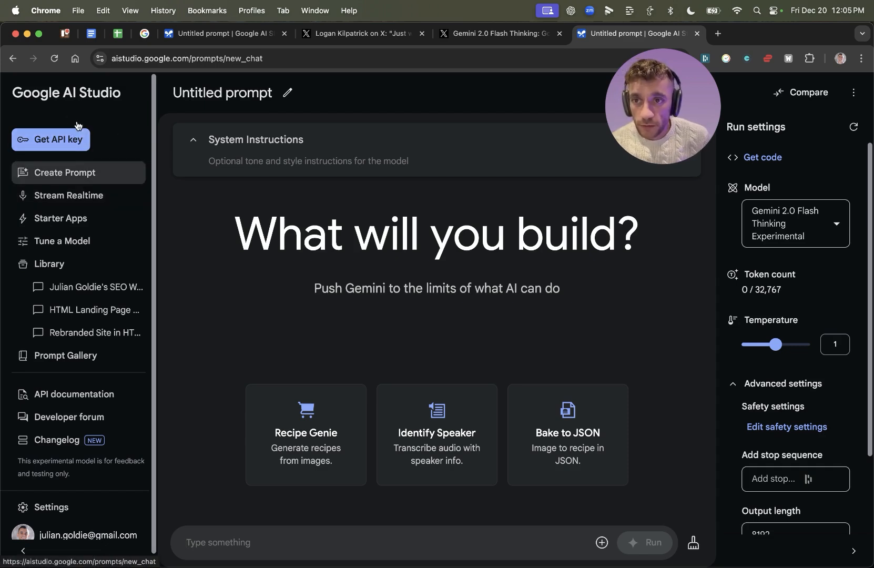
Keep Gemini 2.0 Flash Thinking Experimental as the model for the new untitled prompt
{"action": "left_click", "coordinate": [190, 58]}
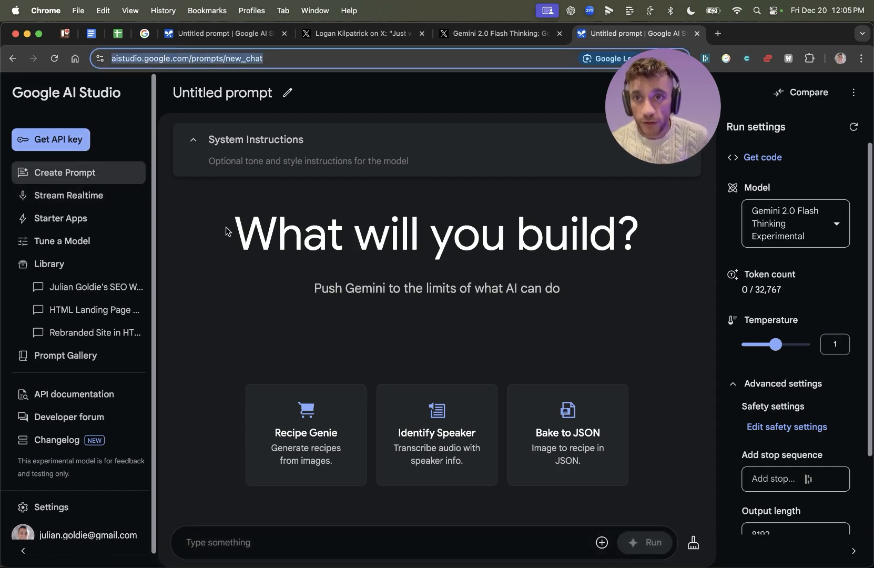
{"action": "mouse_move", "coordinate": [830, 225]}
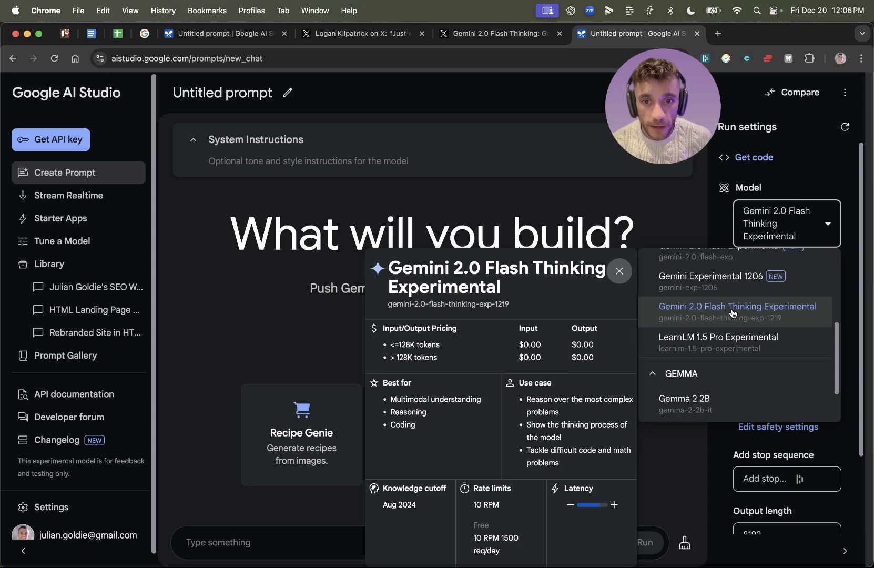
{"action": "left_click", "coordinate": [619, 270]}
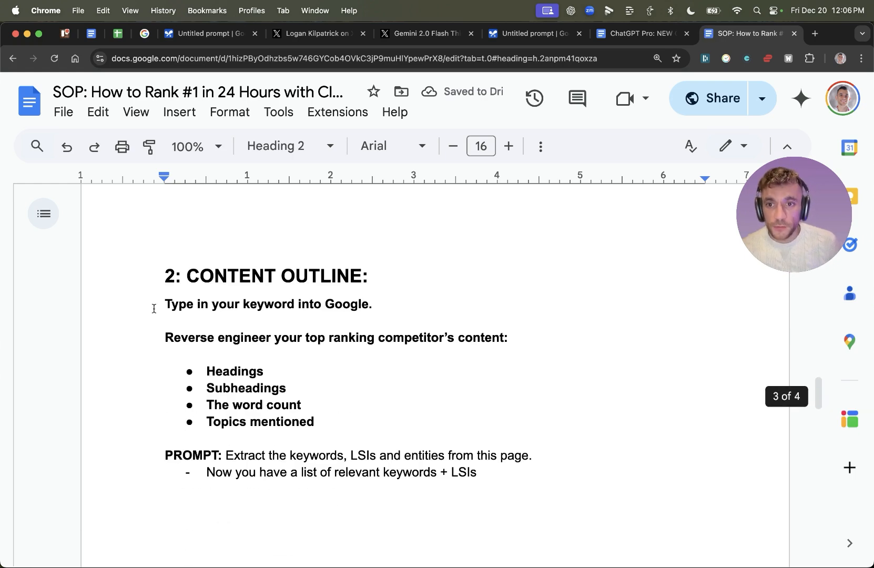
Find the 'Create an SEO optimized article' prompt in the SOP, then return to AI Studio
{"action": "scroll", "scroll_direction": "down", "scroll_amount": 3}
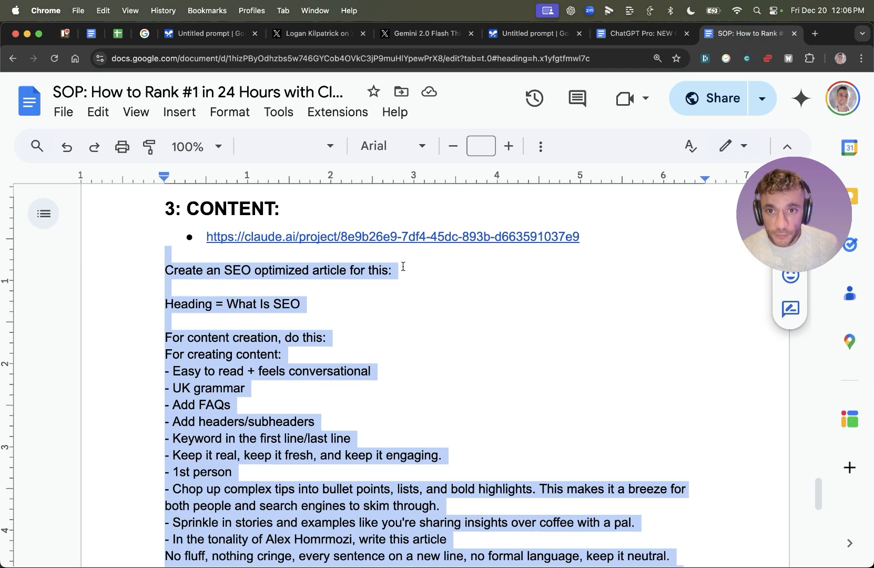
{"action": "left_click", "coordinate": [532, 33]}
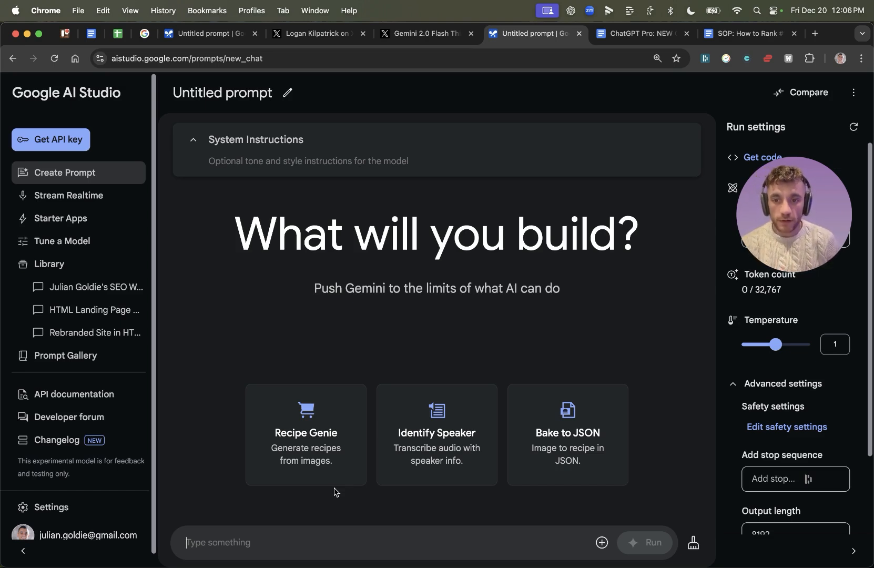
Enter the best-possible SEO article prompt for keyword 'SEO optimization Japan' and run it
{"action": "type", "text": "Create"}
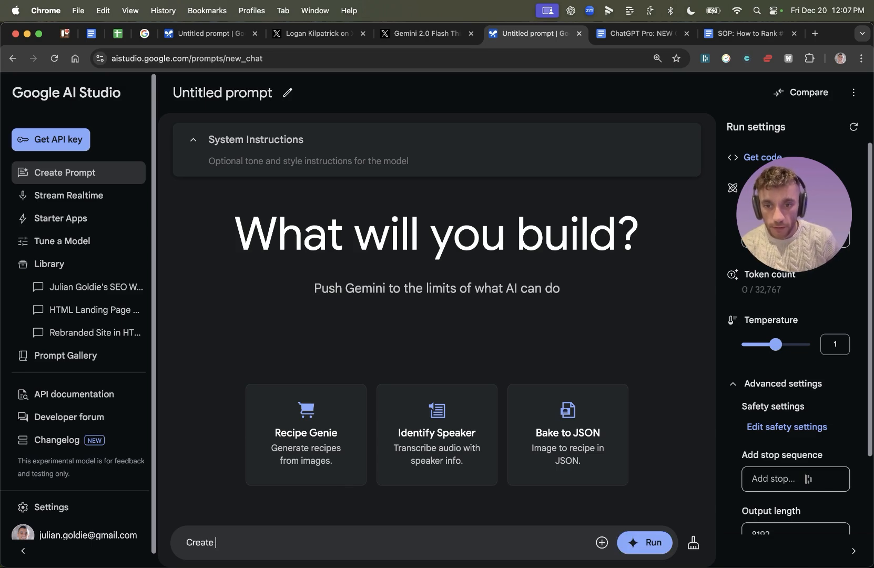
{"action": "type", "text": "the best possible on the"}
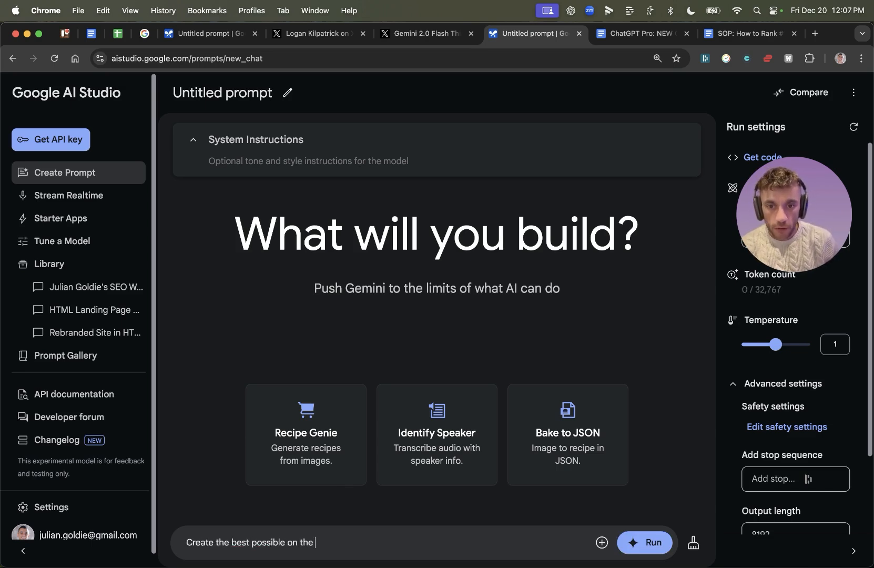
{"action": "type", "text": "keyword SEO optimization Japan"}
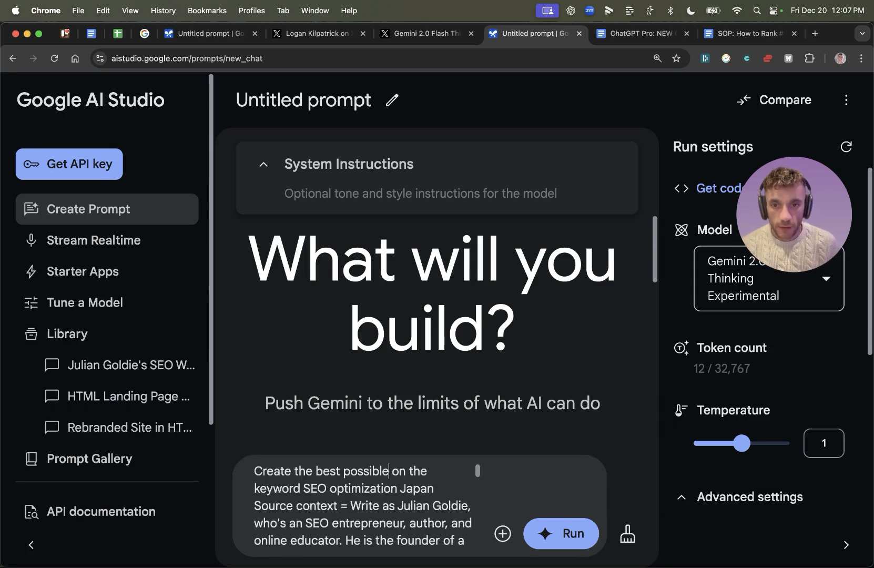
{"action": "type", "text": "SEO ar"}
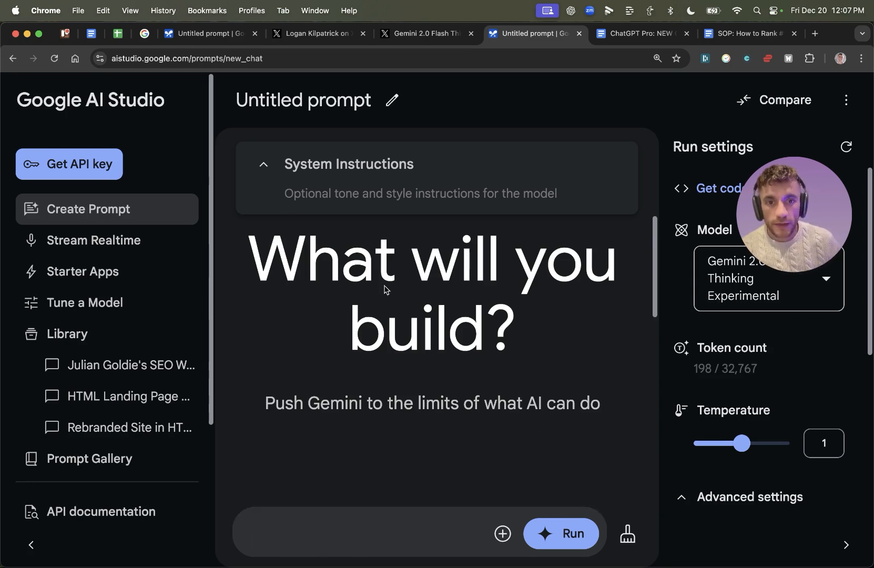
{"action": "left_click", "coordinate": [565, 533]}
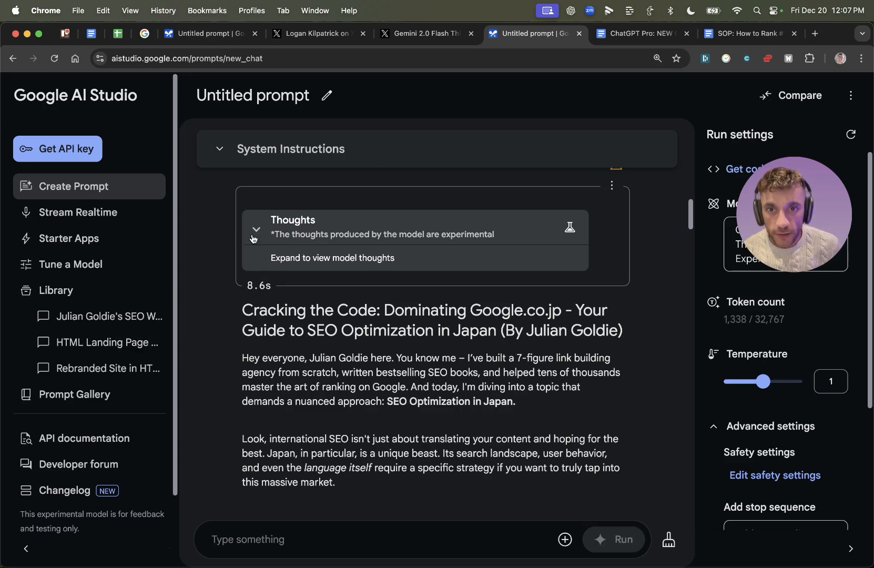
Expand the model's thoughts and highlight the opening line, Keyword and Author Persona points
{"action": "left_click", "coordinate": [256, 229]}
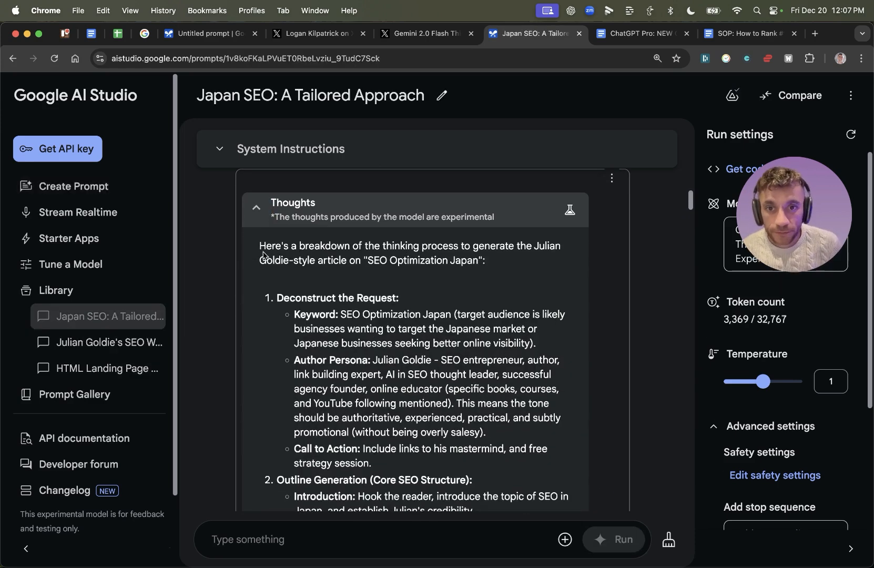
{"action": "left_click_drag", "start_coordinate": [260, 245], "coordinate": [485, 260]}
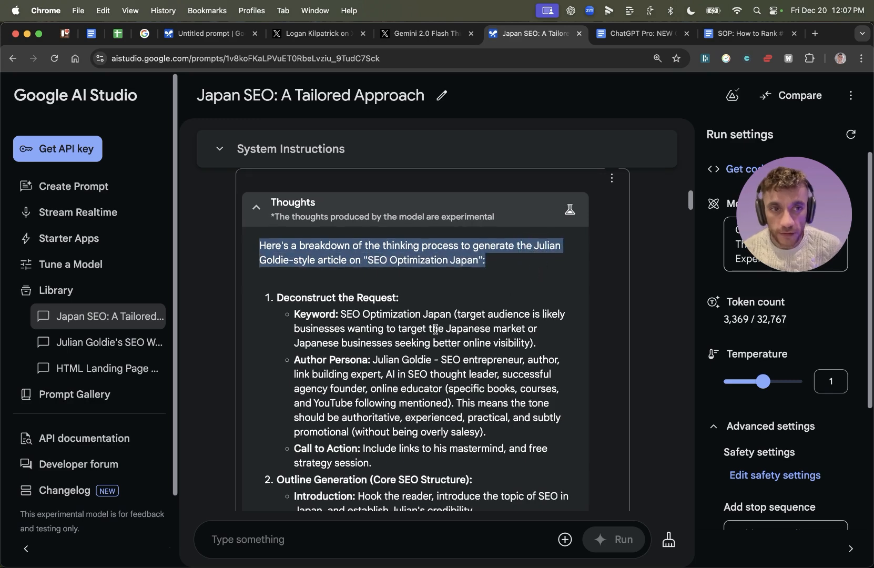
{"action": "scroll", "scroll_direction": "down", "scroll_amount": 3}
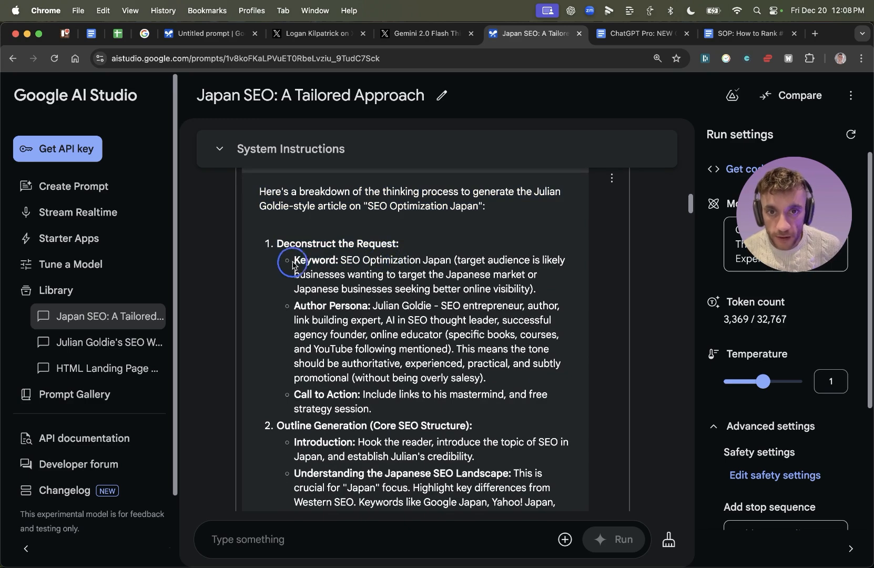
{"action": "left_click_drag", "start_coordinate": [292, 260], "coordinate": [381, 298]}
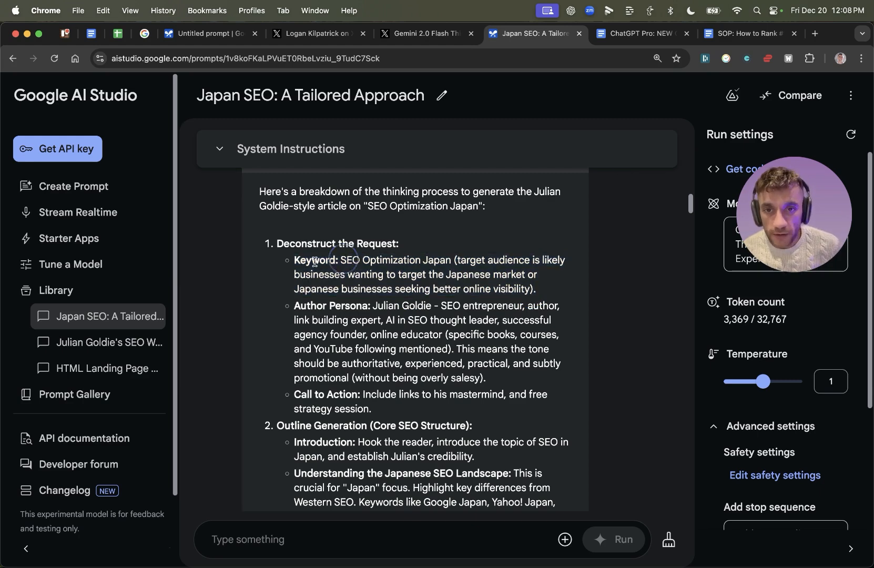
{"action": "left_click_drag", "start_coordinate": [295, 259], "coordinate": [534, 289]}
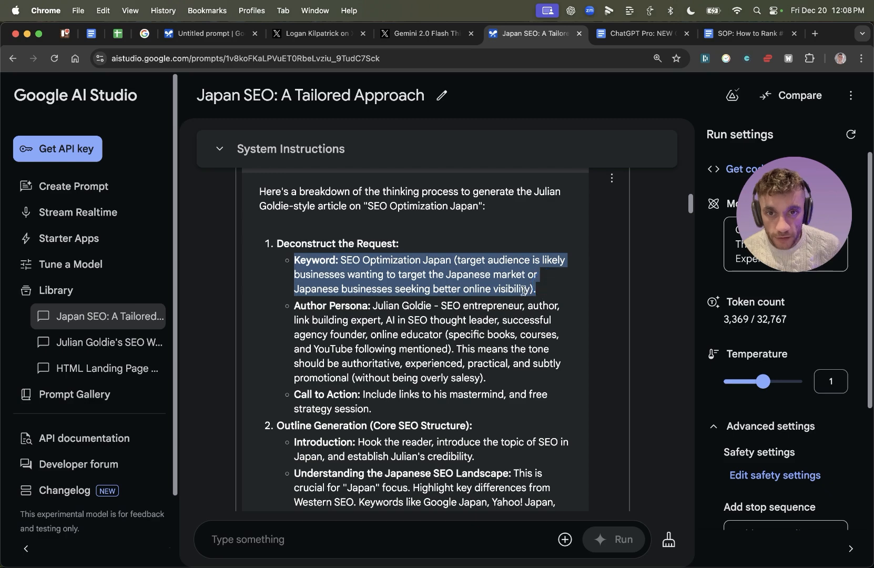
{"action": "scroll", "scroll_direction": "down", "scroll_amount": 3}
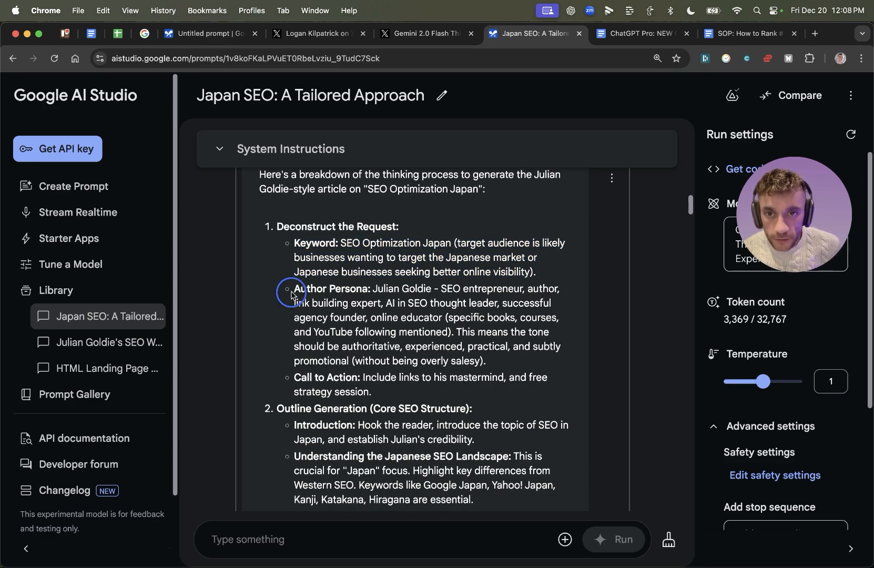
{"action": "left_click_drag", "start_coordinate": [294, 288], "coordinate": [394, 303]}
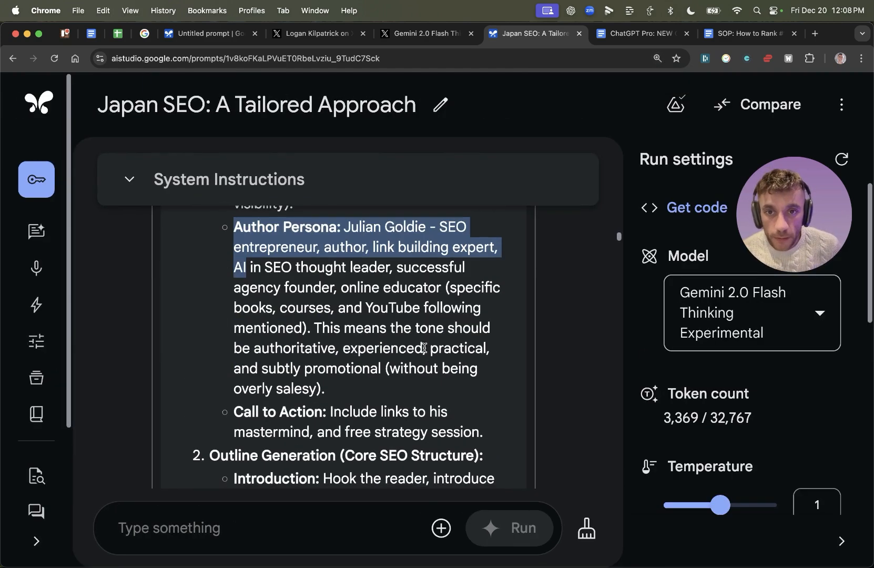
{"action": "left_click", "coordinate": [243, 225]}
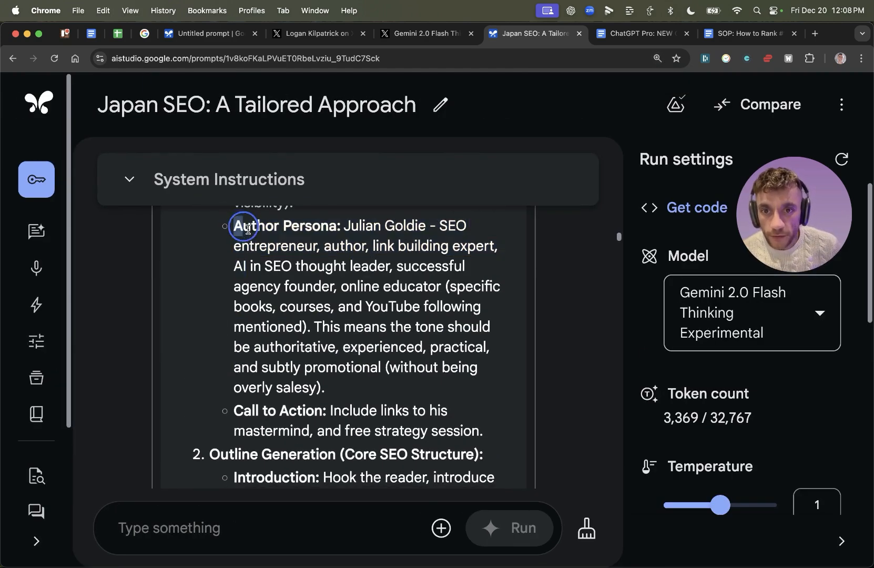
Highlight the article-tone sentence, then scroll down to the Google.co.jp article headline
{"action": "scroll", "scroll_direction": "down", "scroll_amount": 3}
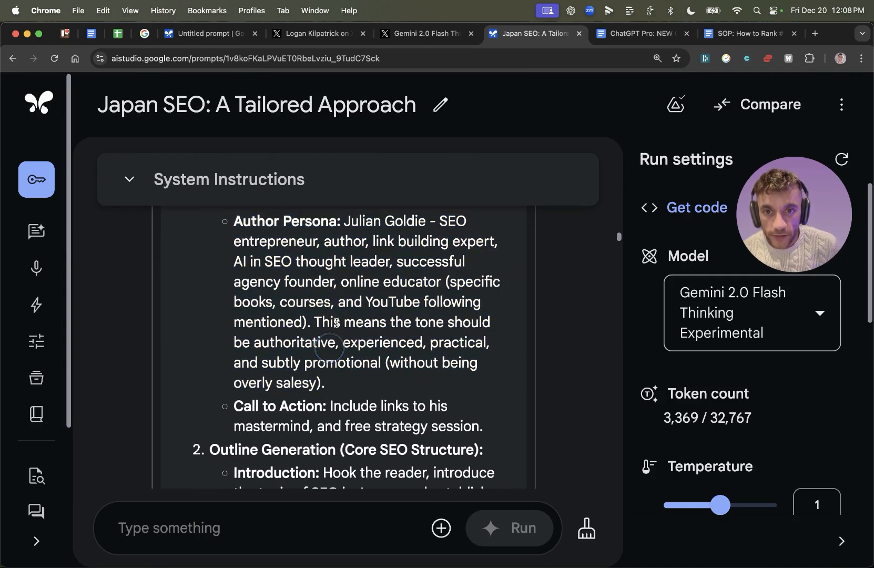
{"action": "left_click_drag", "start_coordinate": [316, 322], "coordinate": [480, 322]}
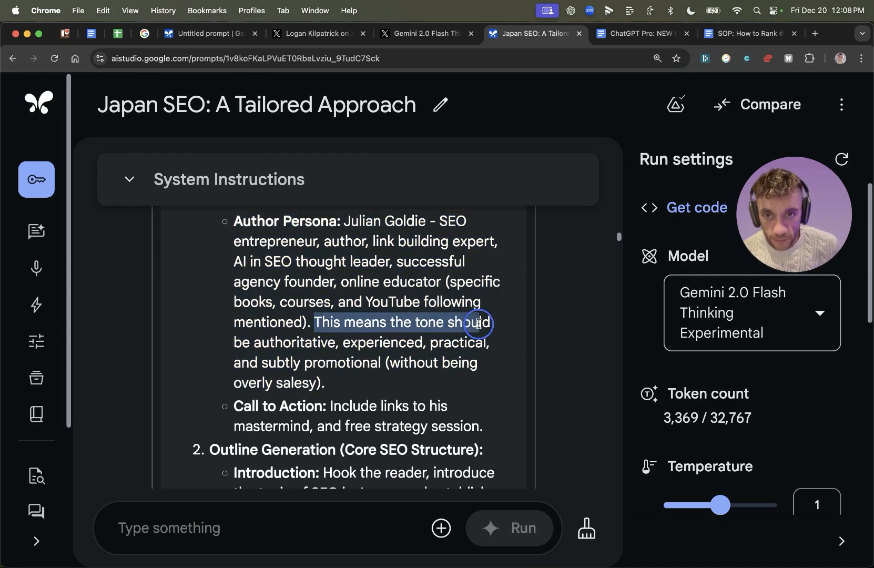
{"action": "left_click_drag", "start_coordinate": [478, 322], "coordinate": [441, 342]}
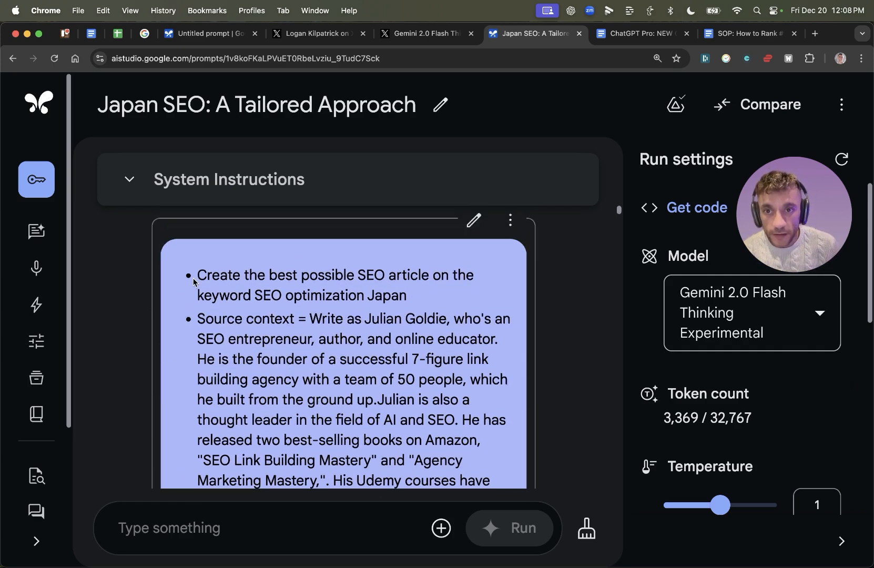
{"action": "scroll", "scroll_direction": "down", "scroll_amount": 3}
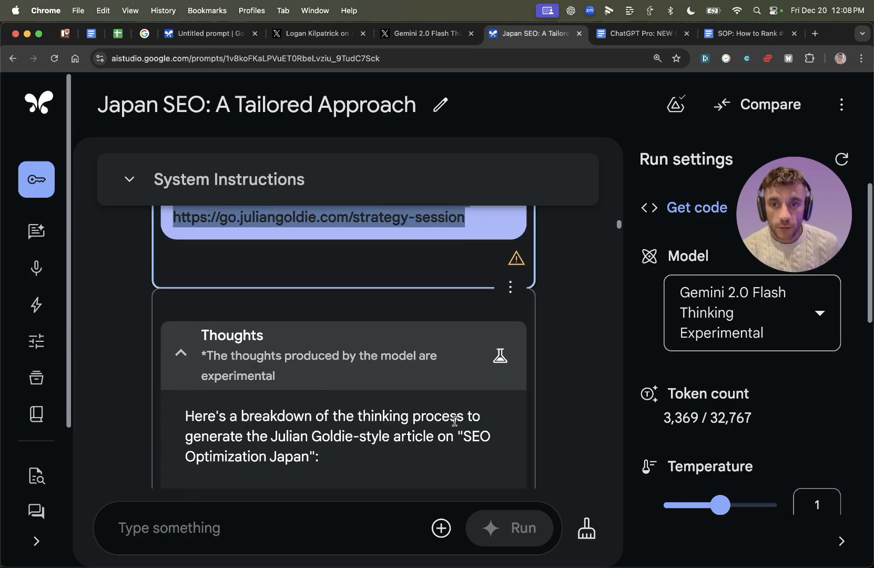
{"action": "scroll", "scroll_direction": "down", "scroll_amount": 3}
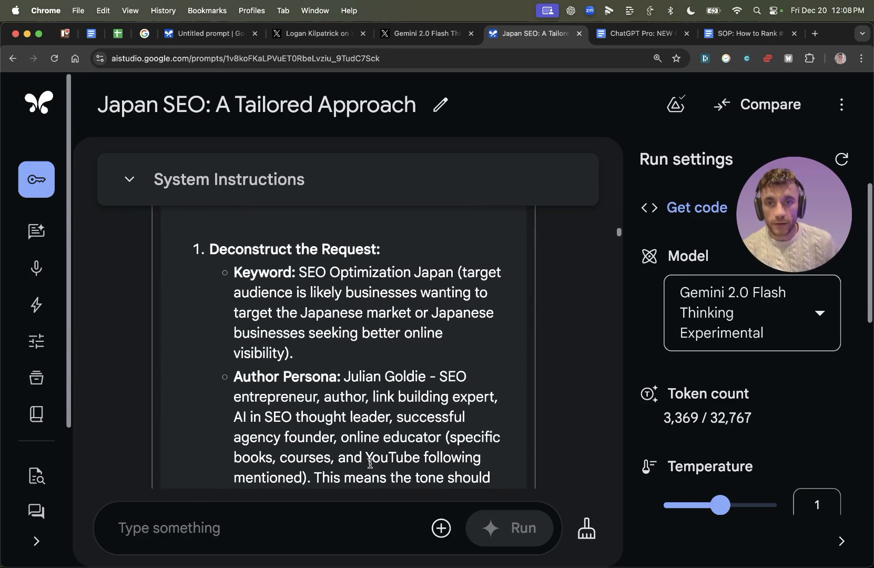
{"action": "scroll", "scroll_direction": "down", "scroll_amount": 3}
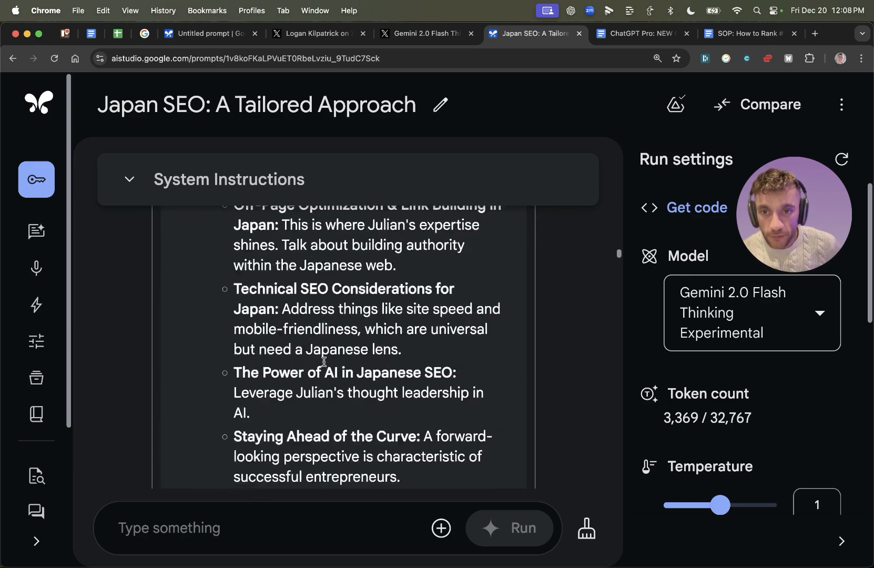
{"action": "scroll", "scroll_direction": "down", "scroll_amount": 3}
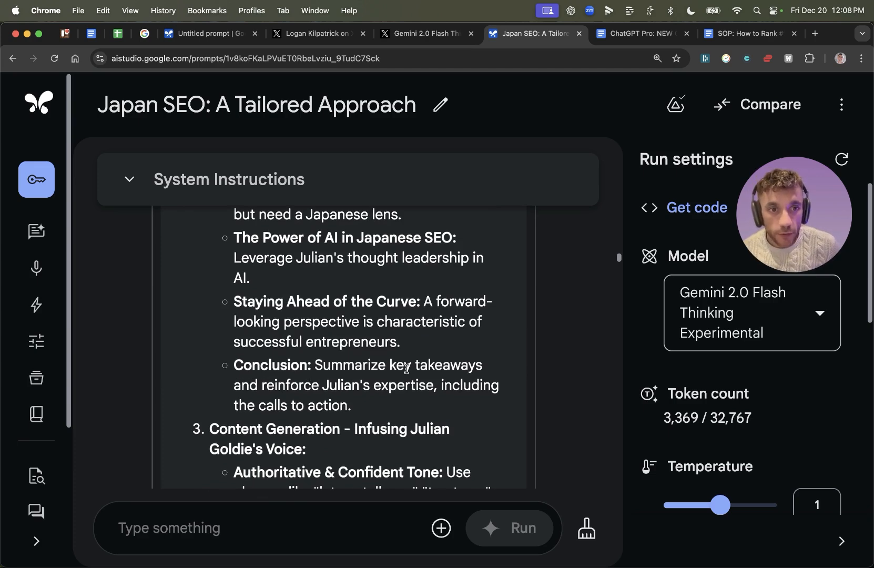
{"action": "scroll", "scroll_direction": "down", "scroll_amount": 3}
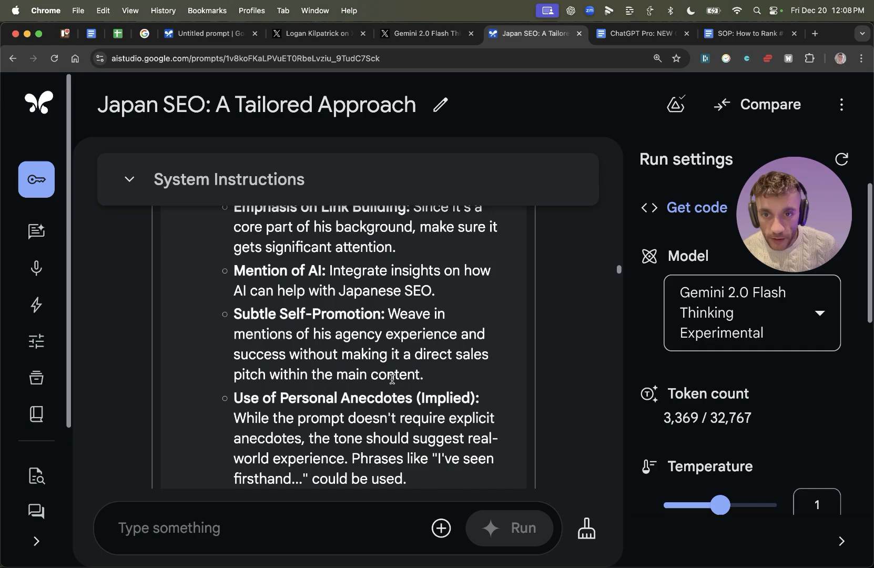
{"action": "scroll", "scroll_direction": "down", "scroll_amount": 3}
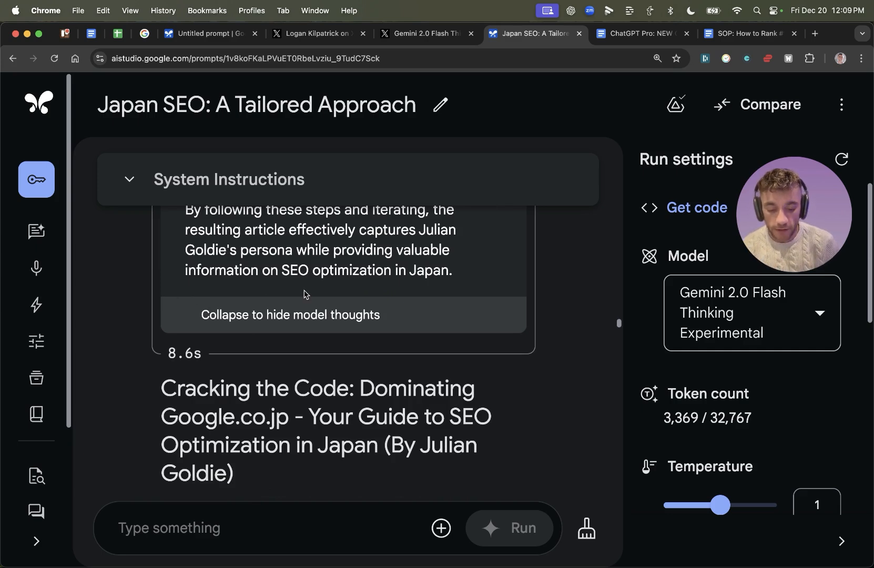
Open Gemini, dismiss the preview notice, and choose the 2.0 Experimental Advanced model
{"action": "left_click", "coordinate": [815, 34]}
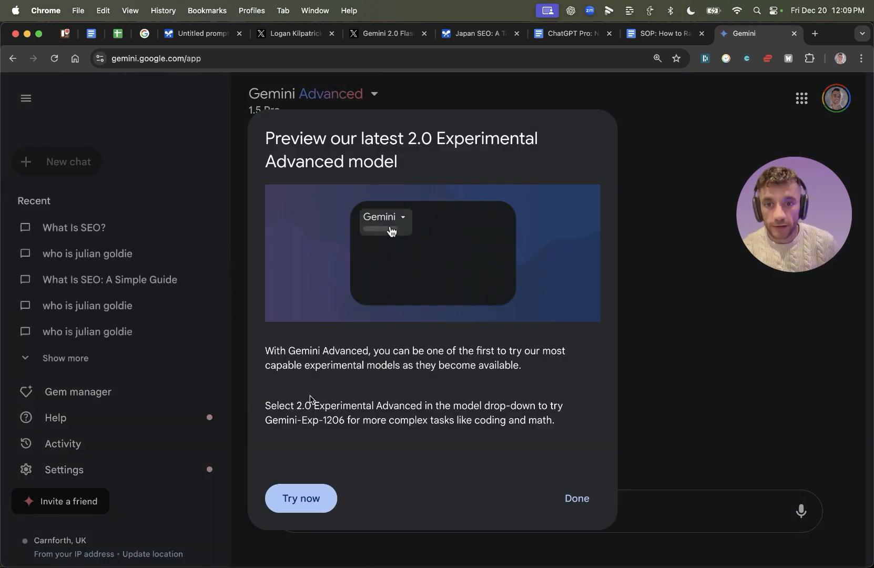
{"action": "left_click", "coordinate": [576, 497]}
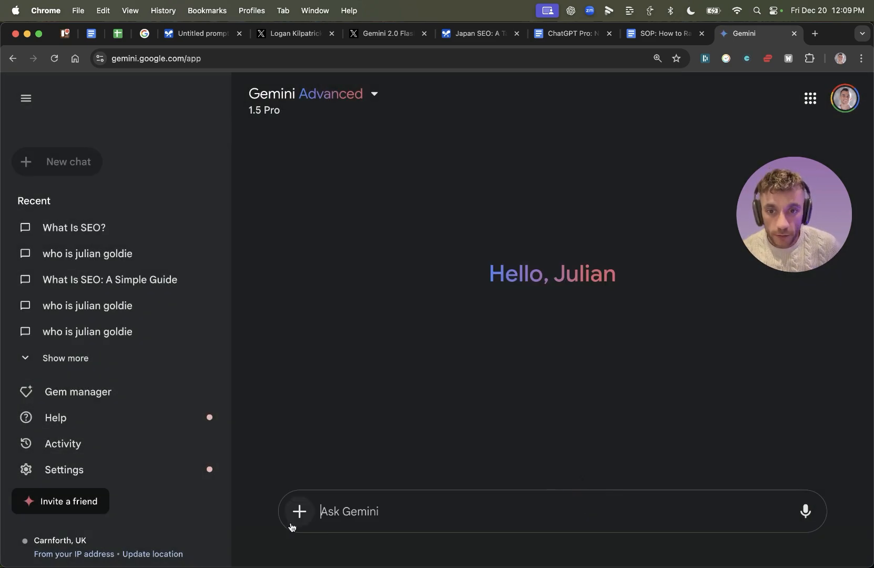
{"action": "left_click", "coordinate": [313, 94]}
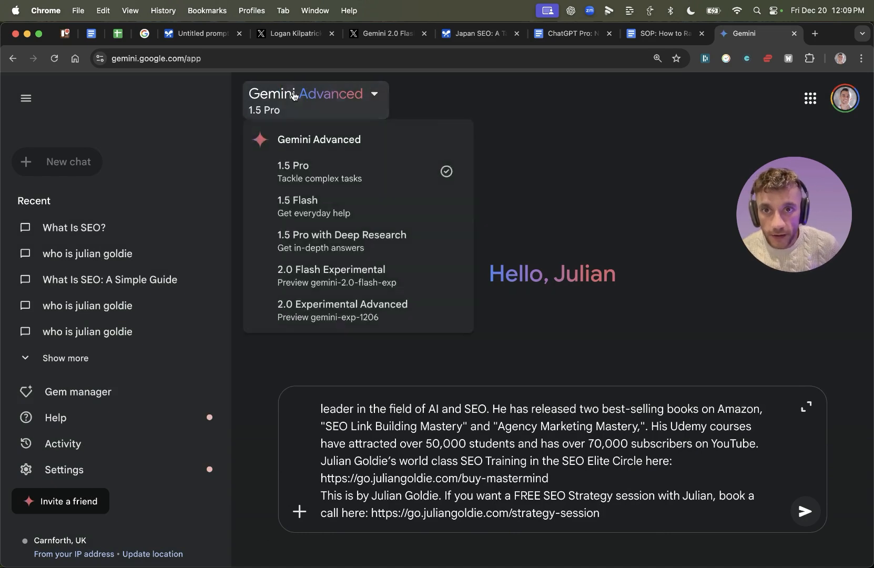
{"action": "left_click", "coordinate": [342, 303]}
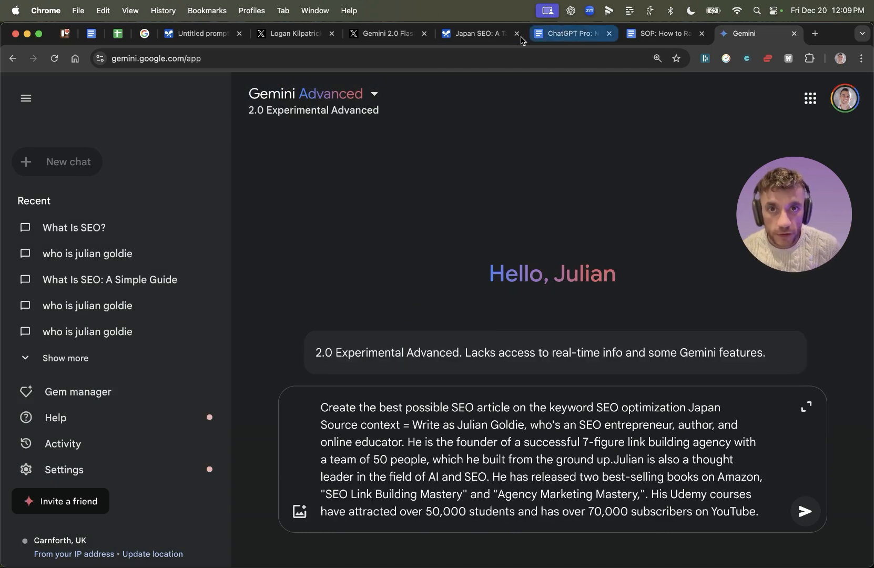
Revisit the Japan SEO prompt and confirm 2.0 Experimental Advanced stays selected in Gemini
{"action": "left_click", "coordinate": [662, 34]}
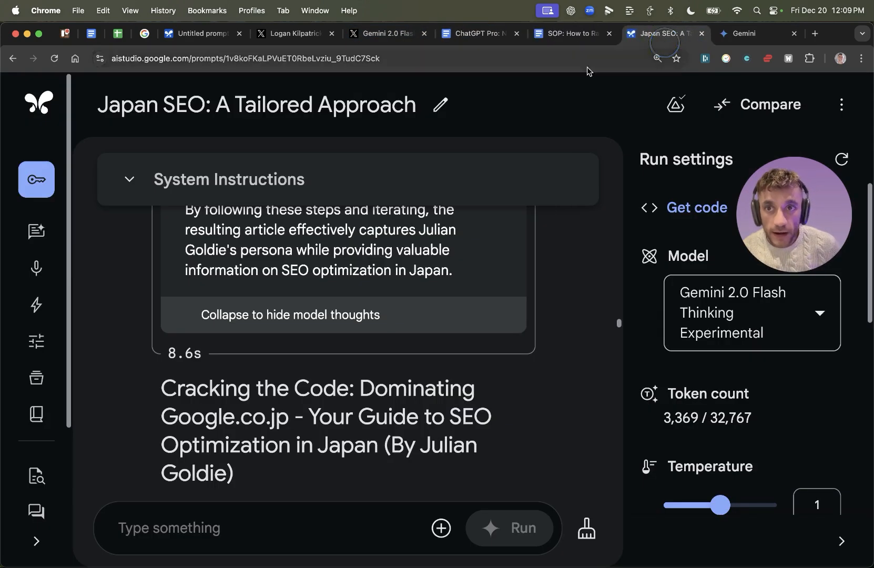
{"action": "left_click", "coordinate": [757, 33]}
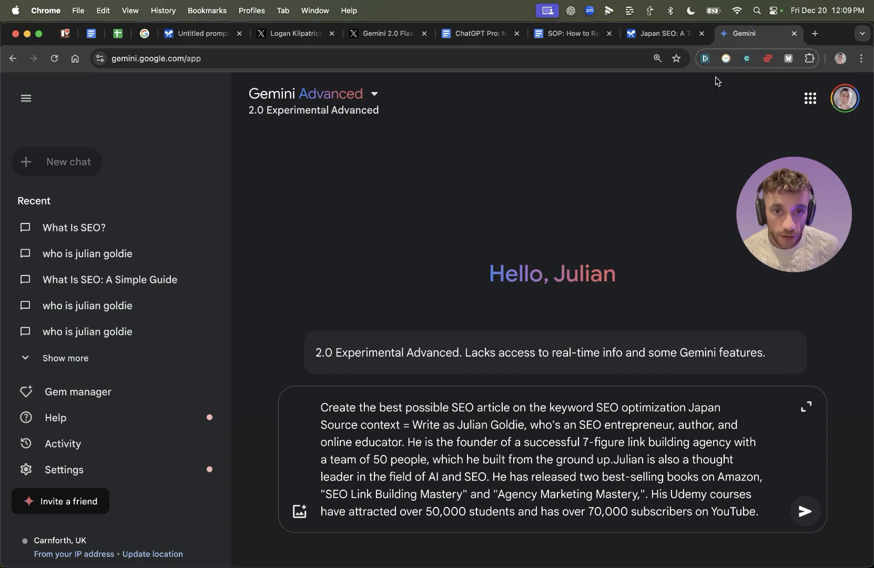
{"action": "left_click", "coordinate": [314, 93]}
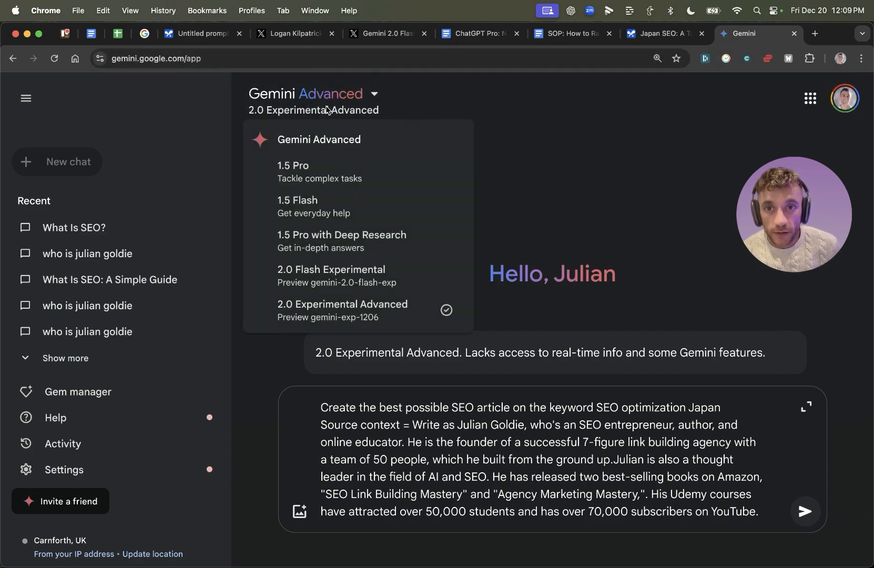
{"action": "mouse_move", "coordinate": [473, 179]}
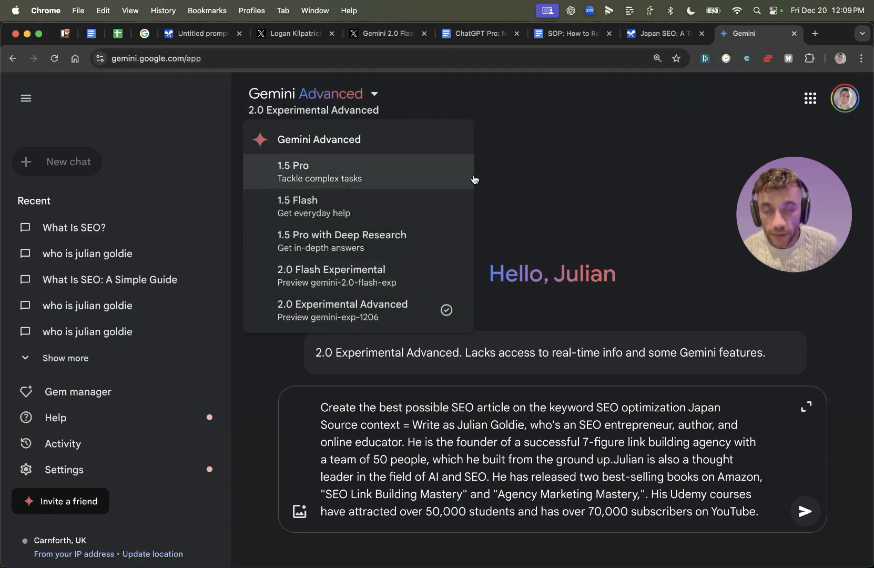
{"action": "left_click", "coordinate": [804, 511]}
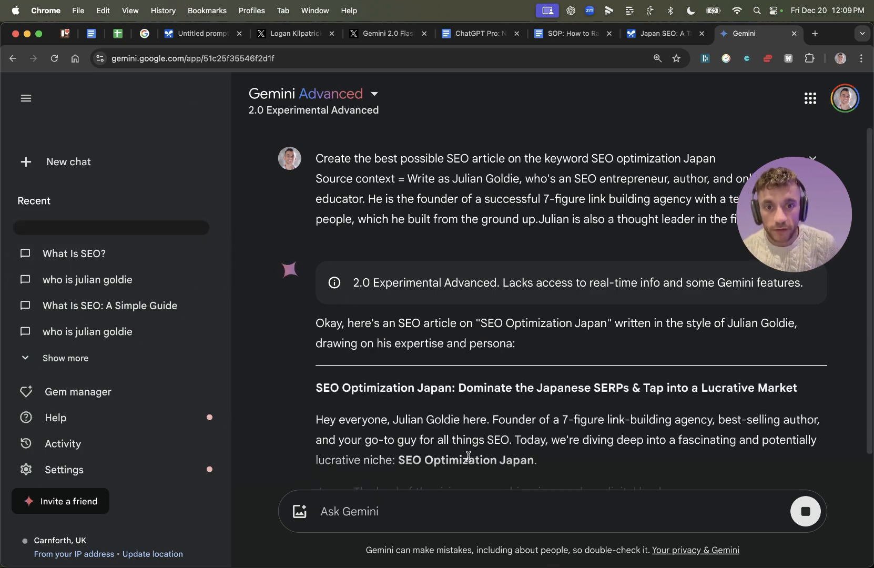
Skim Gemini's streaming Japan SEO article, then go back to the AI Studio prompt
{"action": "scroll", "scroll_direction": "down", "scroll_amount": 3}
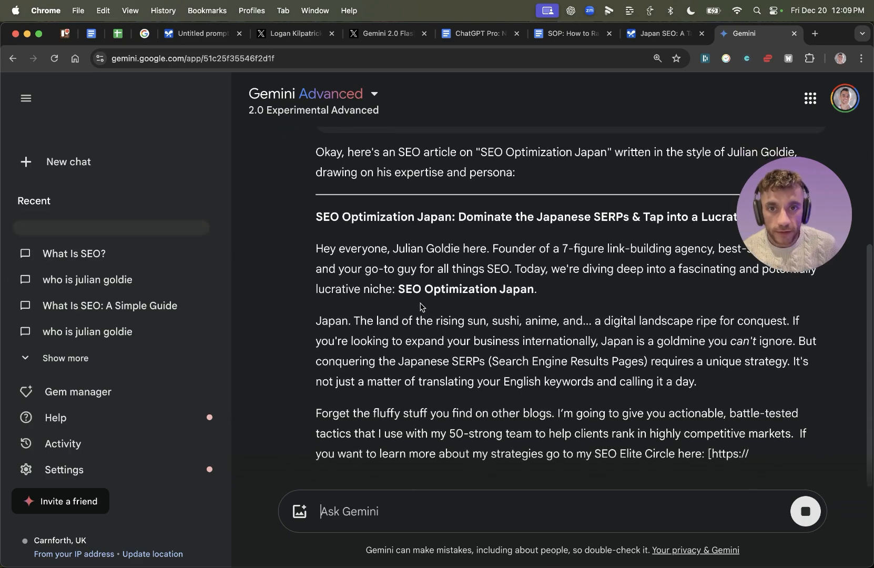
{"action": "scroll", "scroll_direction": "down", "scroll_amount": 3}
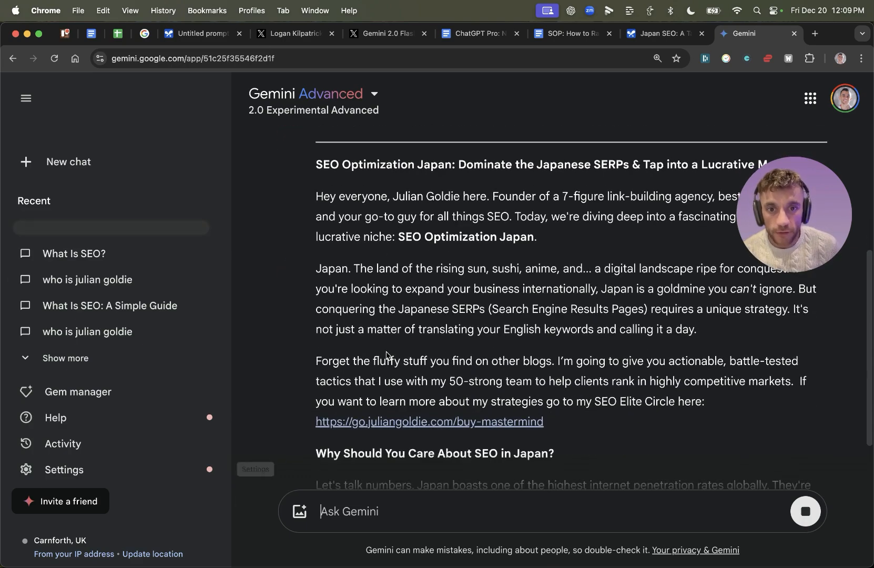
{"action": "scroll", "scroll_direction": "down", "scroll_amount": 3}
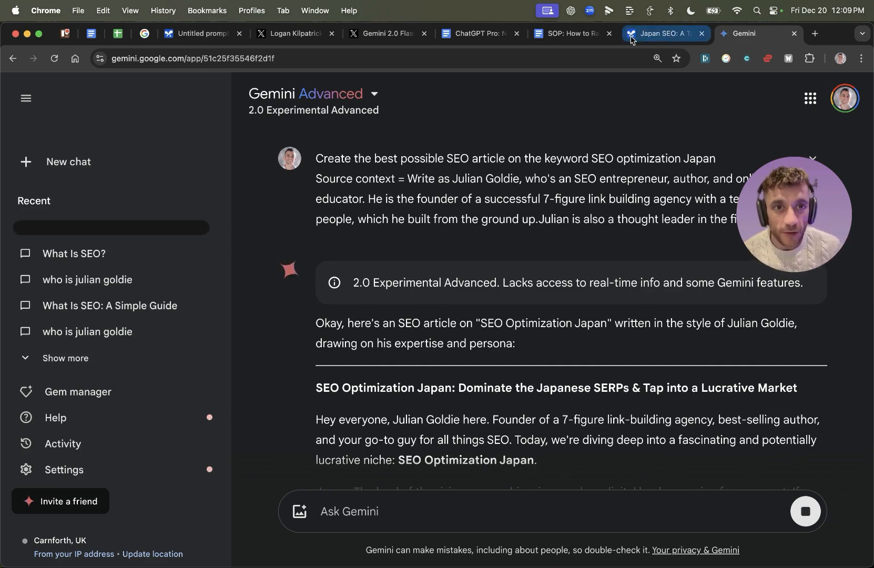
{"action": "left_click", "coordinate": [662, 34]}
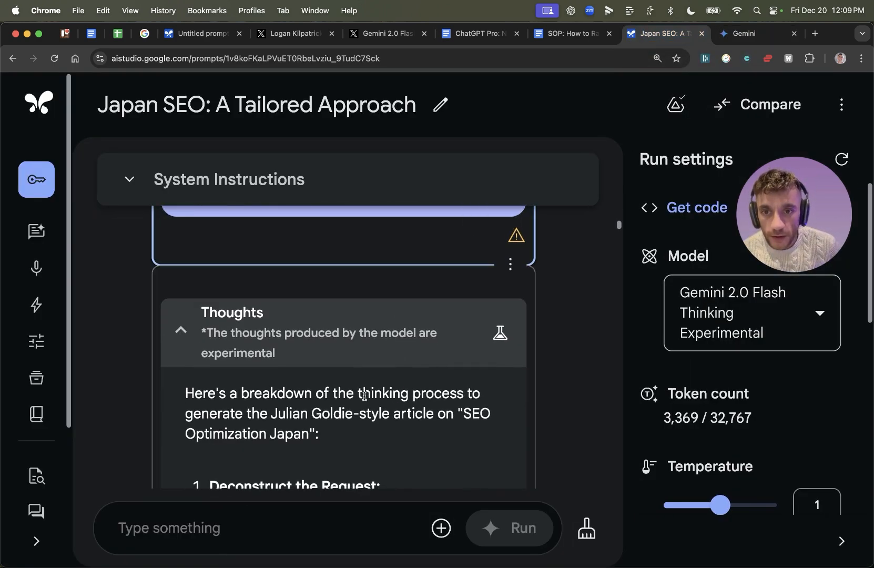
{"action": "scroll", "scroll_direction": "down", "scroll_amount": 3}
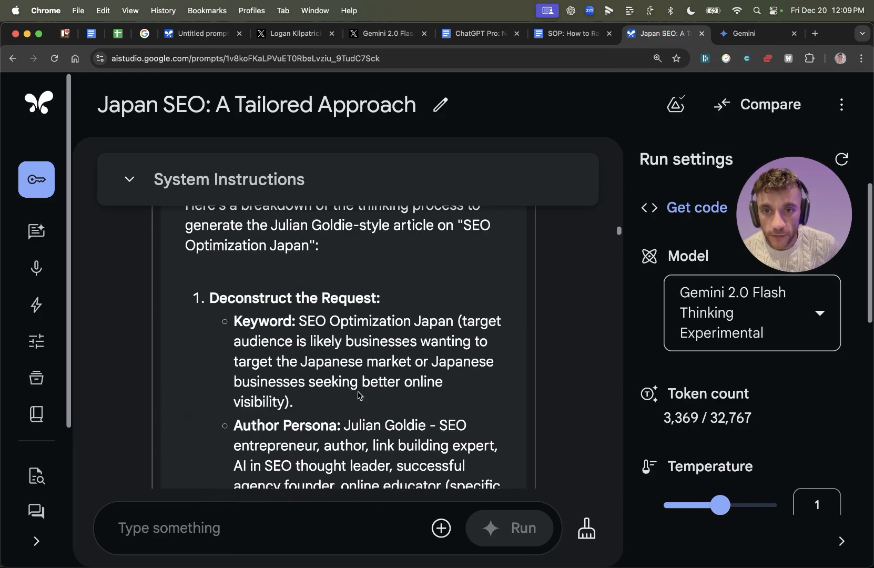
{"action": "scroll", "scroll_direction": "down", "scroll_amount": 3}
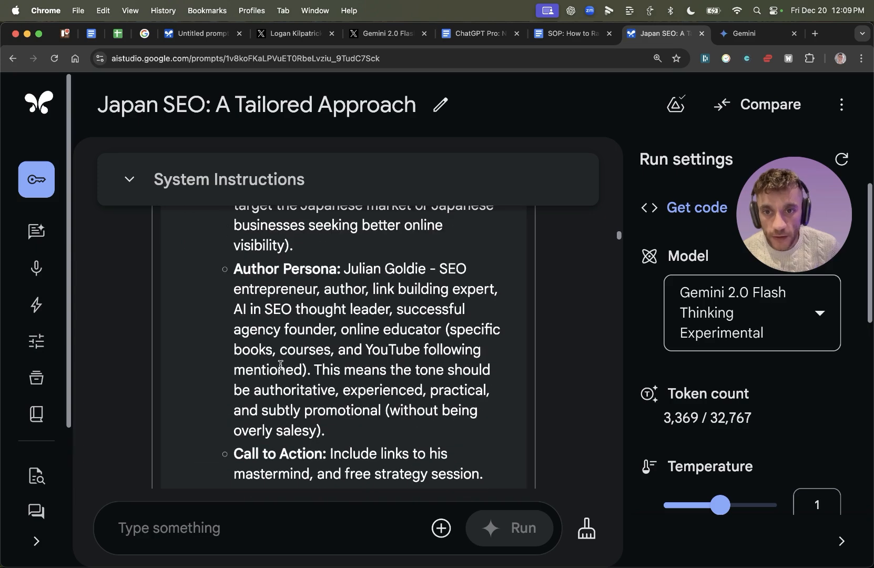
{"action": "scroll", "scroll_direction": "down", "scroll_amount": 3}
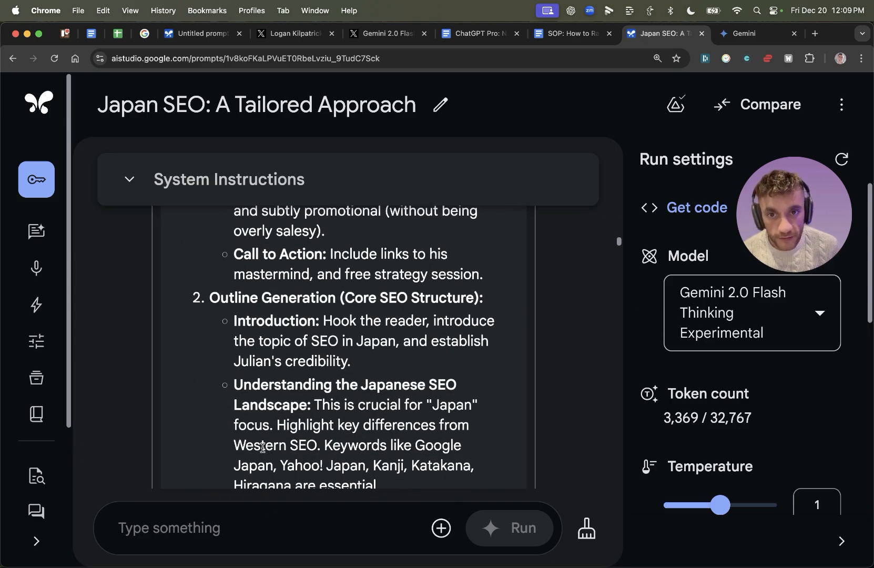
{"action": "scroll", "scroll_direction": "down", "scroll_amount": 3}
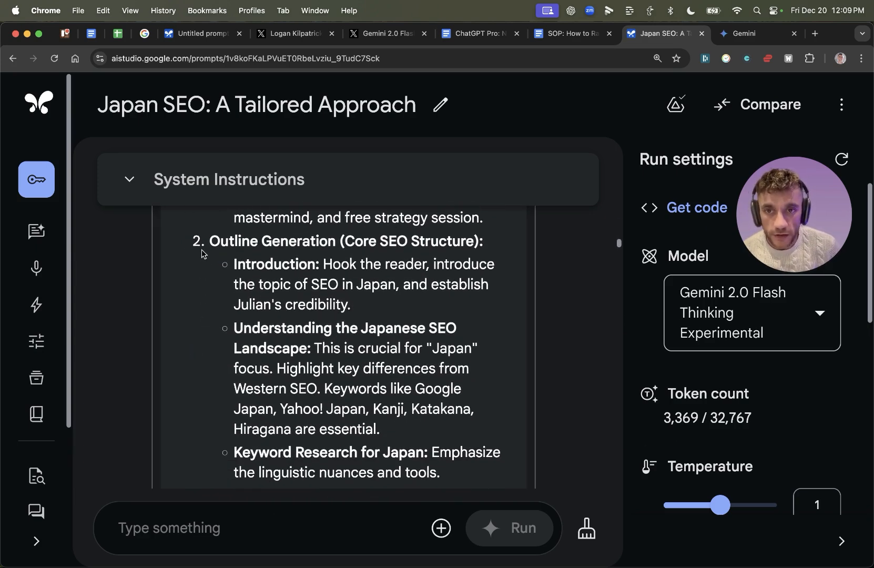
{"action": "left_click_drag", "start_coordinate": [210, 241], "coordinate": [354, 348]}
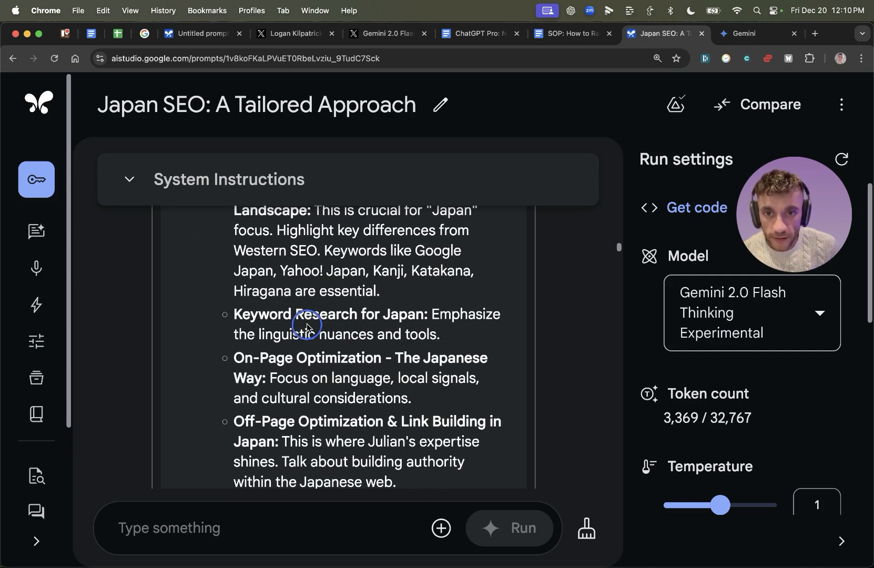
{"action": "scroll", "scroll_direction": "down", "scroll_amount": 3}
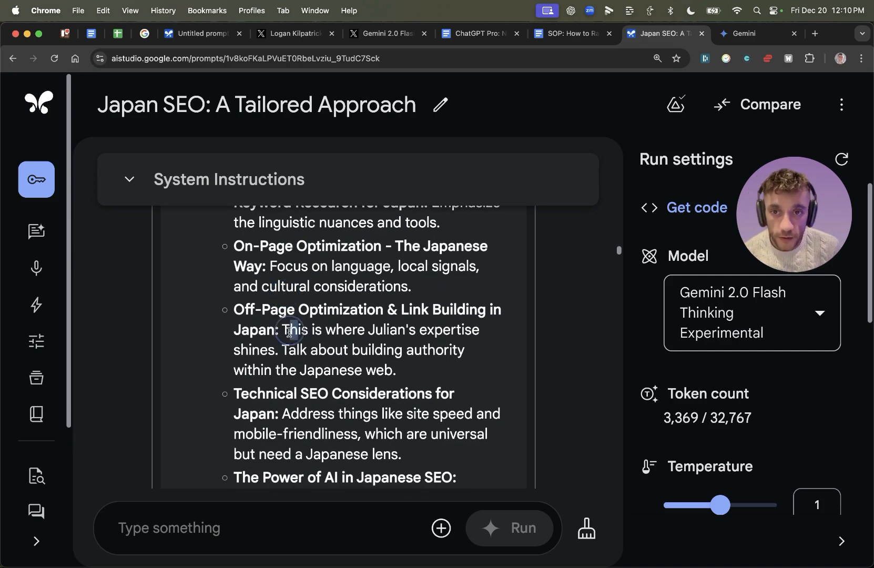
{"action": "scroll", "scroll_direction": "down", "scroll_amount": 3}
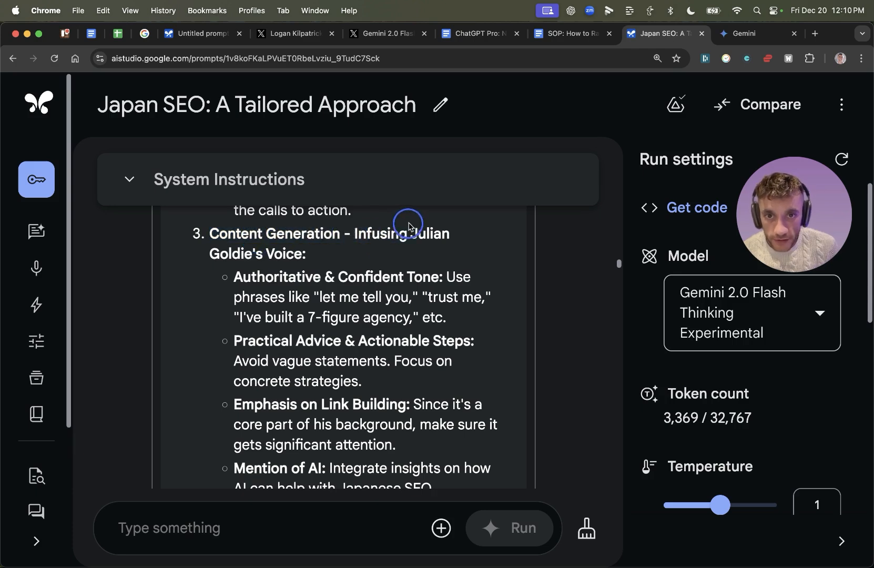
{"action": "mouse_move", "coordinate": [409, 290]}
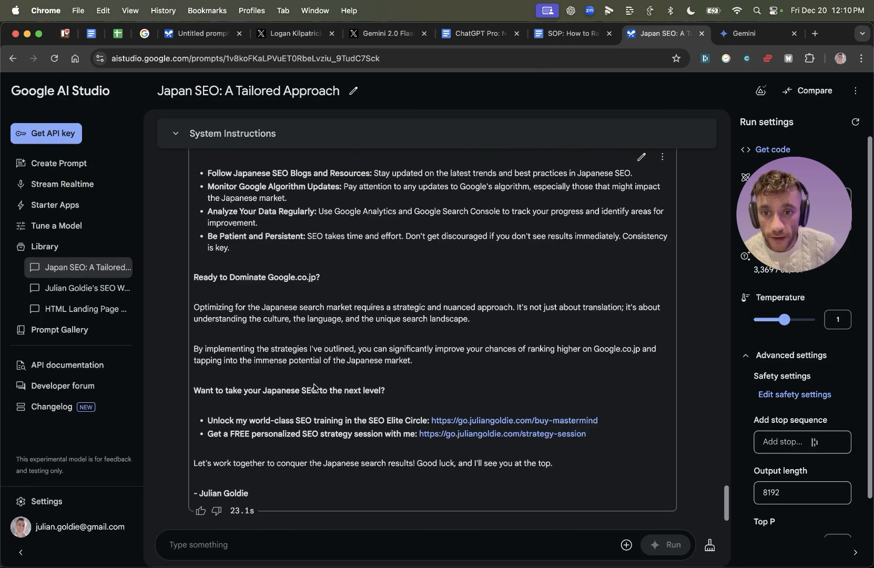
Select the entire Flash Thinking Japan SEO article text for word counting
{"action": "left_click_drag", "start_coordinate": [314, 387], "coordinate": [212, 463]}
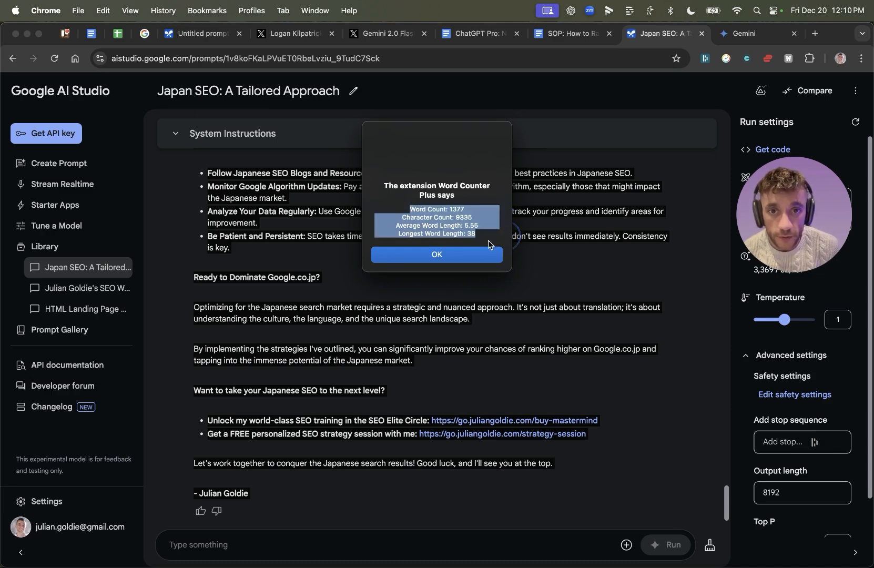
{"action": "mouse_move", "coordinate": [423, 252]}
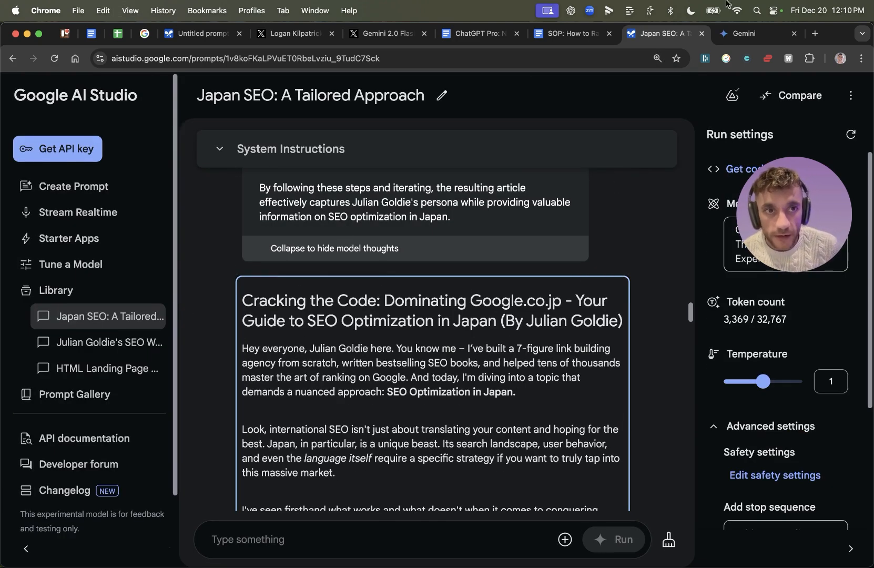
Read Gemini's Japan SEO article through to its end, then move to the Claude chat
{"action": "left_click", "coordinate": [744, 34]}
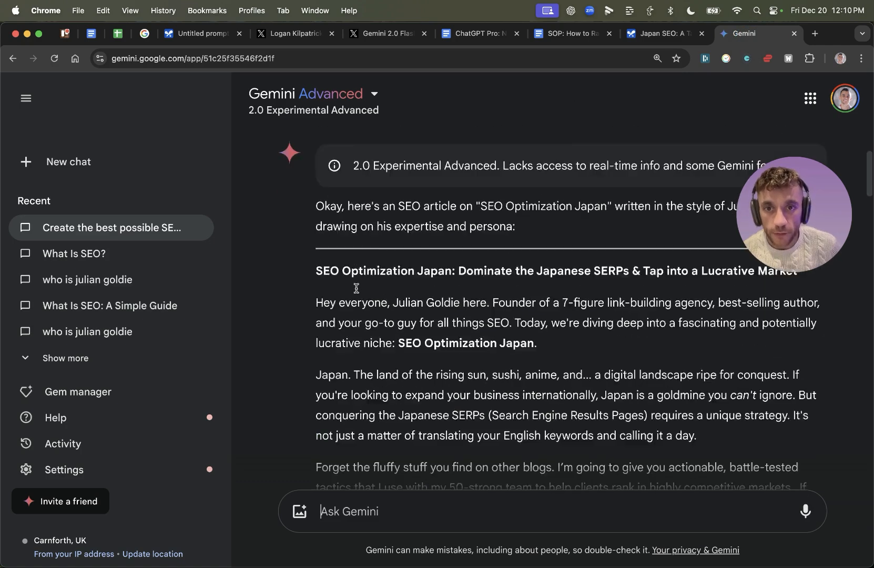
{"action": "scroll", "scroll_direction": "down", "scroll_amount": 3}
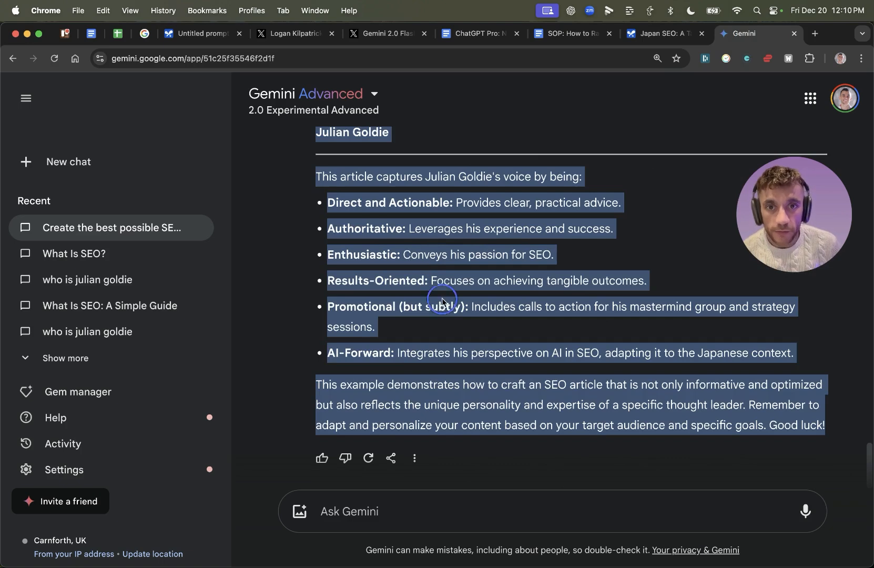
{"action": "left_click", "coordinate": [814, 33]}
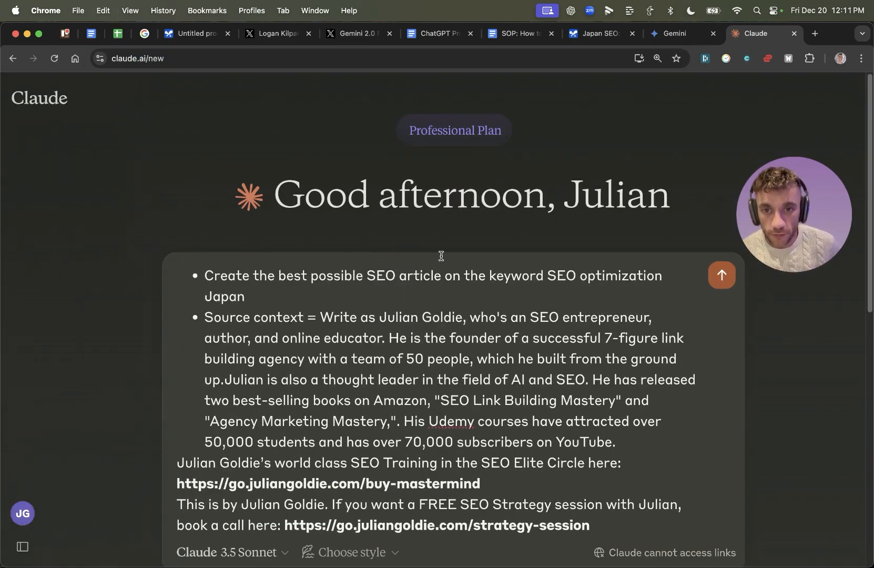
Bring up Claude 3.5 Sonnet's article, dismiss its 710-word count, and scroll the artifact
{"action": "left_click", "coordinate": [721, 275]}
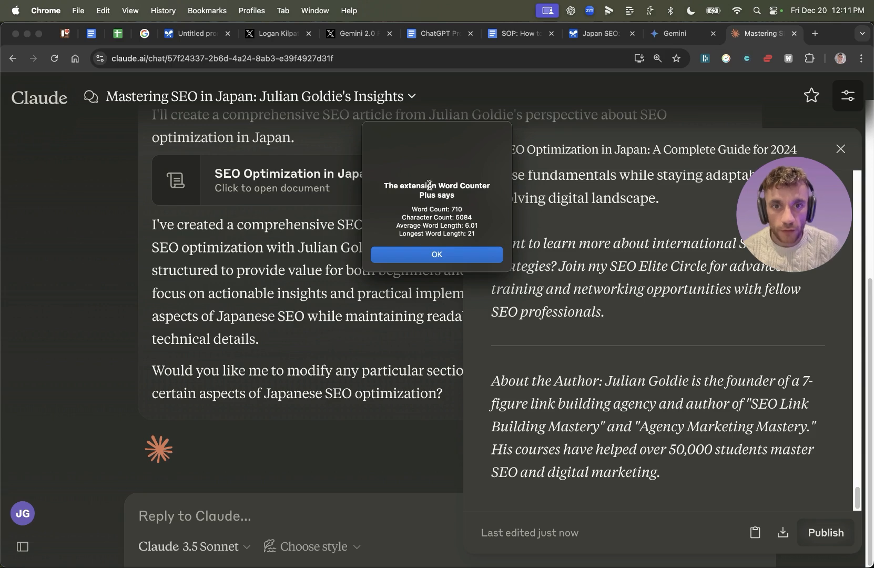
{"action": "left_click", "coordinate": [436, 254]}
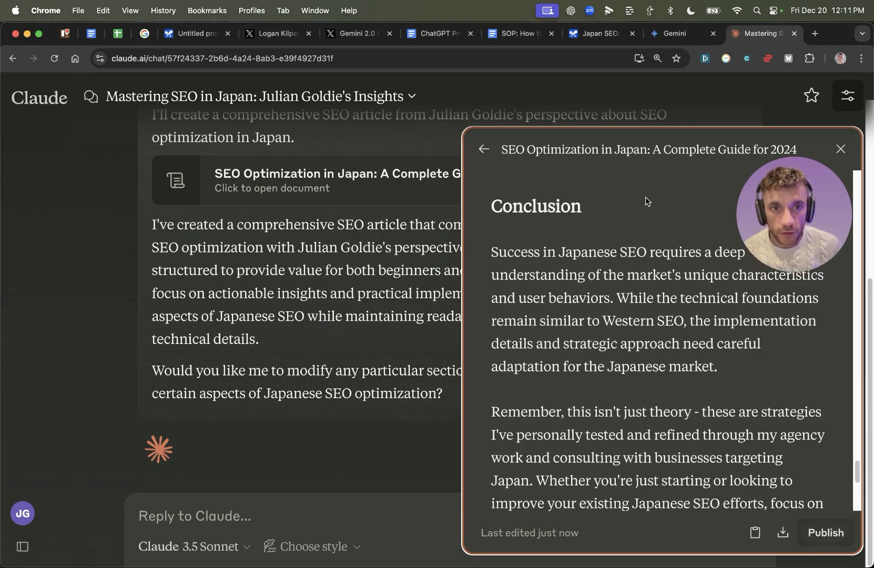
{"action": "scroll", "scroll_direction": "down", "scroll_amount": 3}
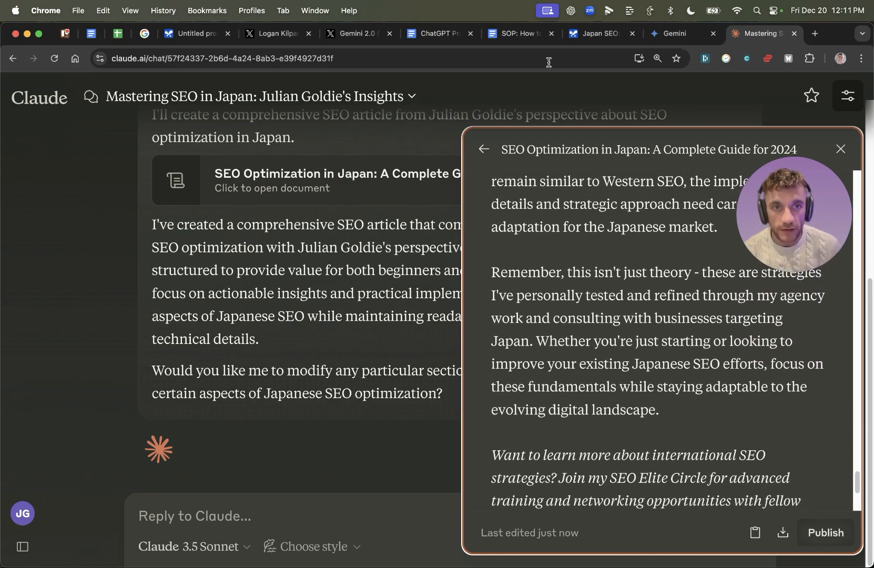
Scroll through Gemini's full Japan SEO article in AI Studio to its end
{"action": "left_click", "coordinate": [596, 33]}
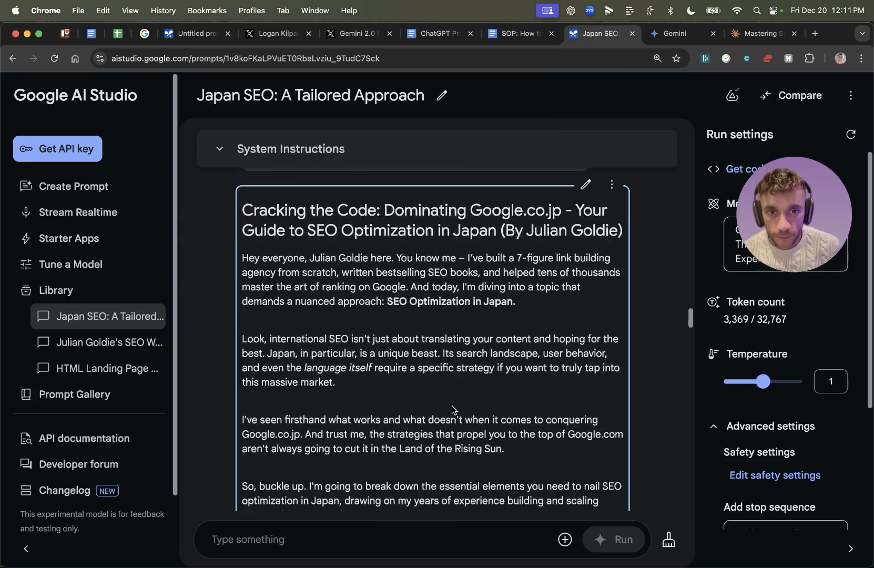
{"action": "scroll", "scroll_direction": "down", "scroll_amount": 3}
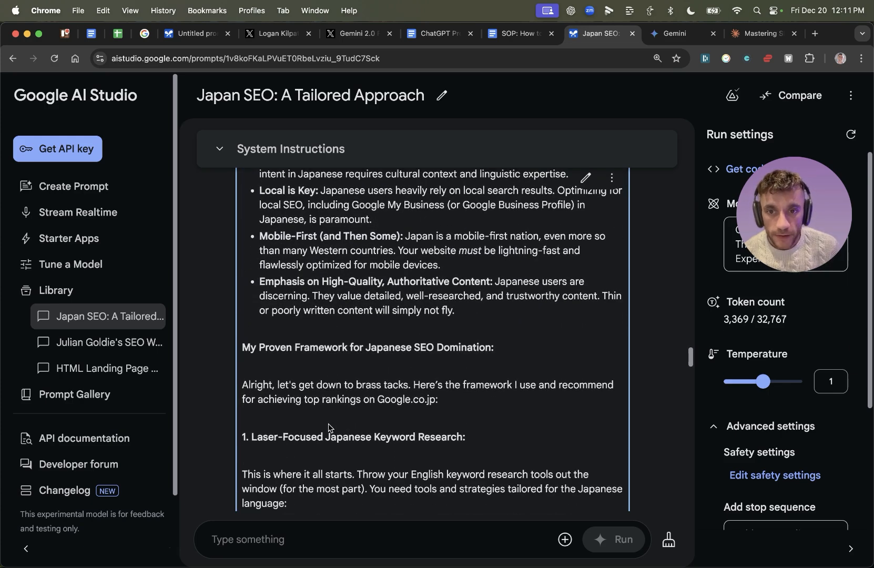
{"action": "scroll", "scroll_direction": "down", "scroll_amount": 3}
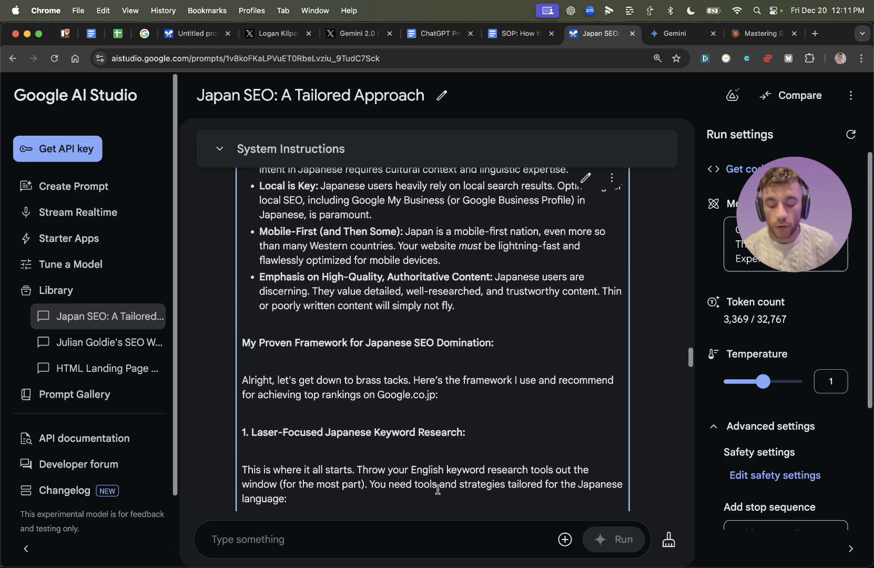
{"action": "scroll", "scroll_direction": "down", "scroll_amount": 3}
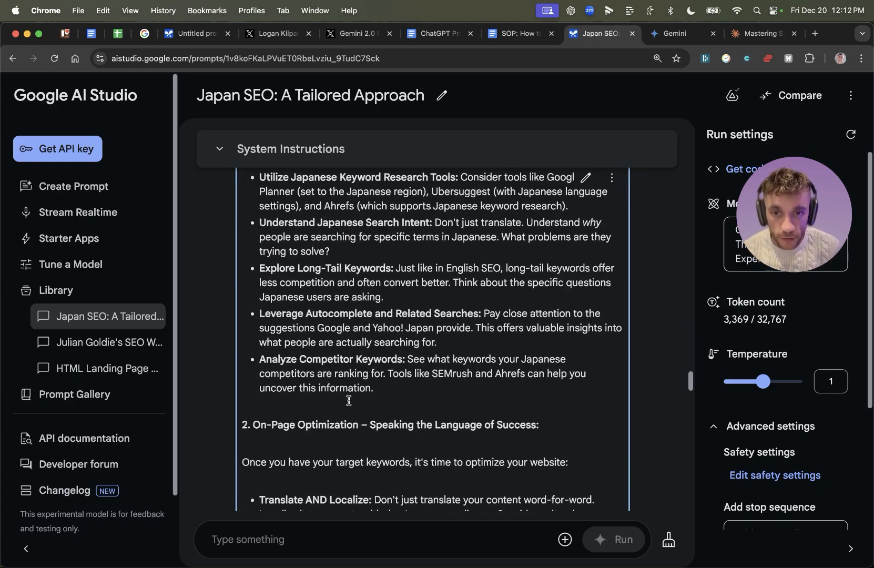
{"action": "scroll", "scroll_direction": "down", "scroll_amount": 3}
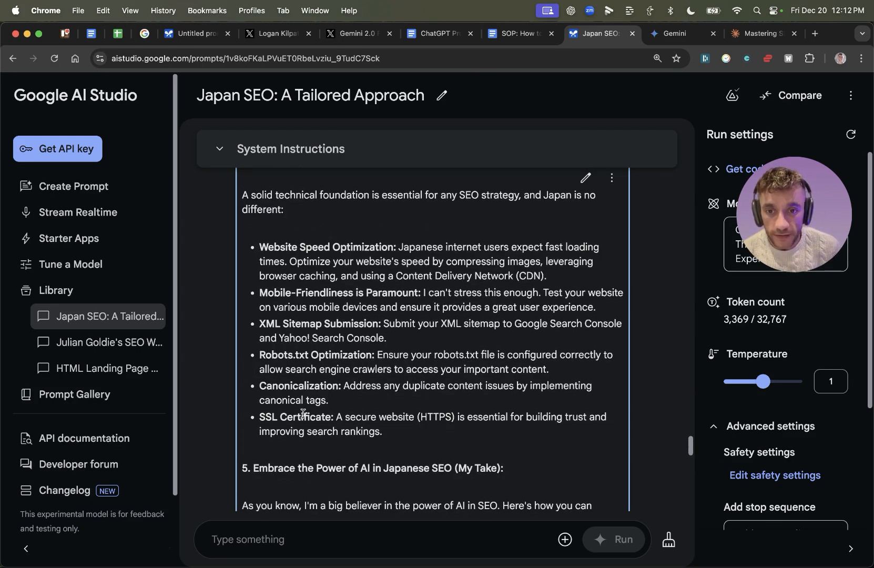
{"action": "scroll", "scroll_direction": "down", "scroll_amount": 3}
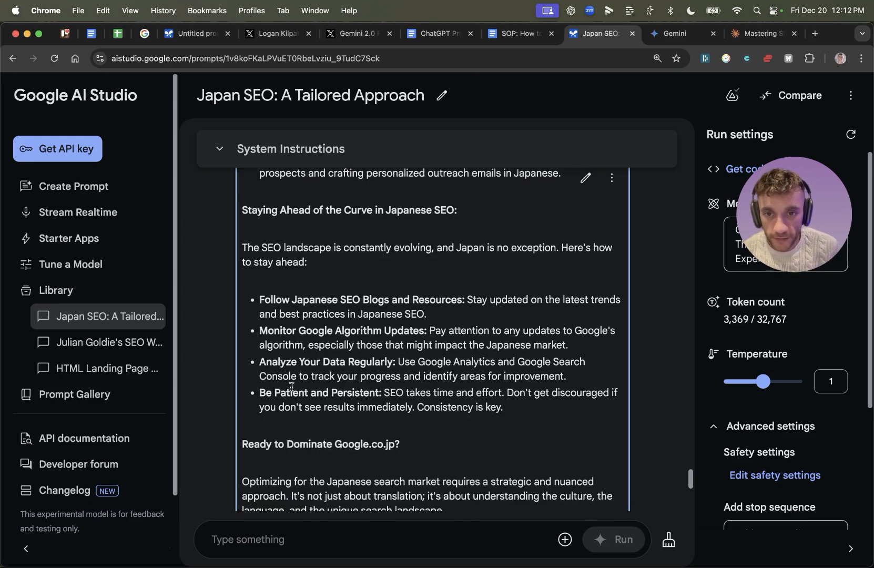
{"action": "scroll", "scroll_direction": "down", "scroll_amount": 3}
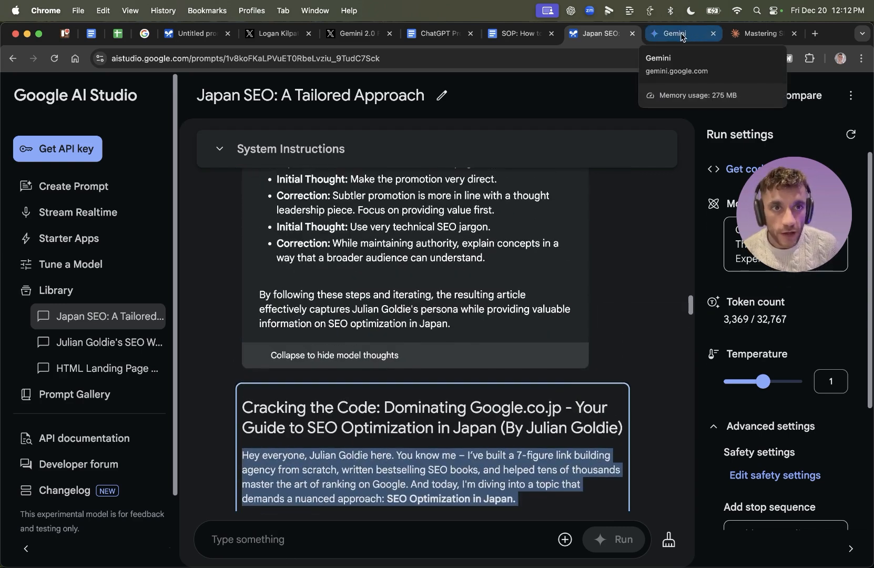
Glance at Claude's version of the article and close the Gemini chat tab
{"action": "left_click", "coordinate": [675, 33]}
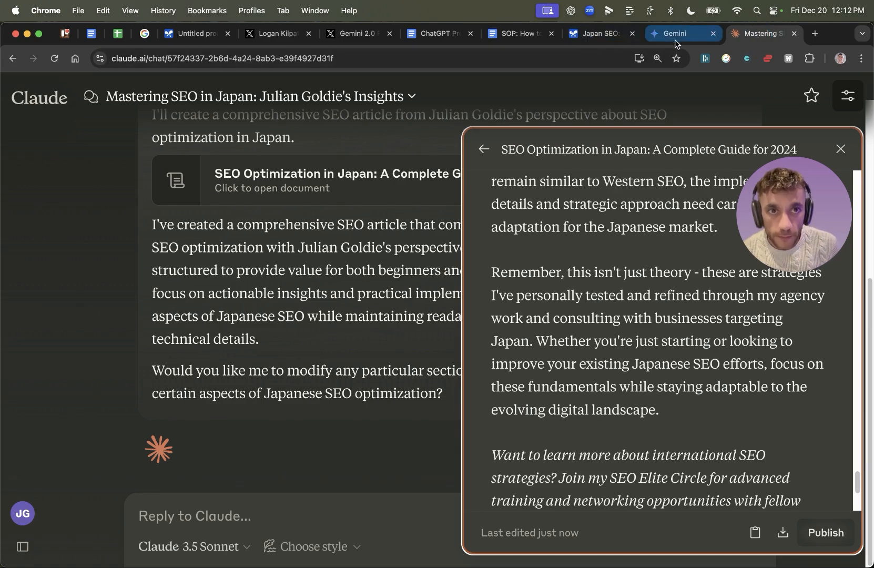
{"action": "left_click", "coordinate": [713, 33]}
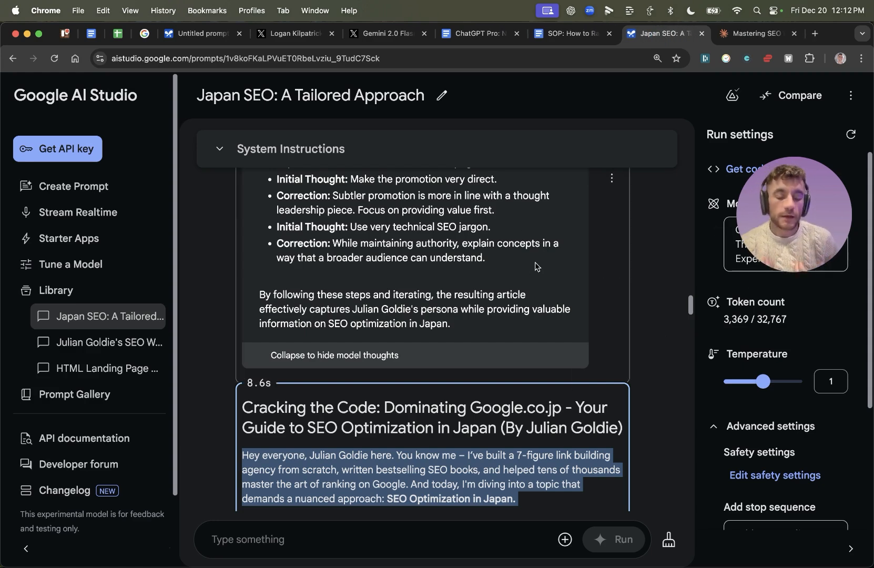
{"action": "left_click", "coordinate": [814, 34]}
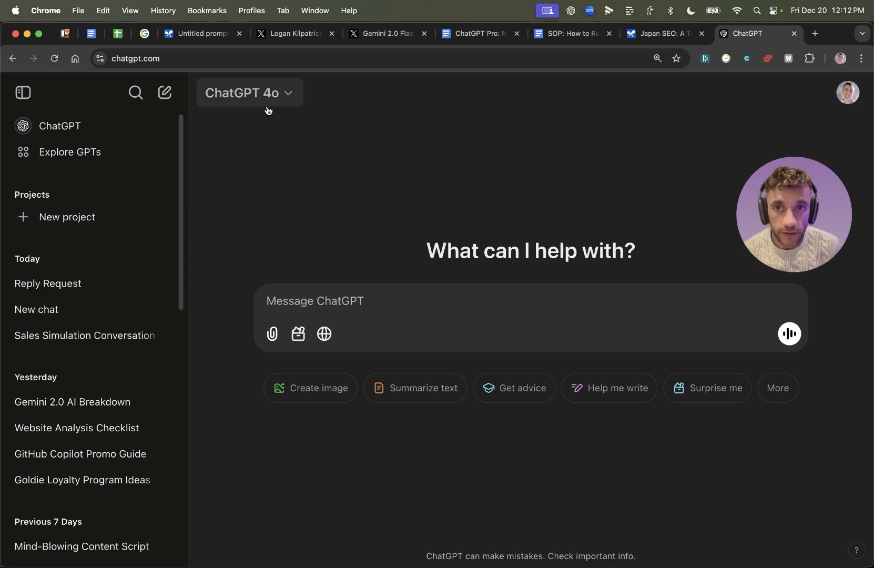
Switch the new ChatGPT chat from 4o to the o1 model, ready for a prompt
{"action": "left_click", "coordinate": [248, 92]}
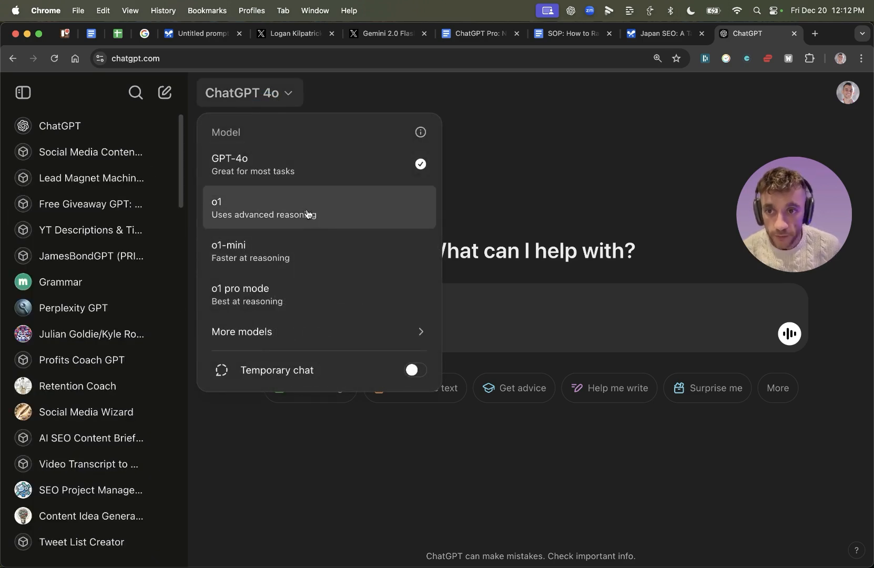
{"action": "mouse_move", "coordinate": [291, 191]}
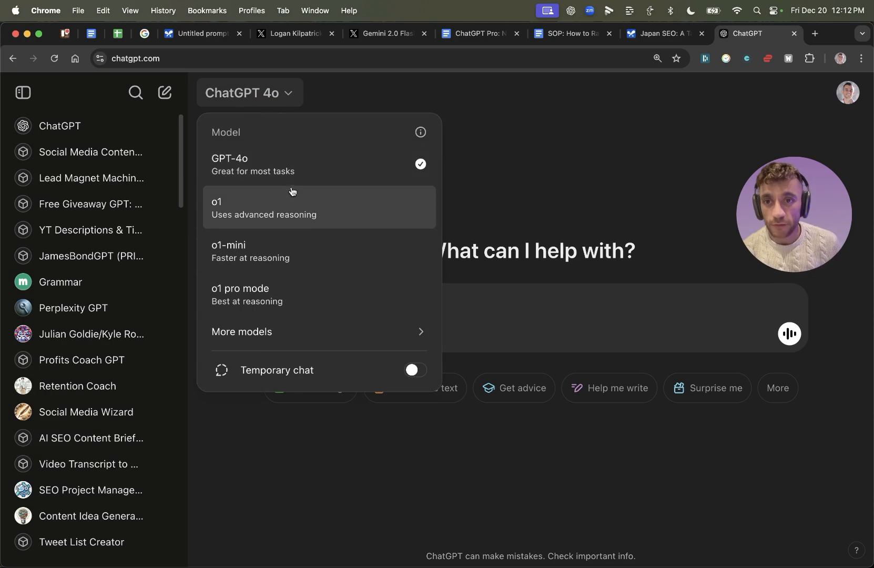
{"action": "mouse_move", "coordinate": [271, 196]}
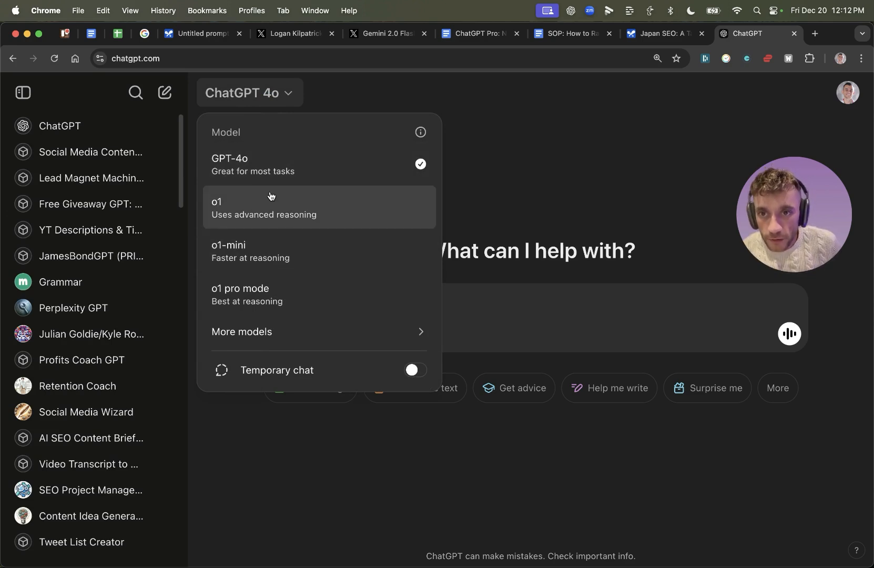
{"action": "left_click", "coordinate": [263, 207]}
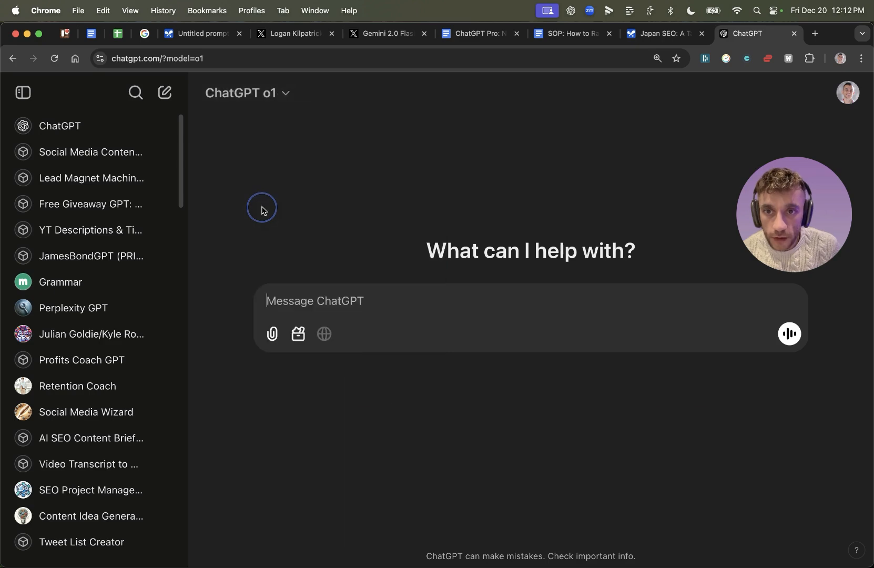
{"action": "left_click", "coordinate": [789, 334]}
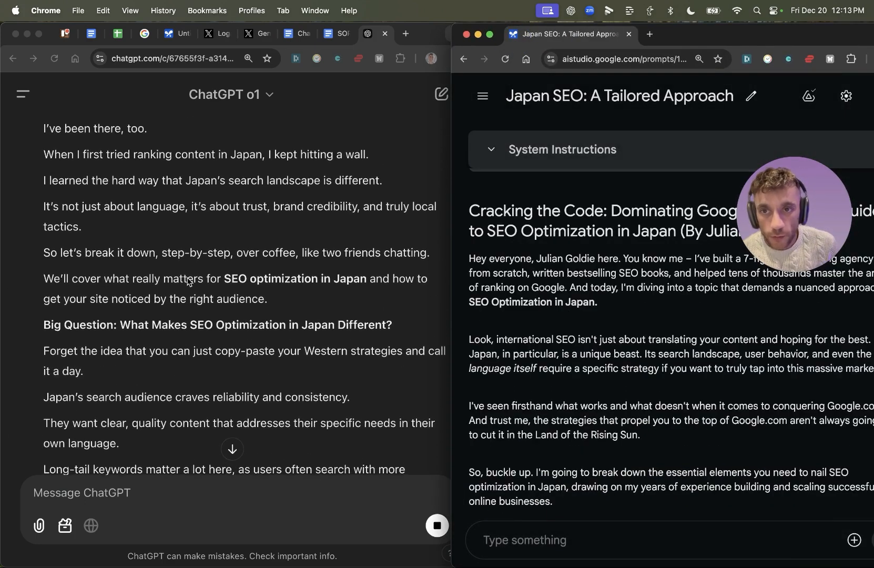
Read o1's Japan SEO article beside Gemini's version, through to its closing call-to-action
{"action": "scroll", "scroll_direction": "down", "scroll_amount": 3}
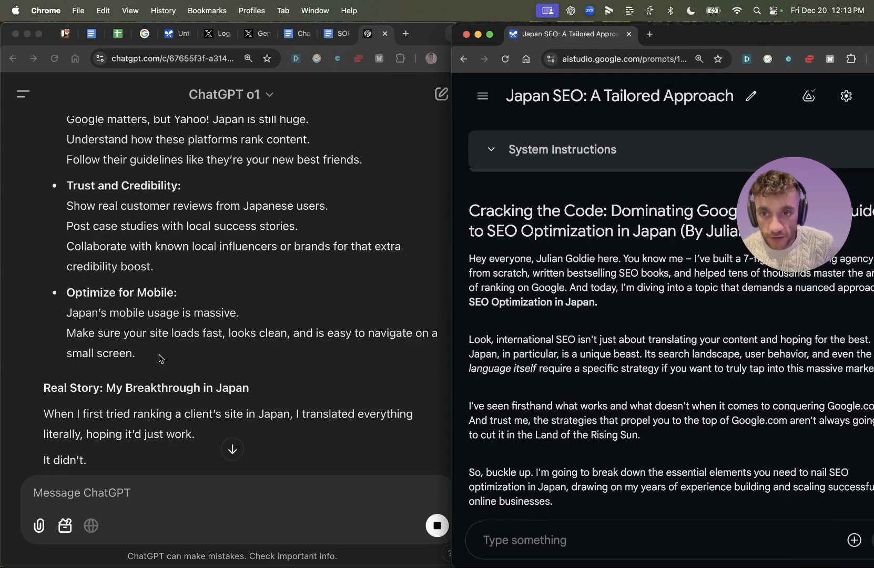
{"action": "scroll", "scroll_direction": "down", "scroll_amount": 3}
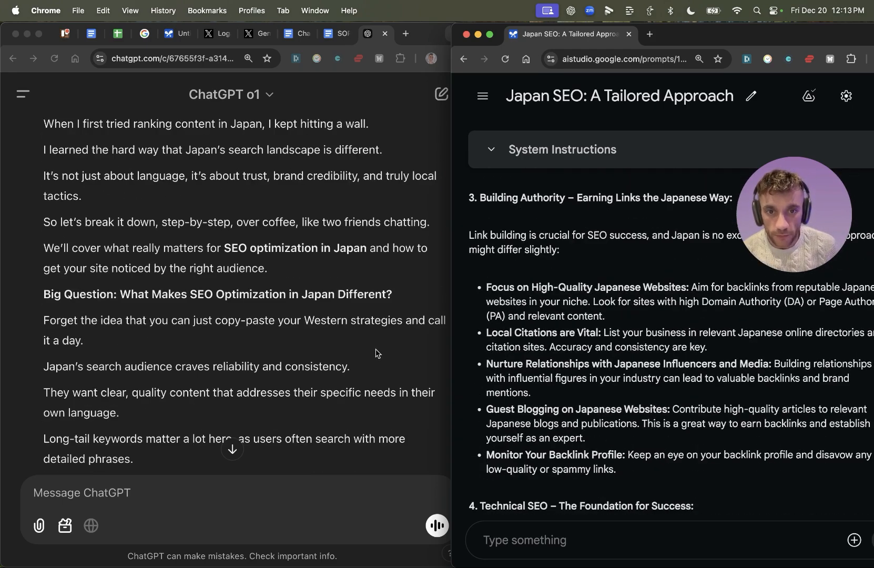
{"action": "scroll", "scroll_direction": "down", "scroll_amount": 3}
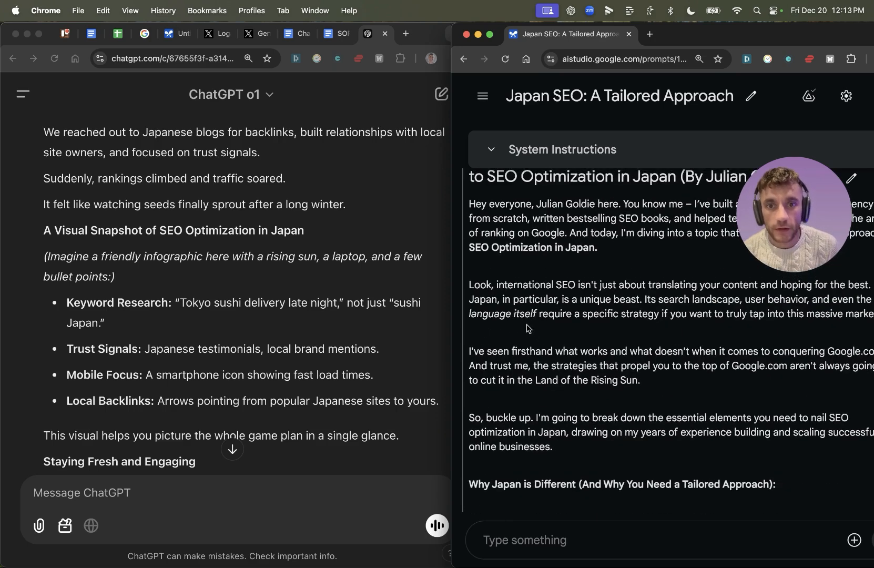
{"action": "scroll", "scroll_direction": "down", "scroll_amount": 3}
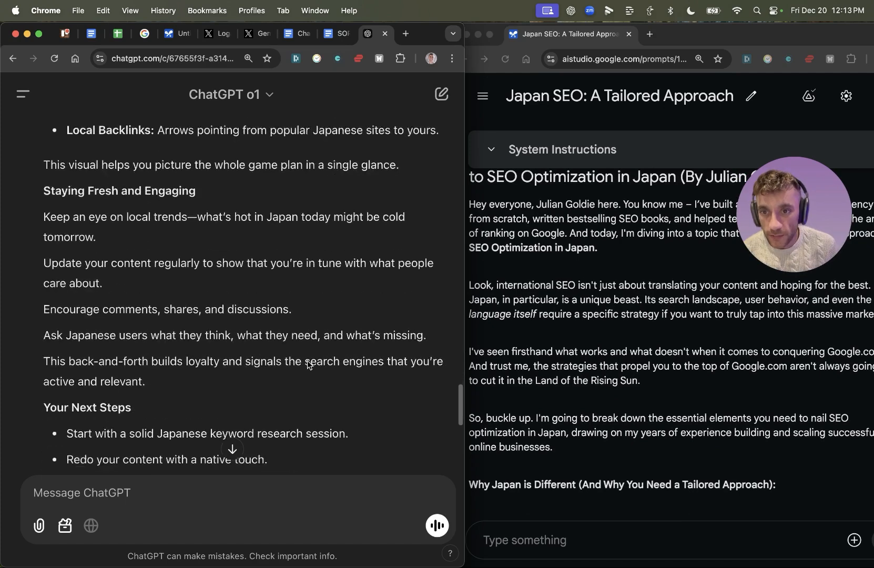
{"action": "type", "text": "google"}
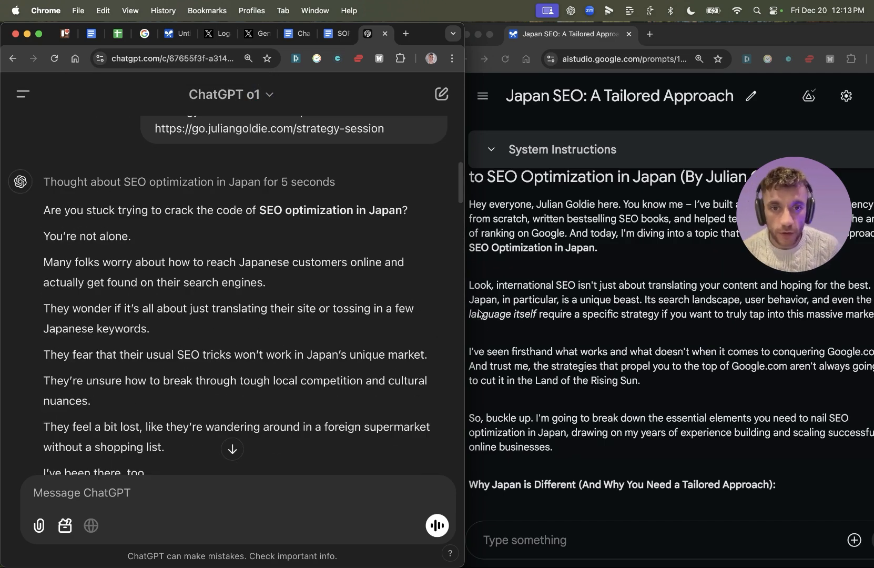
{"action": "left_click_drag", "start_coordinate": [470, 204], "coordinate": [563, 248]}
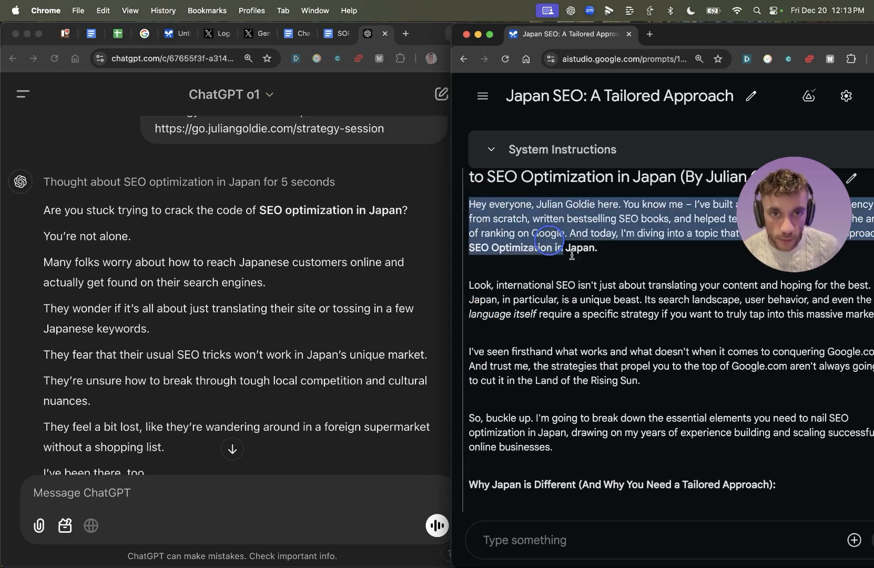
{"action": "scroll", "scroll_direction": "down", "scroll_amount": 3}
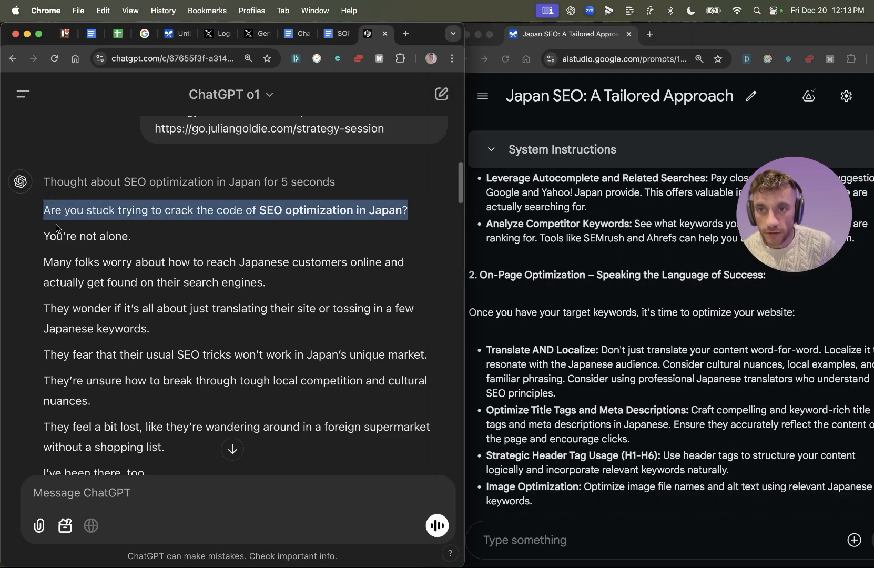
{"action": "scroll", "scroll_direction": "down", "scroll_amount": 3}
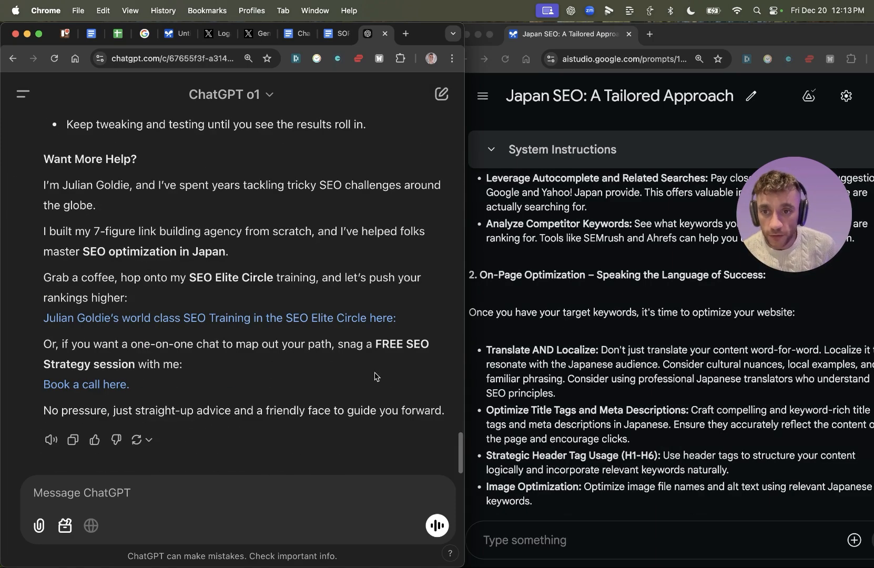
Count o1's article with Word Counter Plus: 771 words, 4,817 characters
{"action": "right_click", "coordinate": [374, 375]}
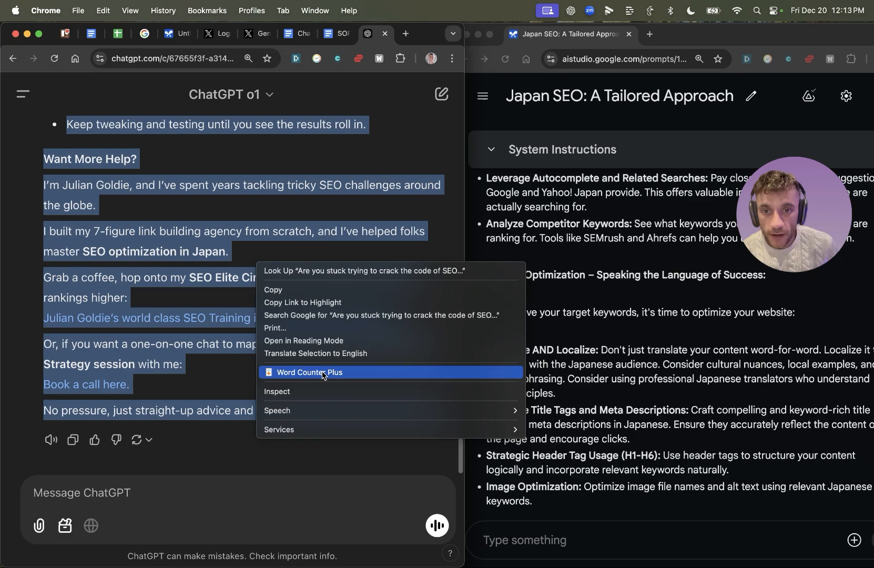
{"action": "left_click", "coordinate": [310, 371]}
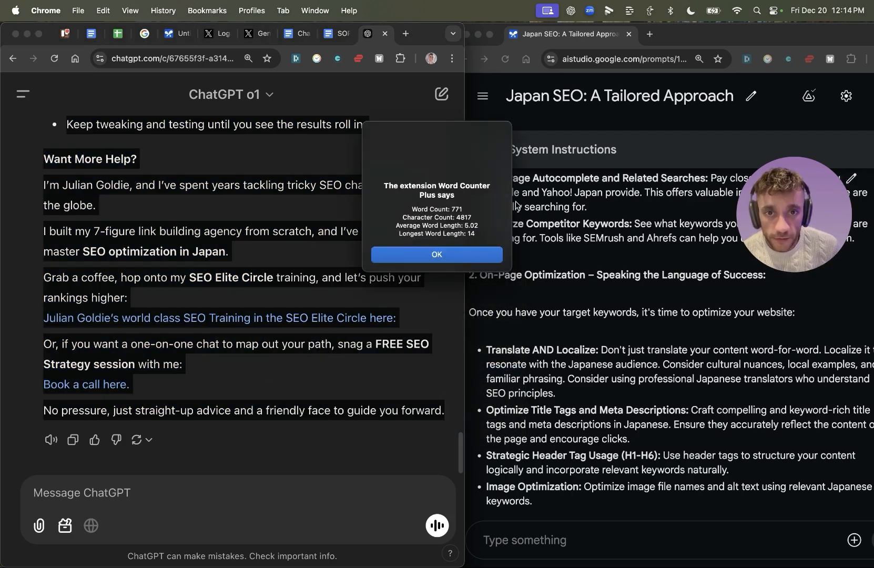
{"action": "left_click", "coordinate": [436, 255]}
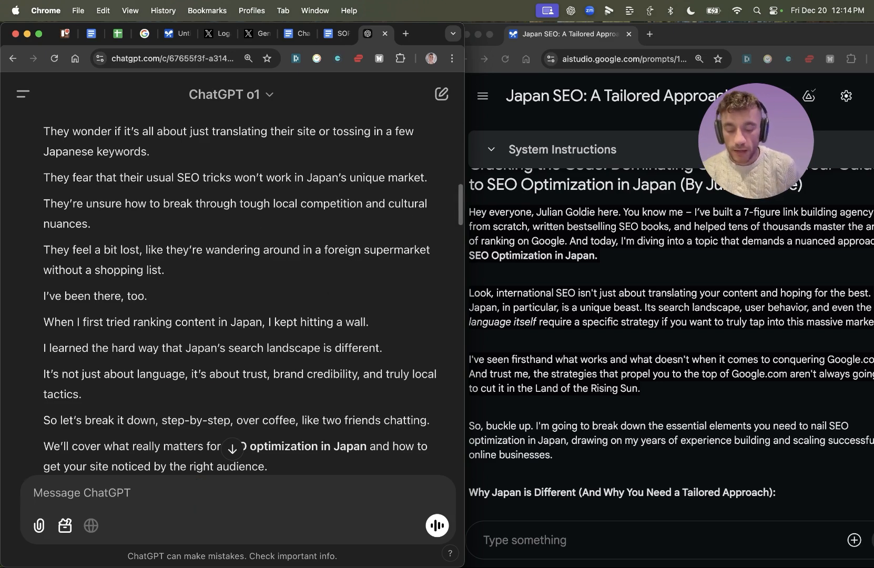
Send the 'Humanize this' prompt for bypassing AI detectors to Gemini in AI Studio
{"action": "type", "text": "Humanize this content so it bypasses AI dec"}
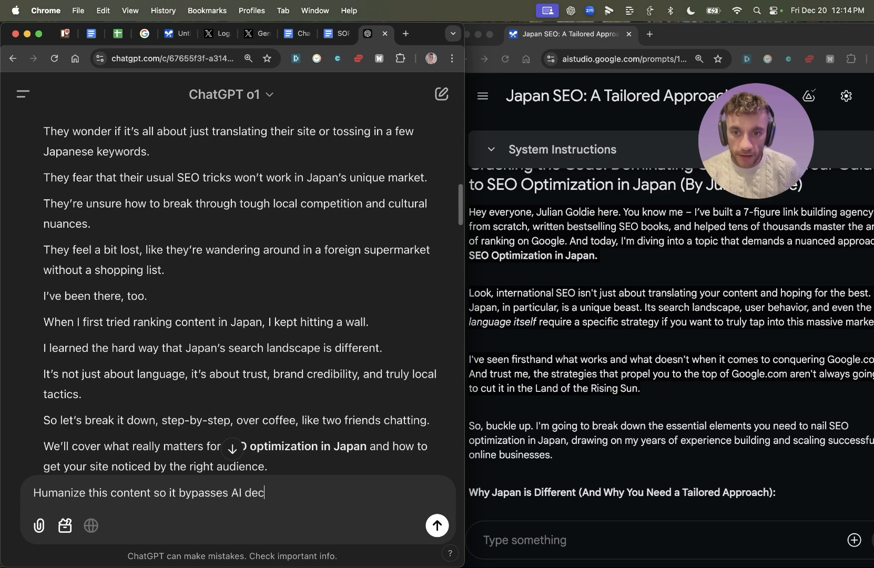
{"action": "type", "text": "tectors 100% of the time"}
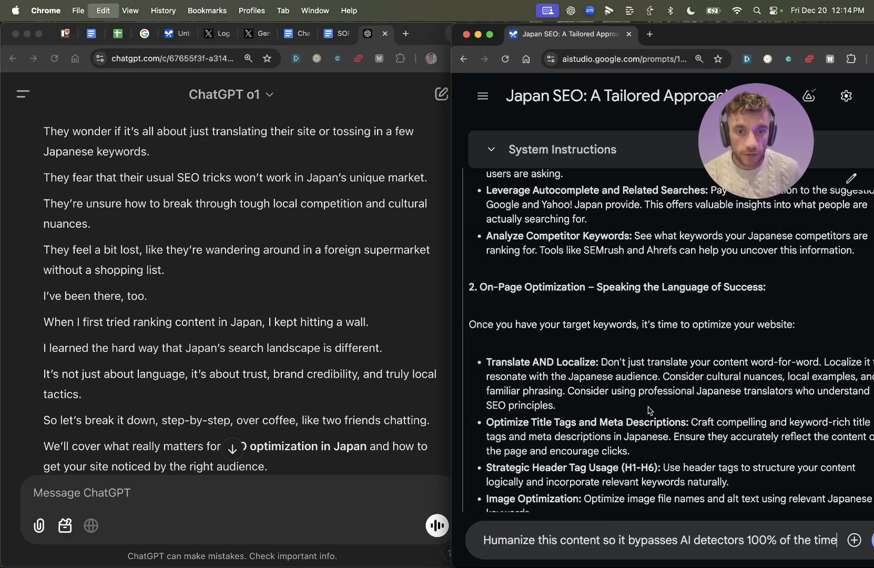
{"action": "left_click", "coordinate": [864, 540]}
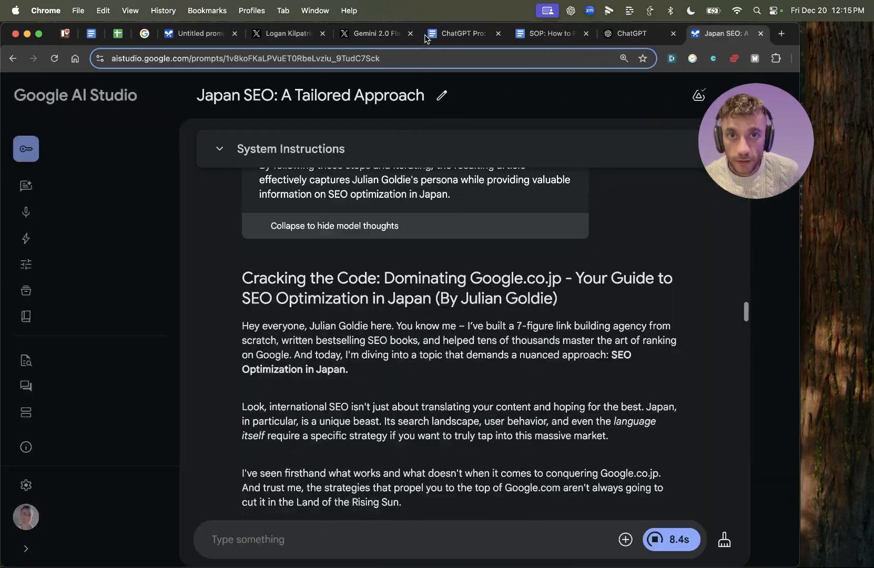
Compare the humanized rewrites in AI Studio and ChatGPT, ending on o1's response
{"action": "left_click", "coordinate": [635, 34]}
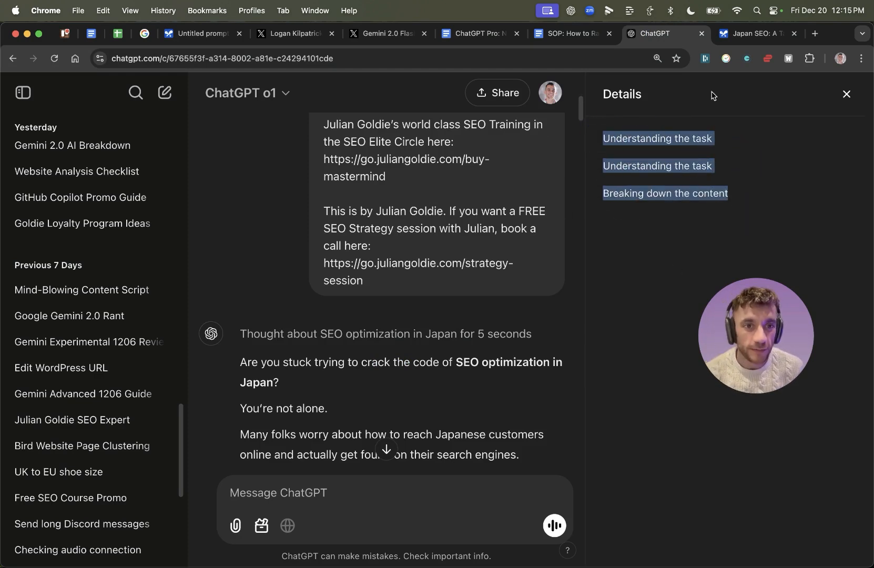
{"action": "left_click", "coordinate": [756, 34]}
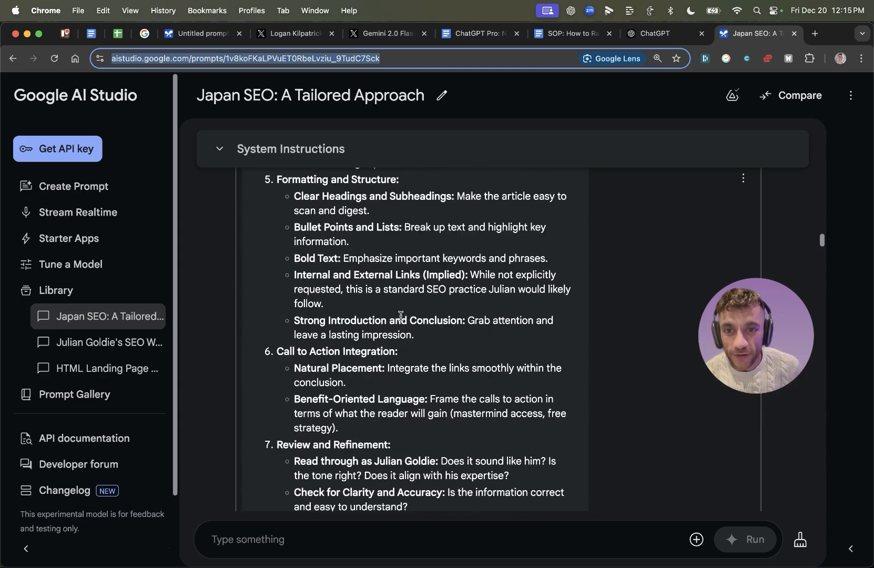
{"action": "scroll", "scroll_direction": "up", "scroll_amount": 3}
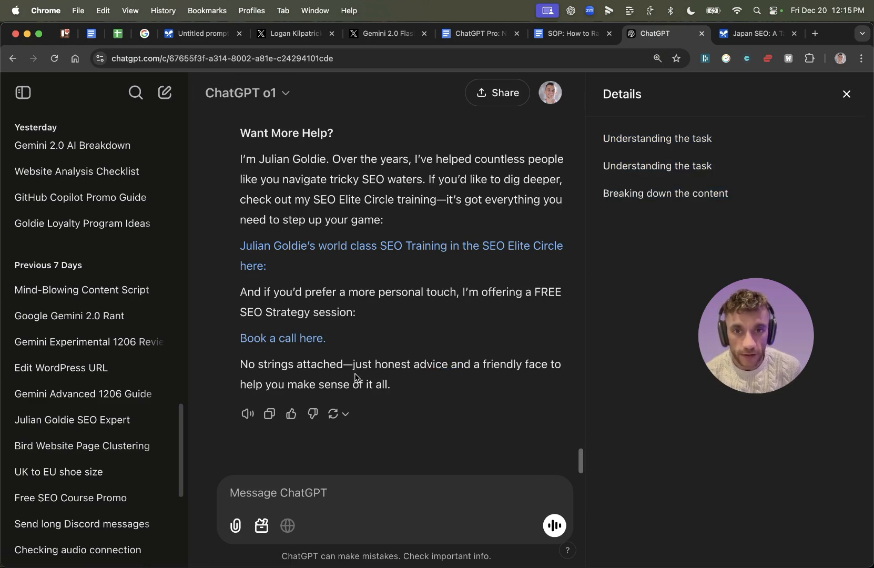
{"action": "left_click", "coordinate": [755, 33]}
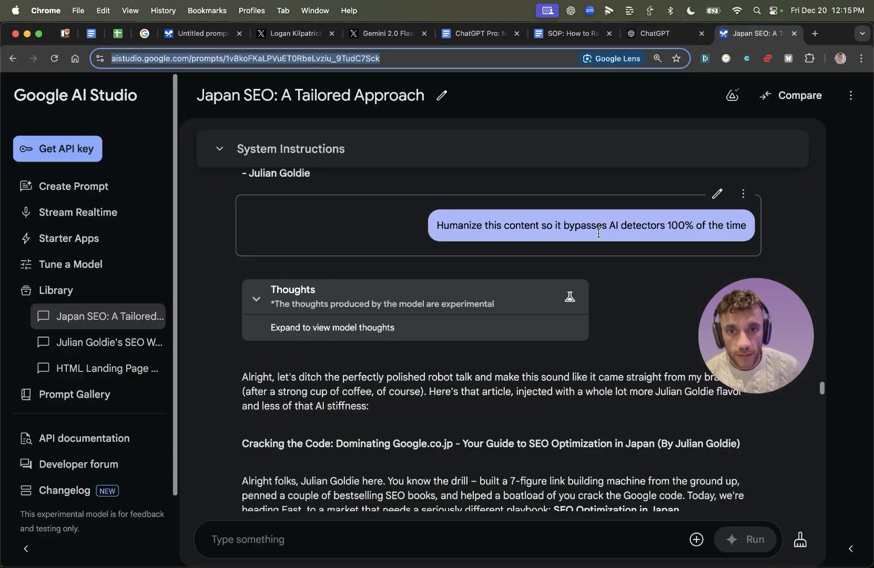
{"action": "left_click", "coordinate": [663, 33]}
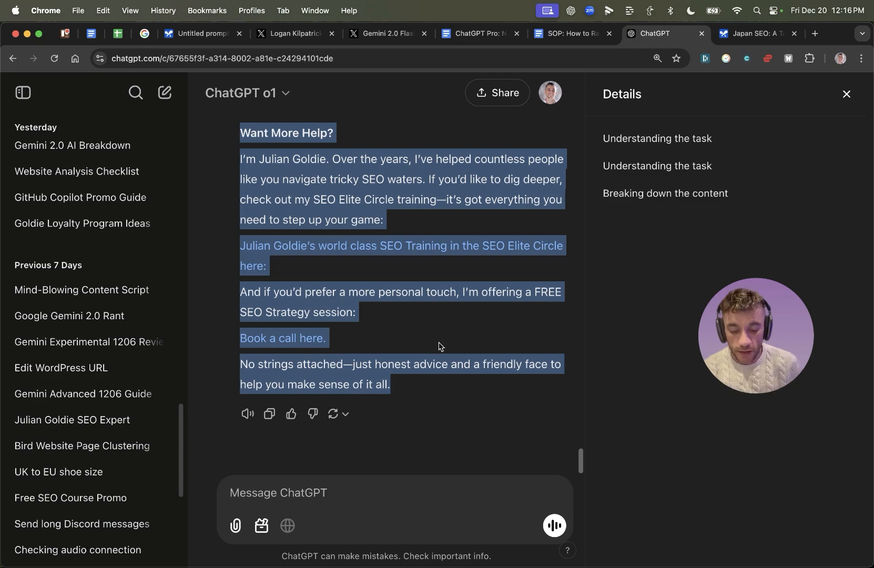
Run ZeroGPT on o1's humanized rewrite, rated human written at 8.82% AI
{"action": "left_click", "coordinate": [758, 33]}
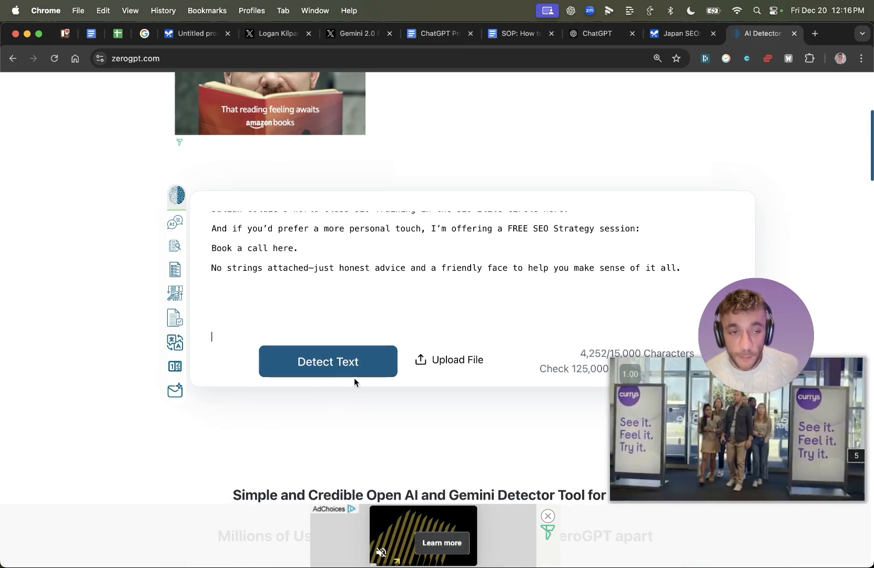
{"action": "left_click", "coordinate": [327, 361]}
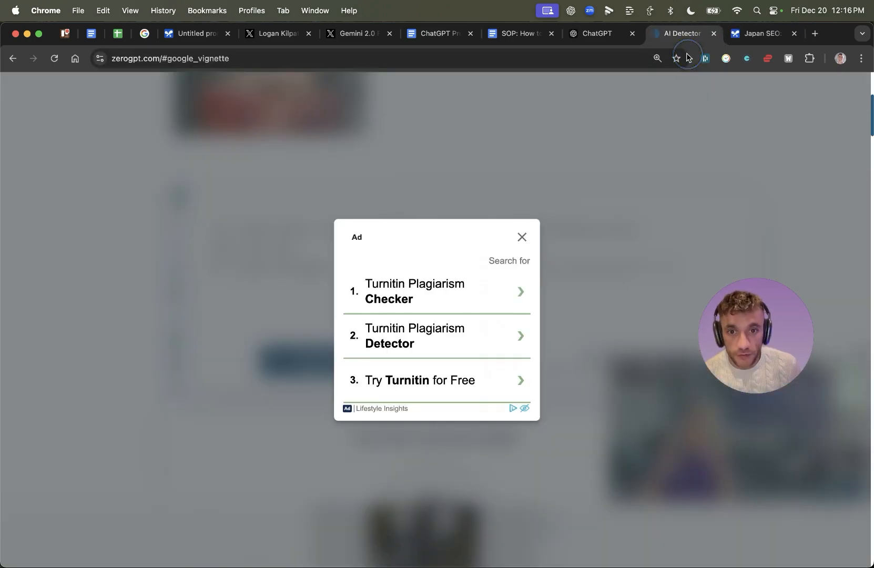
{"action": "left_click", "coordinate": [522, 236]}
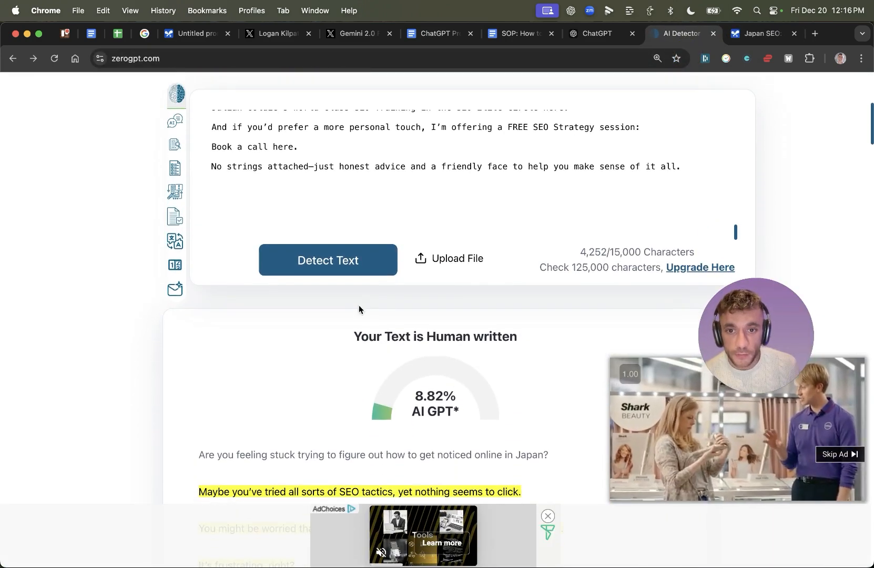
{"action": "scroll", "scroll_direction": "down", "scroll_amount": 3}
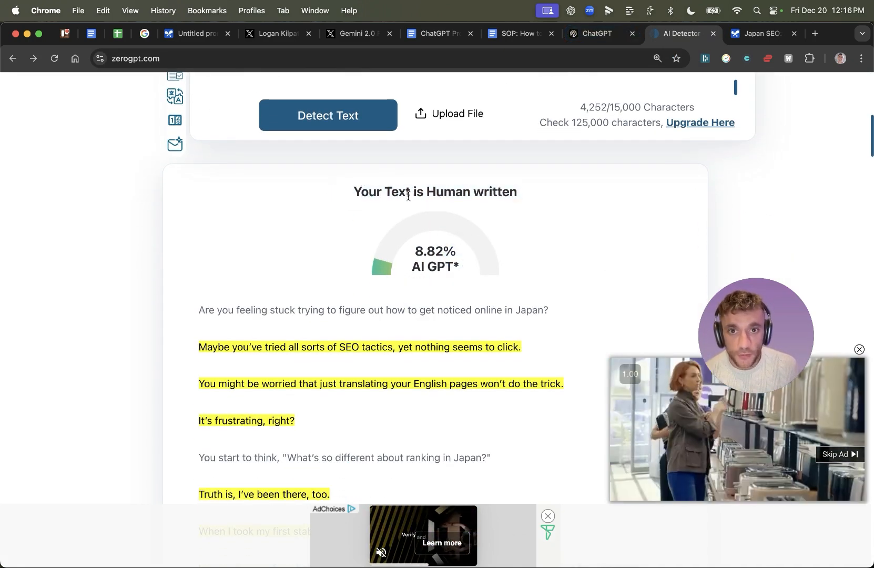
{"action": "left_click", "coordinate": [594, 34]}
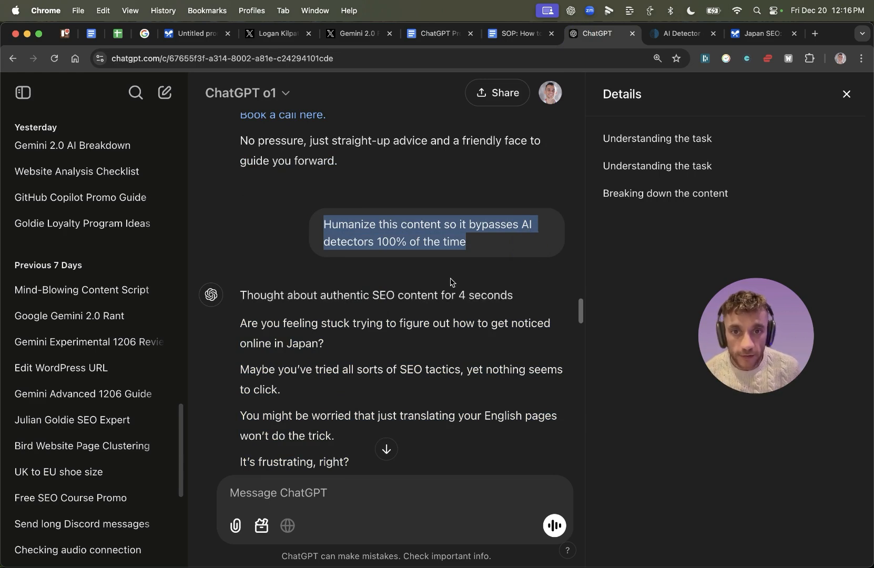
Detect Gemini's humanized article in ZeroGPT: 7.82% AI, most likely human written
{"action": "left_click", "coordinate": [758, 34]}
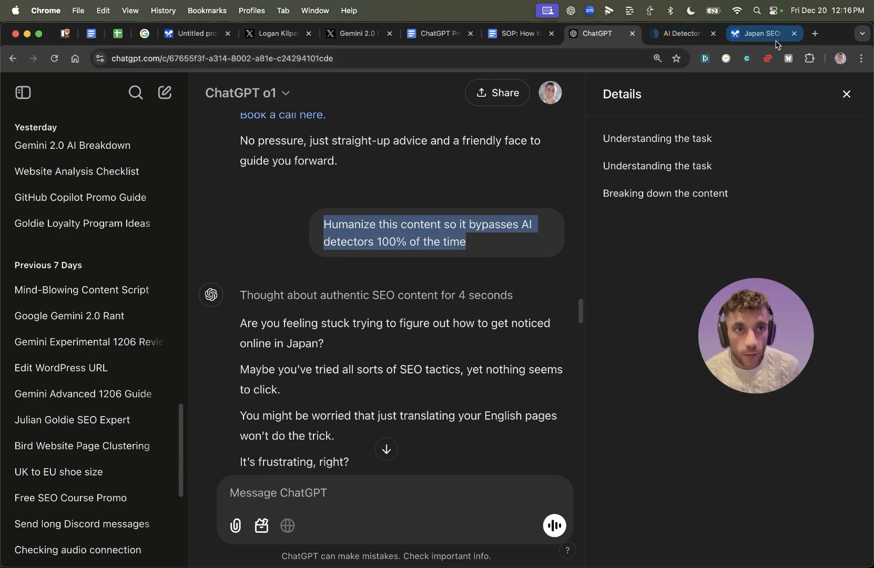
{"action": "left_click", "coordinate": [755, 34]}
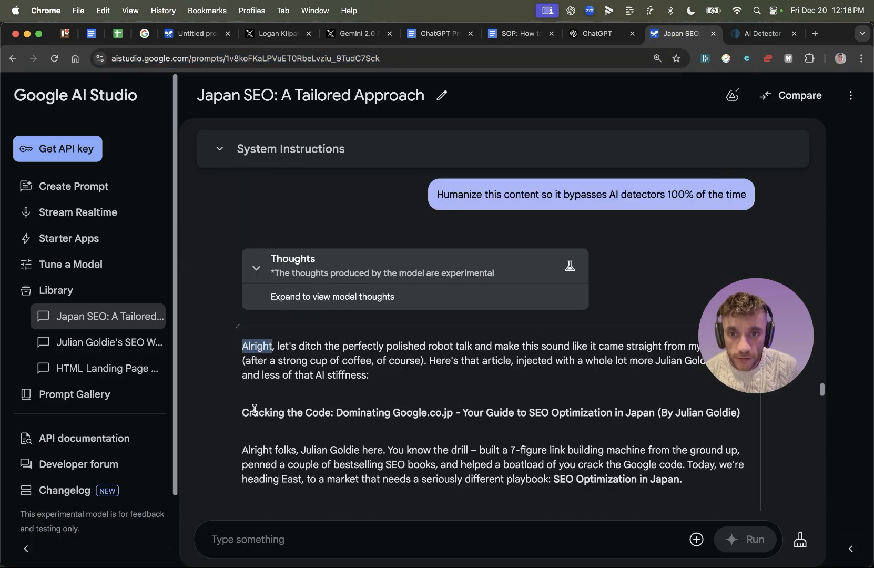
{"action": "scroll", "scroll_direction": "down", "scroll_amount": 3}
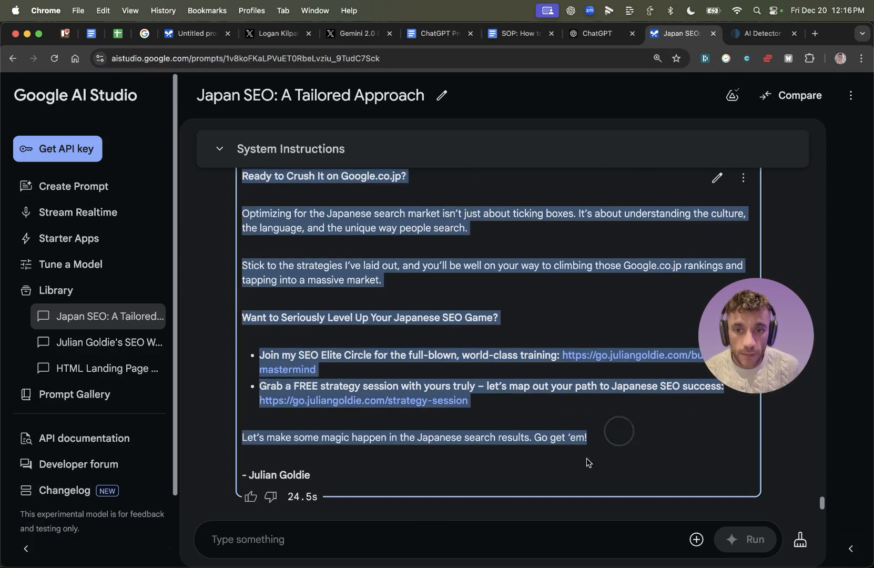
{"action": "left_click", "coordinate": [762, 33]}
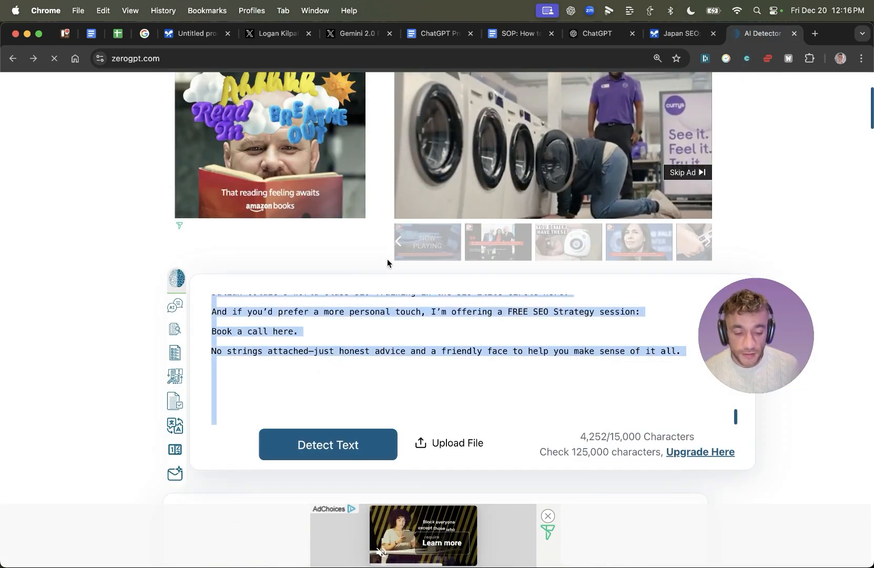
{"action": "left_click", "coordinate": [328, 444]}
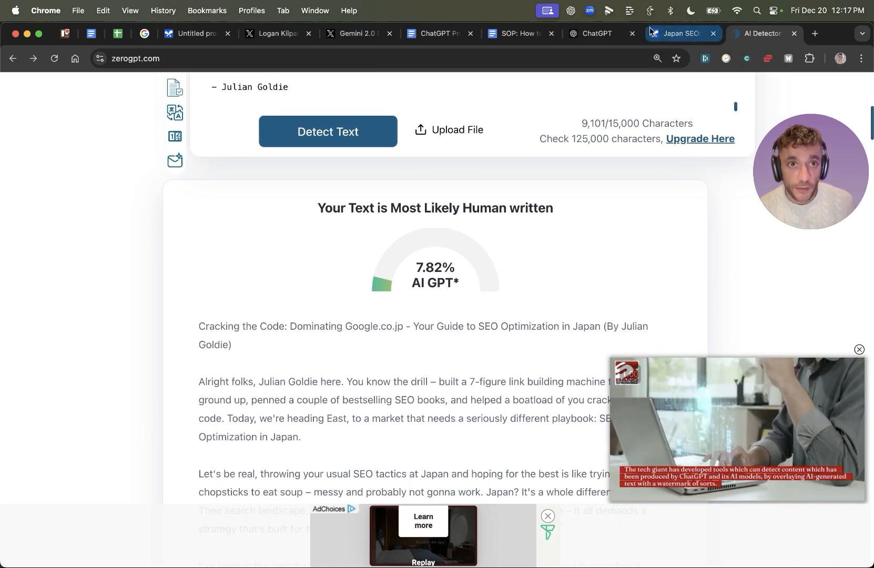
{"action": "left_click", "coordinate": [596, 33]}
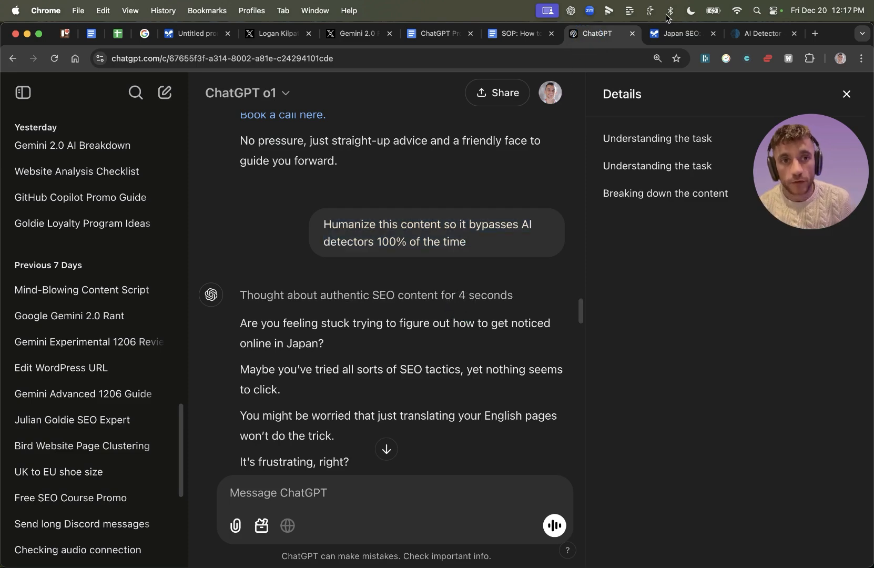
Scroll through the sentences ZeroGPT highlighted in Gemini's article
{"action": "left_click", "coordinate": [760, 34]}
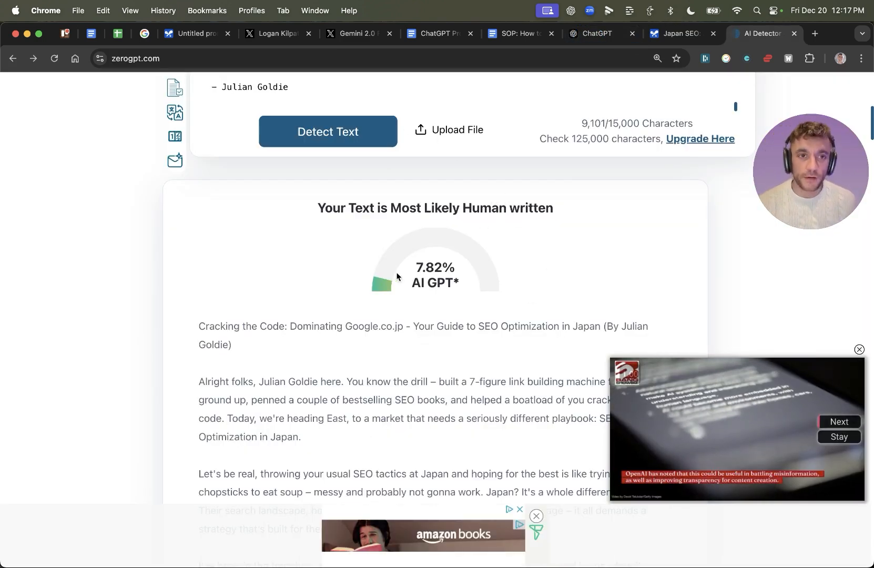
{"action": "scroll", "scroll_direction": "down", "scroll_amount": 3}
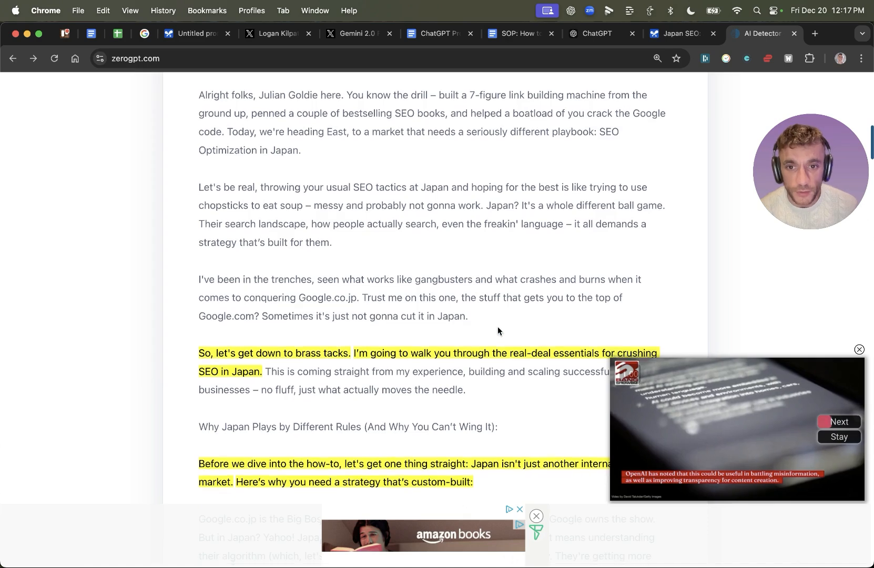
{"action": "scroll", "scroll_direction": "down", "scroll_amount": 3}
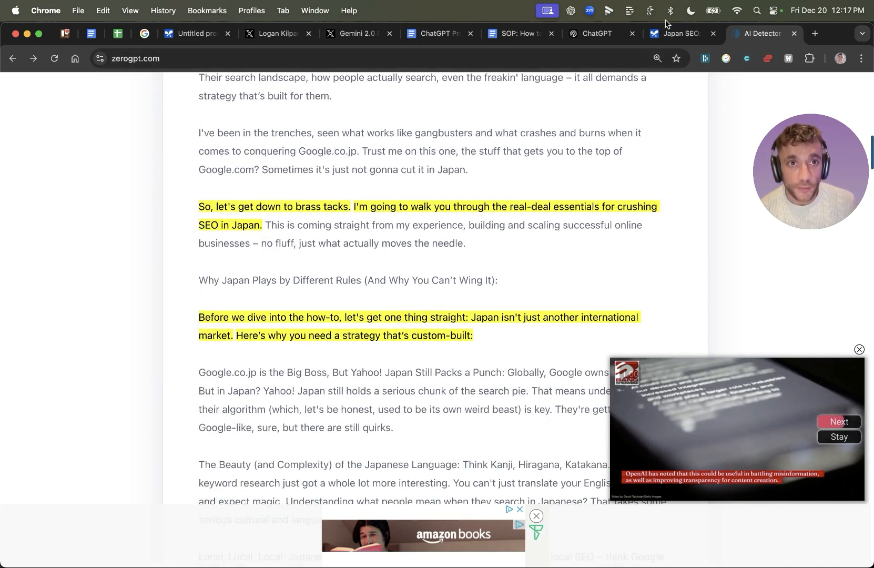
Reread Gemini's humanized Japan SEO article to the Julian Goldie sign-off
{"action": "left_click", "coordinate": [675, 33]}
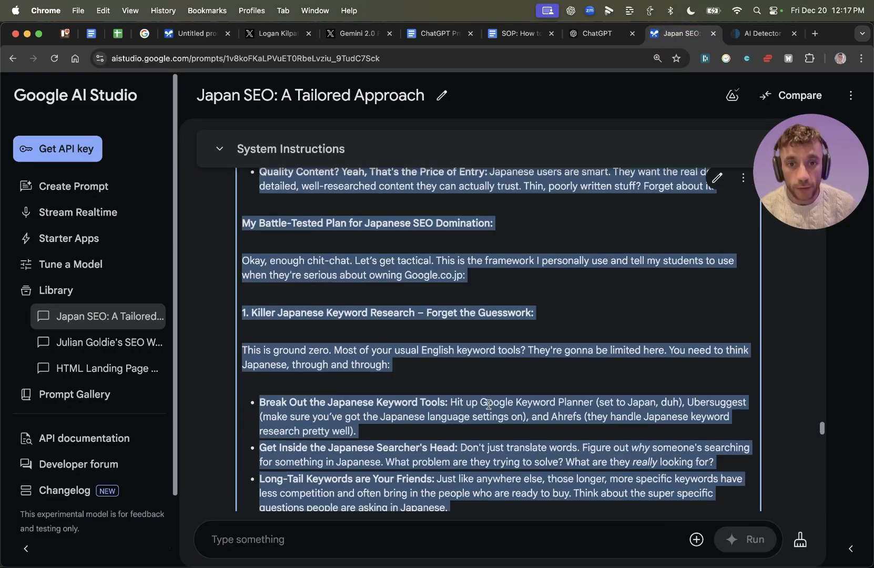
{"action": "scroll", "scroll_direction": "down", "scroll_amount": 3}
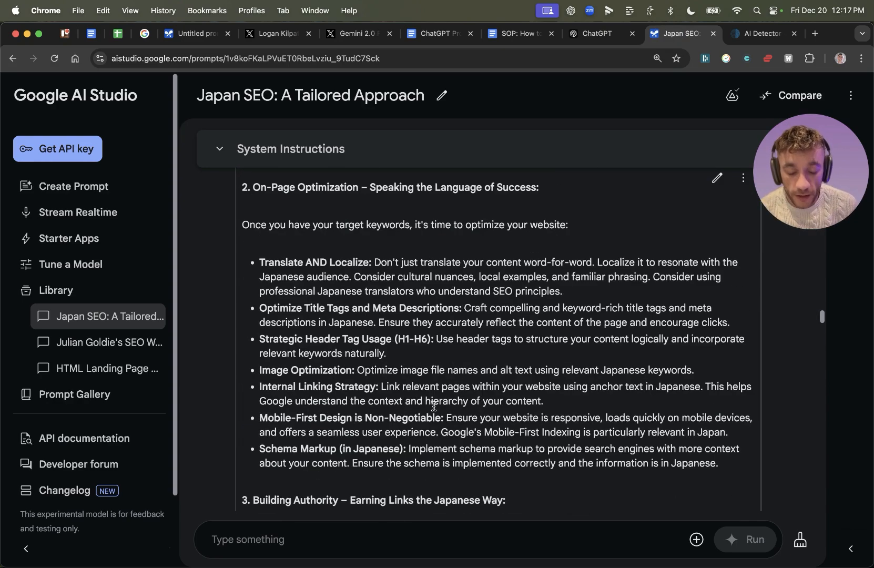
{"action": "scroll", "scroll_direction": "down", "scroll_amount": 3}
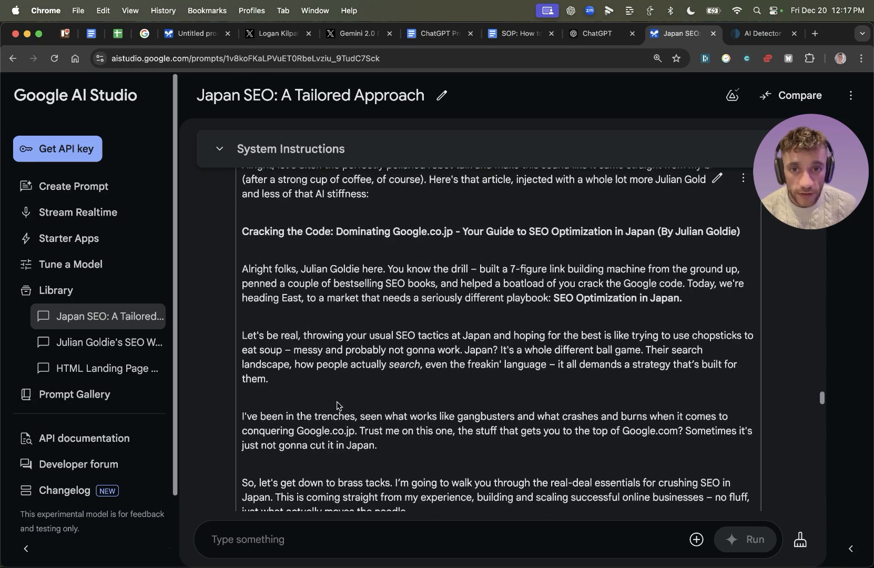
{"action": "scroll", "scroll_direction": "down", "scroll_amount": 3}
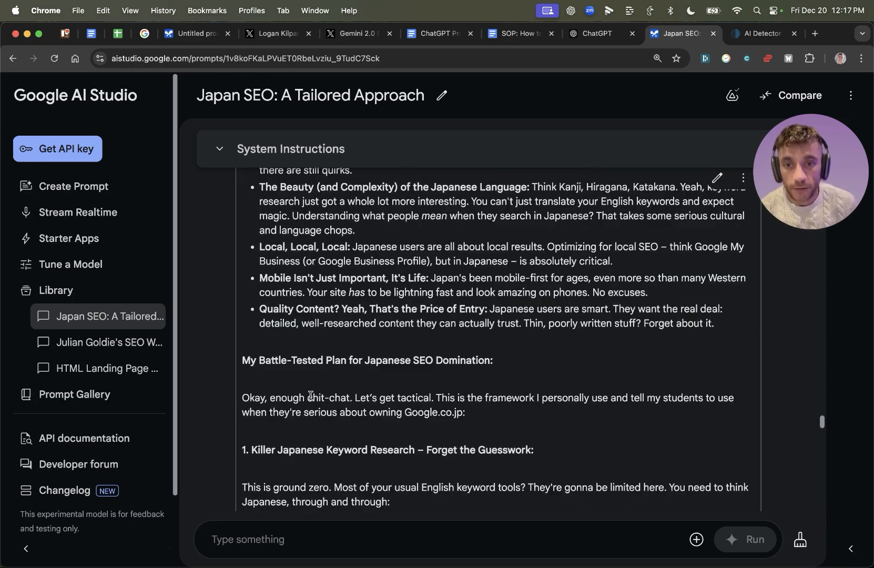
{"action": "scroll", "scroll_direction": "down", "scroll_amount": 3}
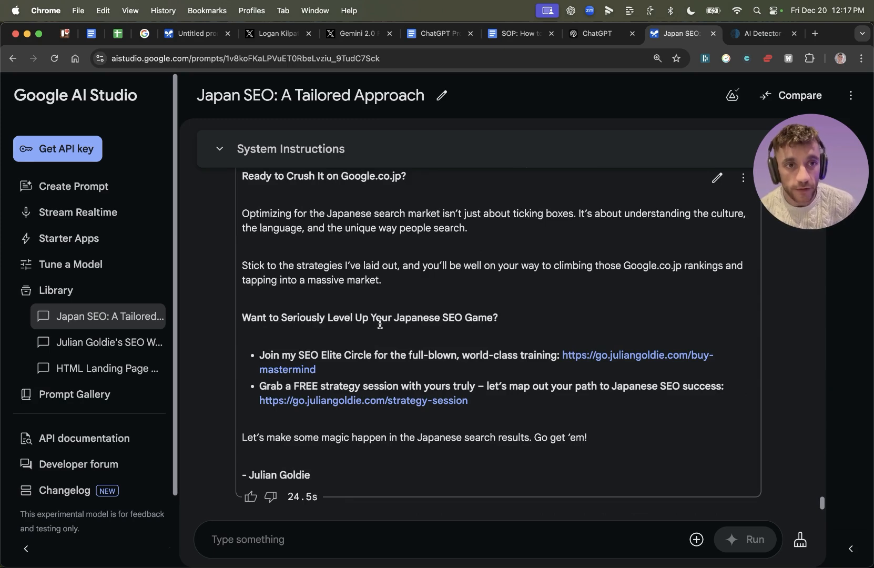
{"action": "mouse_move", "coordinate": [333, 226]}
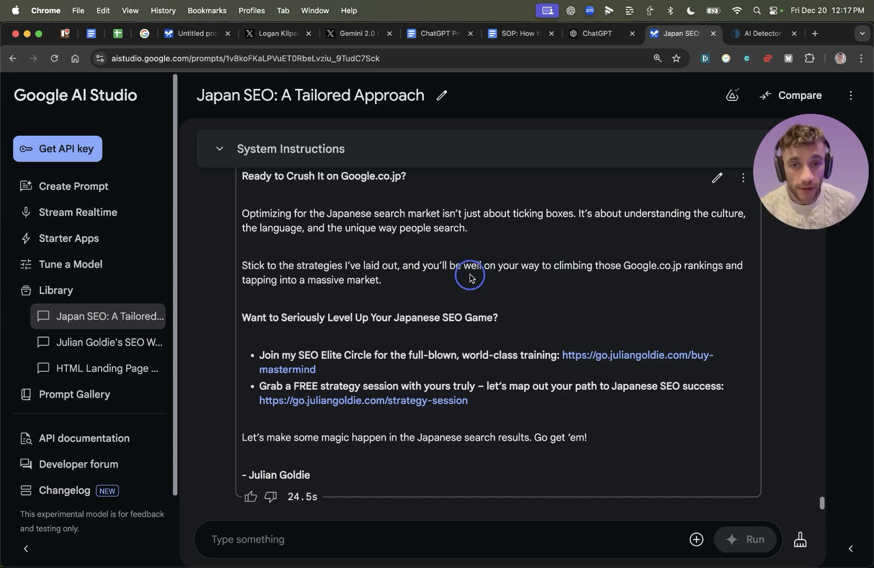
{"action": "mouse_move", "coordinate": [373, 300]}
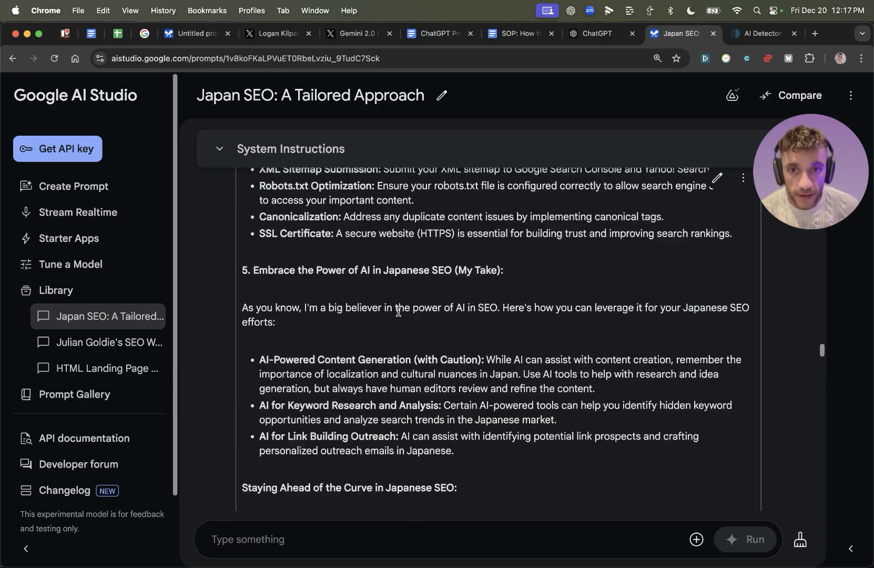
{"action": "scroll", "scroll_direction": "down", "scroll_amount": 3}
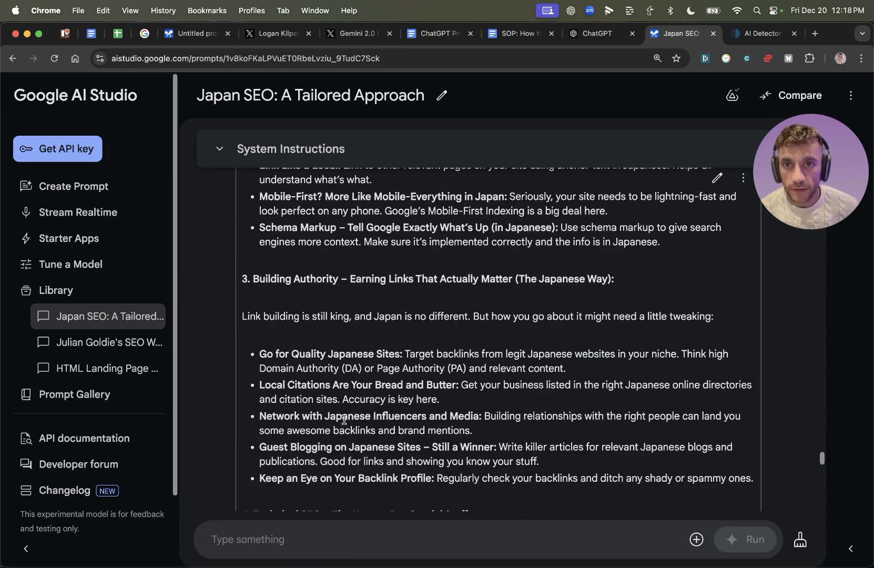
{"action": "scroll", "scroll_direction": "down", "scroll_amount": 3}
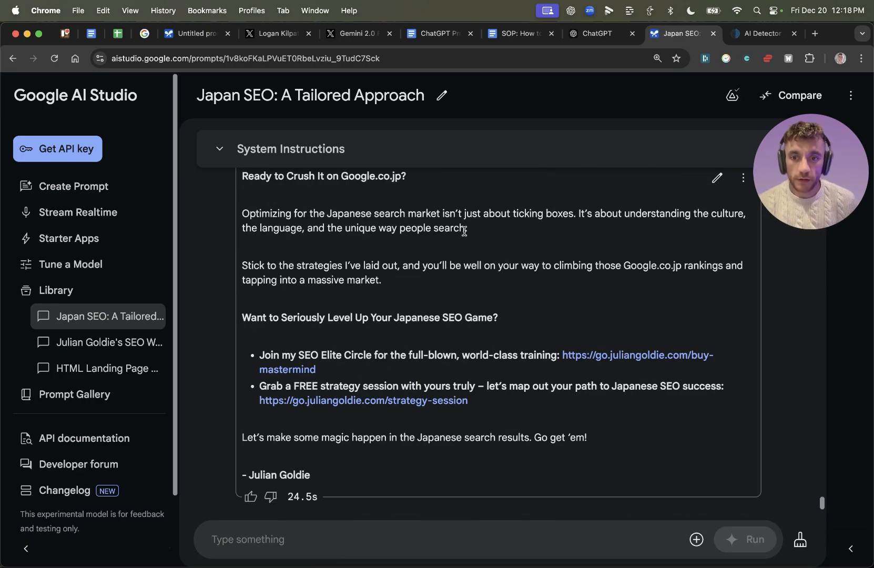
Prompt for a one-page HTML/CSS site targeting 'SEO cost calculator' that persuades visitors to book, and run it
{"action": "type", "text": "Create the best website you possibly can, only js,"}
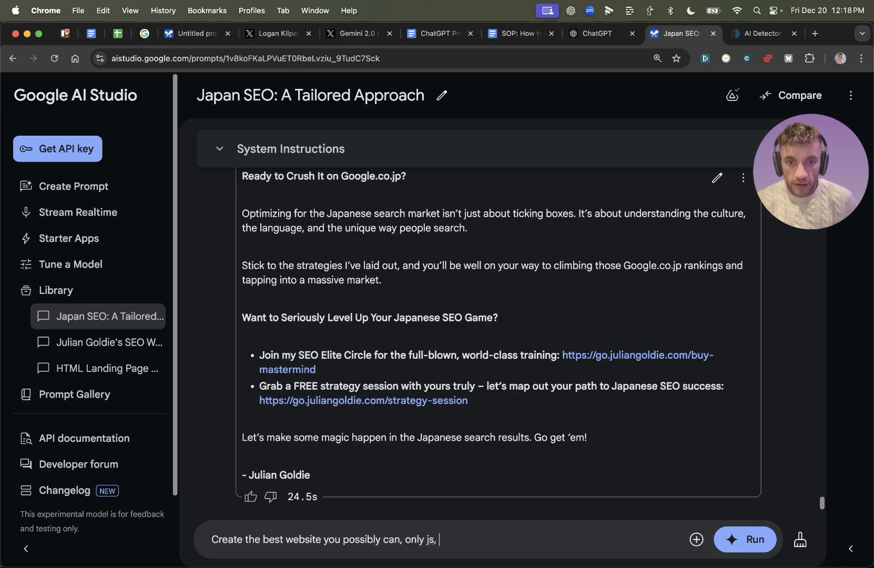
{"action": "type", "text": "html and css"}
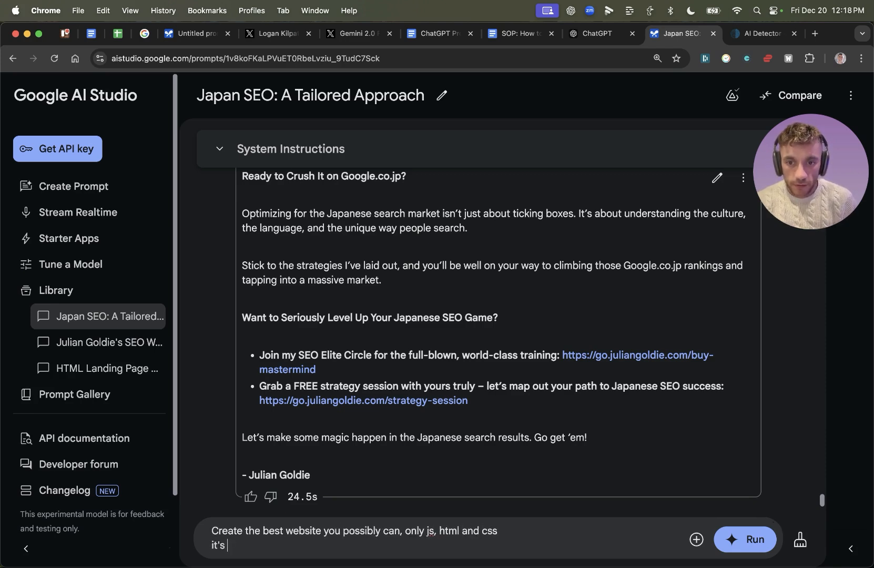
{"action": "type", "text": "a 1 page webite targeting the k"}
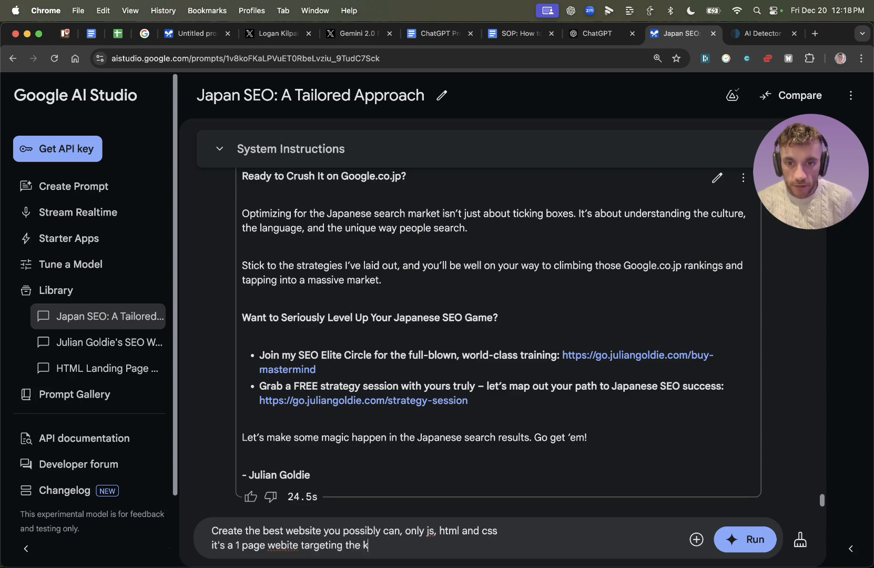
{"action": "type", "text": "eyword SEO"}
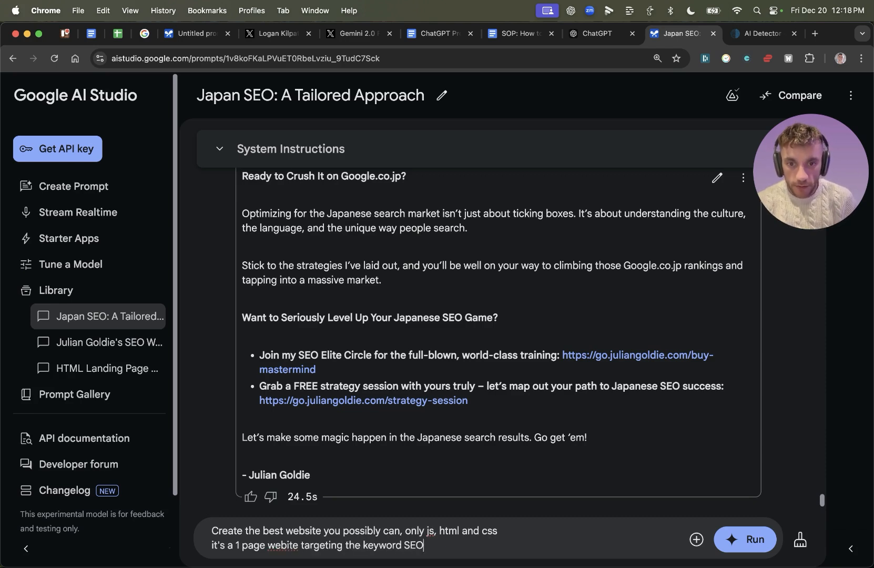
{"action": "type", "text": "cost calculator"}
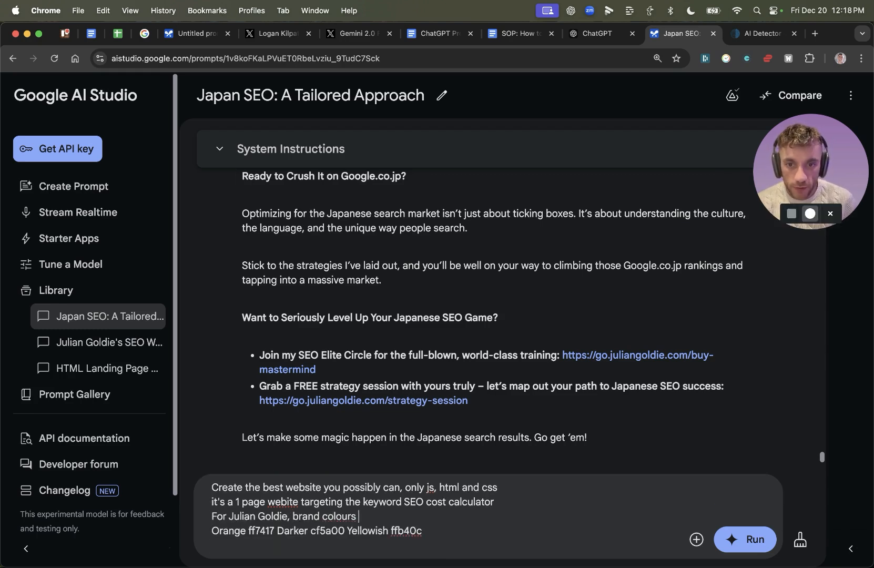
{"action": "type", "text": "below, persuade people to bok"}
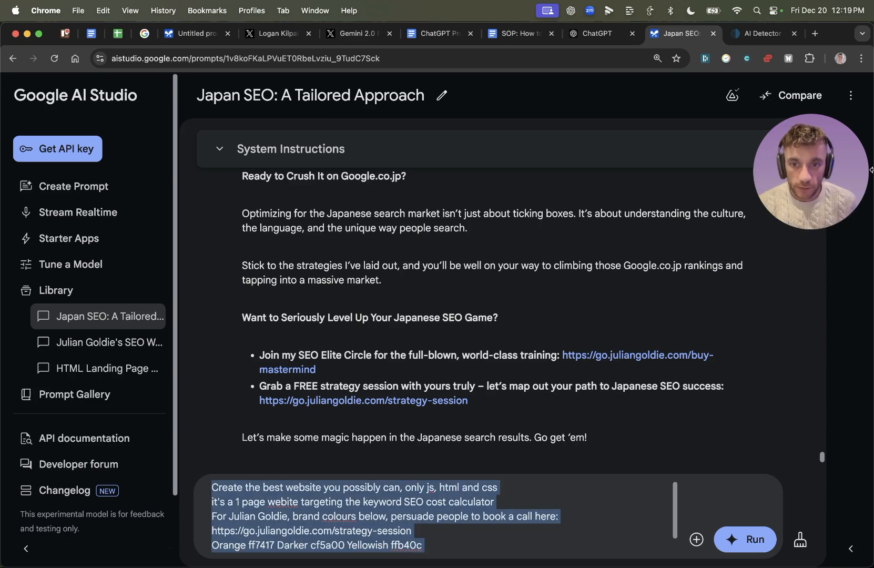
{"action": "left_click", "coordinate": [743, 539]}
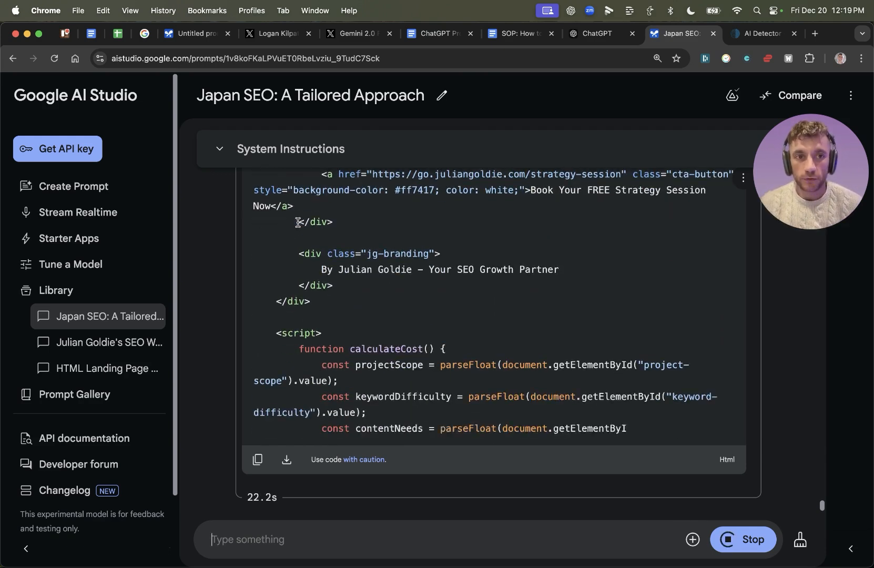
Copy the finished calculator page HTML from the end of the code block
{"action": "scroll", "scroll_direction": "down", "scroll_amount": 3}
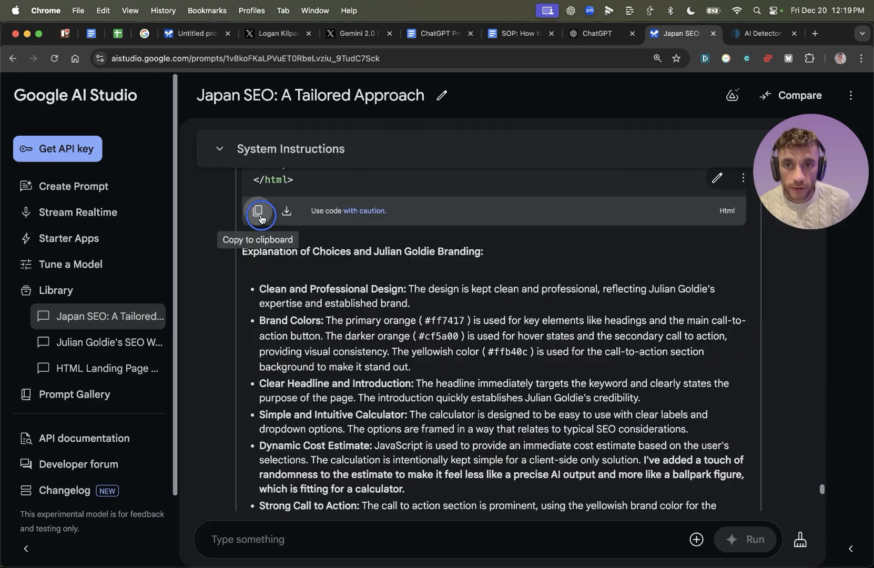
{"action": "left_click", "coordinate": [259, 214]}
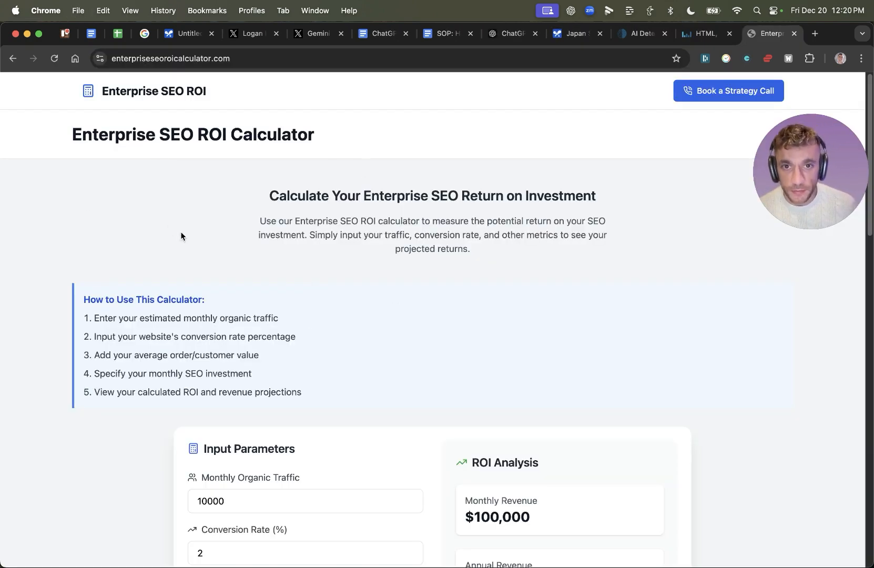
Close the strategy-call popup, then browse the separate SEO Calculators site
{"action": "scroll", "scroll_direction": "down", "scroll_amount": 3}
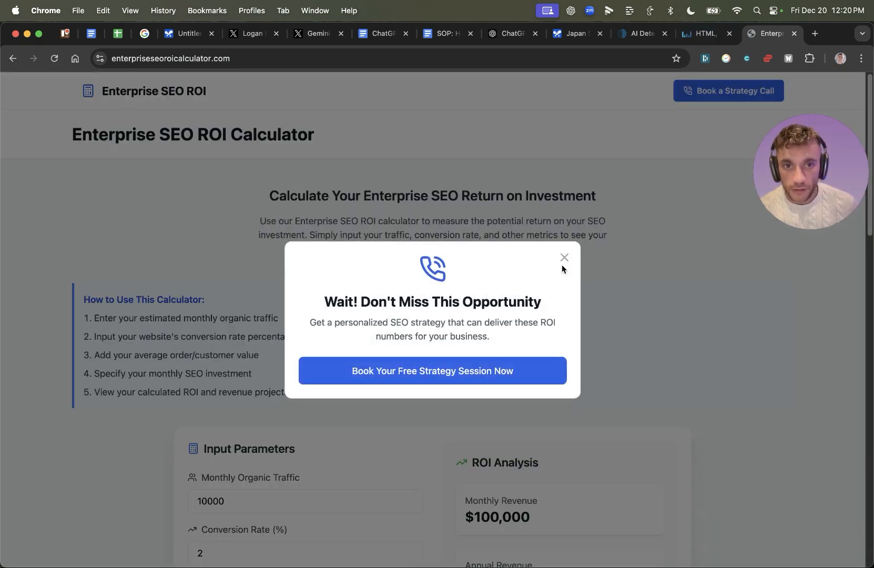
{"action": "left_click", "coordinate": [563, 257]}
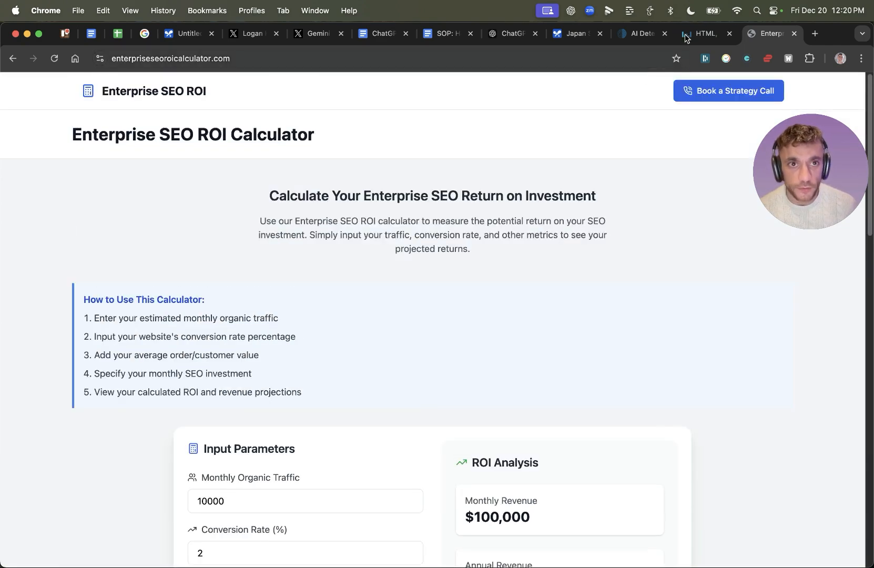
{"action": "mouse_move", "coordinate": [605, 24]}
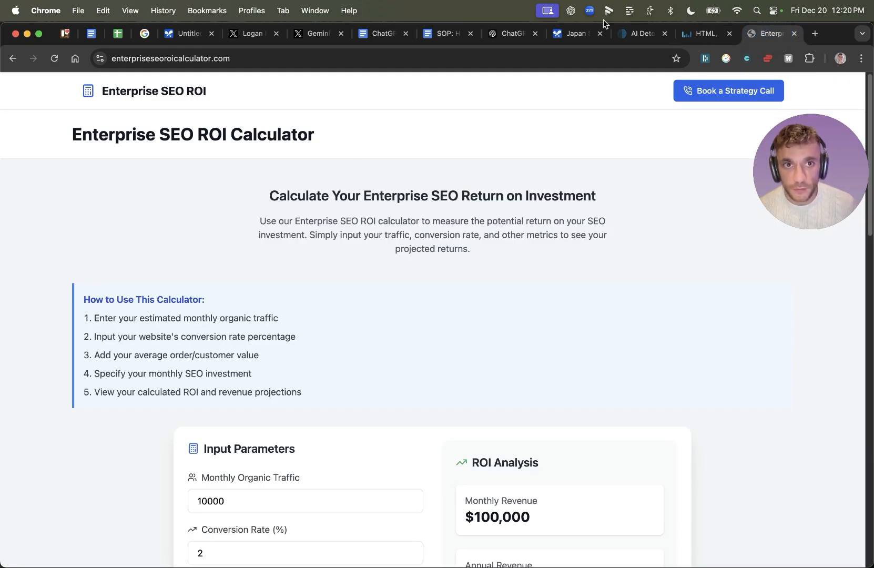
{"action": "left_click", "coordinate": [698, 33]}
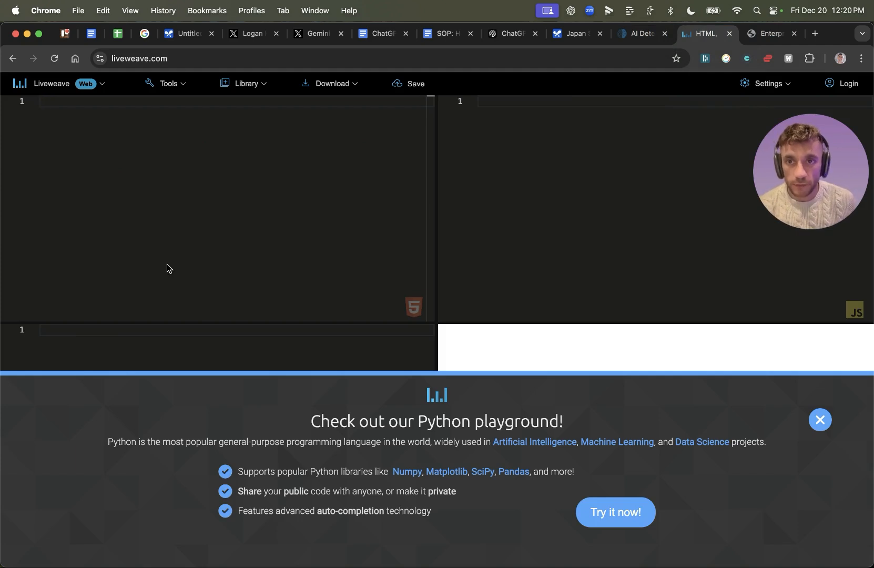
{"action": "scroll", "scroll_direction": "down", "scroll_amount": 3}
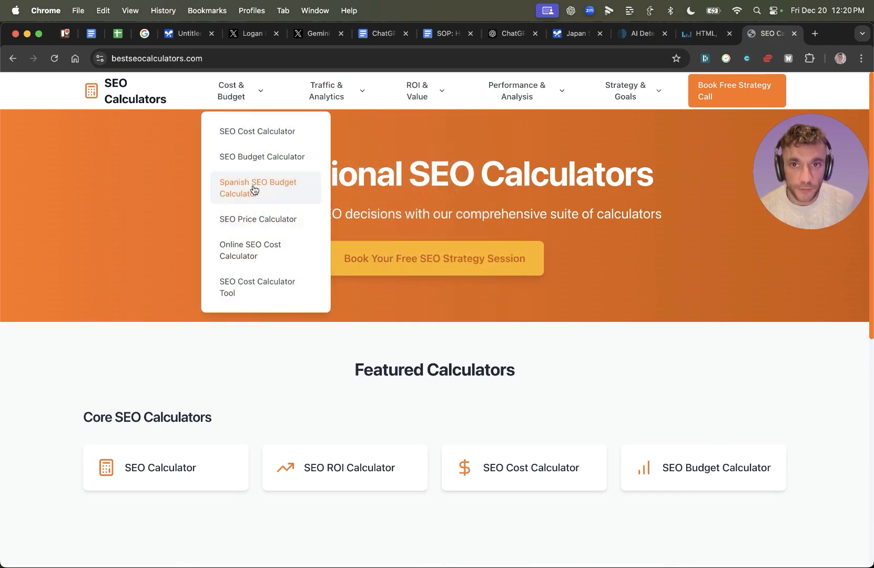
{"action": "scroll", "scroll_direction": "down", "scroll_amount": 3}
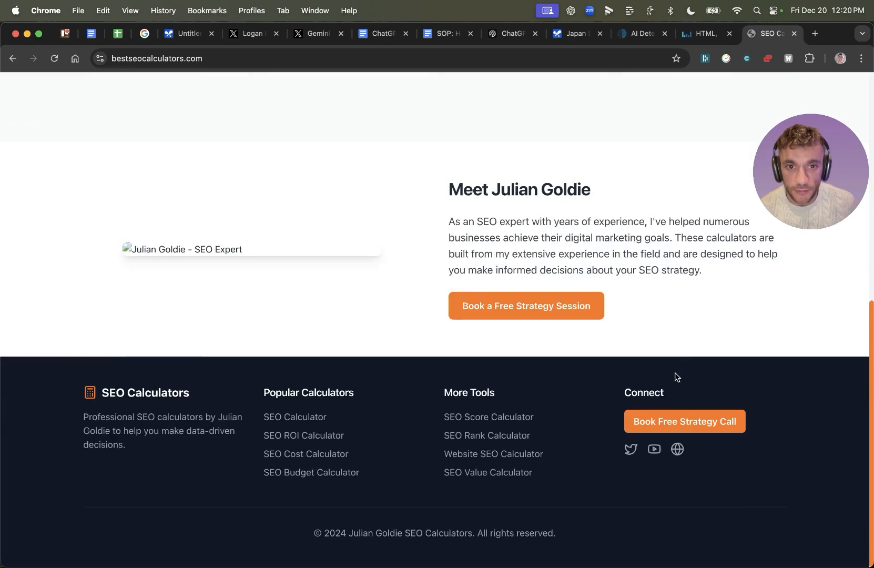
Set Moderate (Blog Posts) content and Growing Business scope in the calculator, then calculate the estimate
{"action": "left_click", "coordinate": [702, 33]}
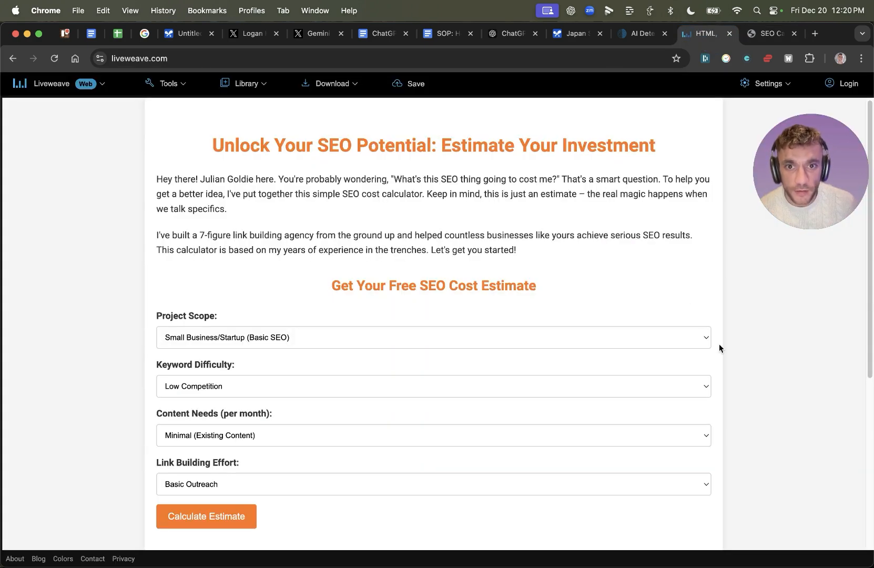
{"action": "left_click", "coordinate": [766, 34]}
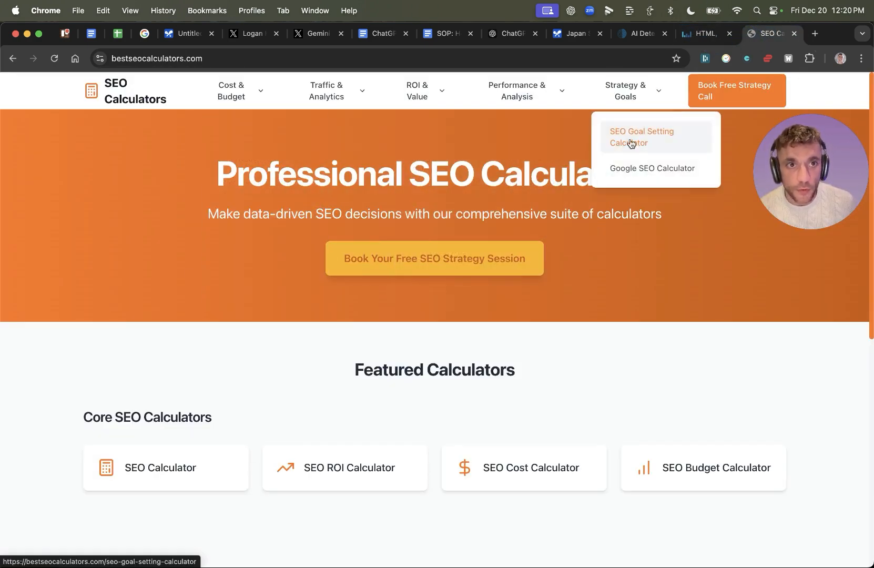
{"action": "left_click", "coordinate": [699, 34]}
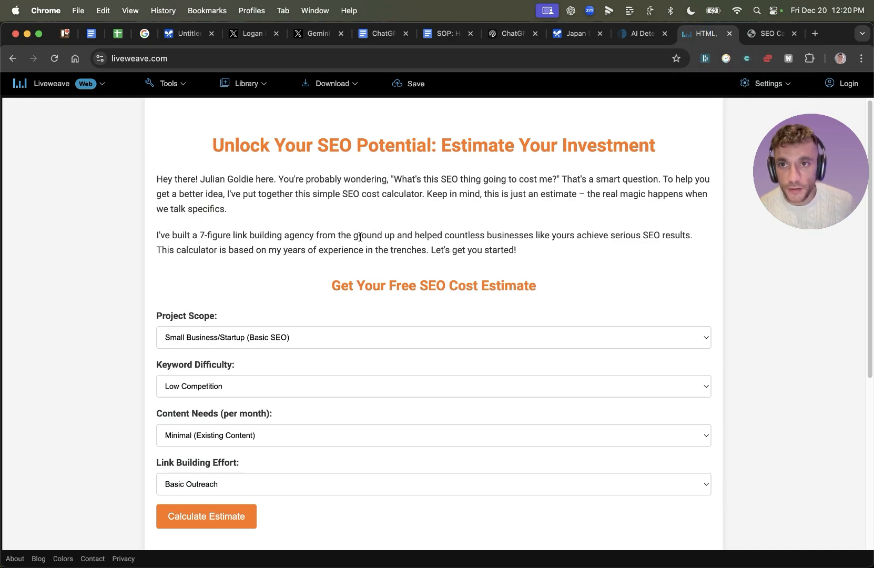
{"action": "mouse_move", "coordinate": [336, 244]}
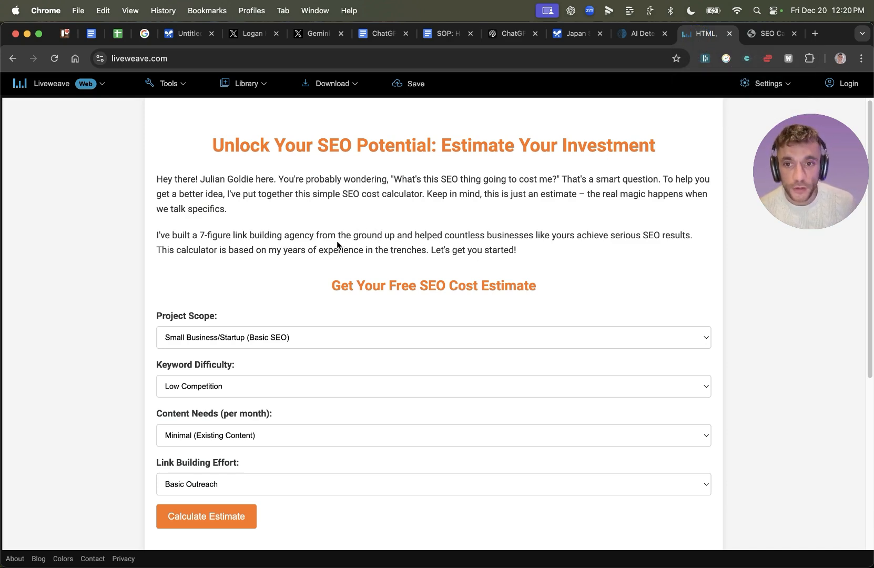
{"action": "left_click", "coordinate": [434, 436]}
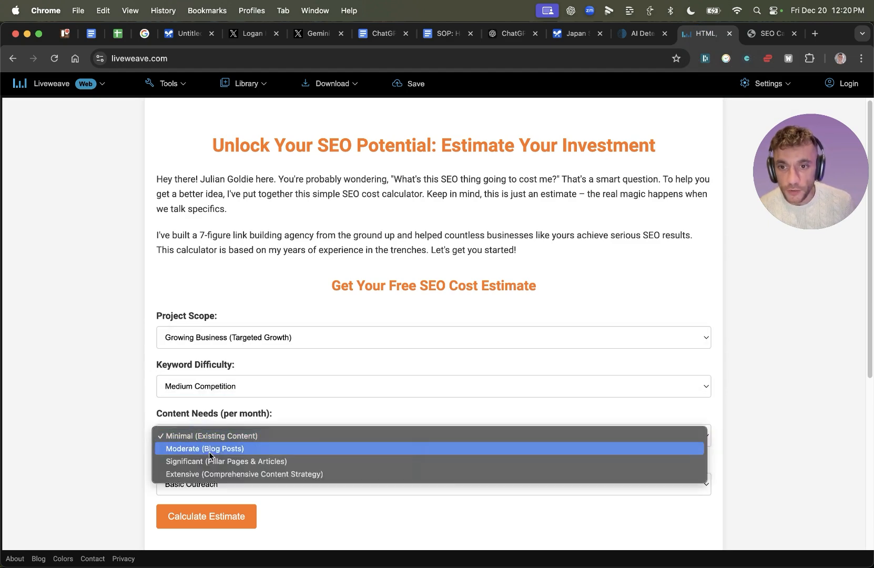
{"action": "left_click", "coordinate": [205, 447]}
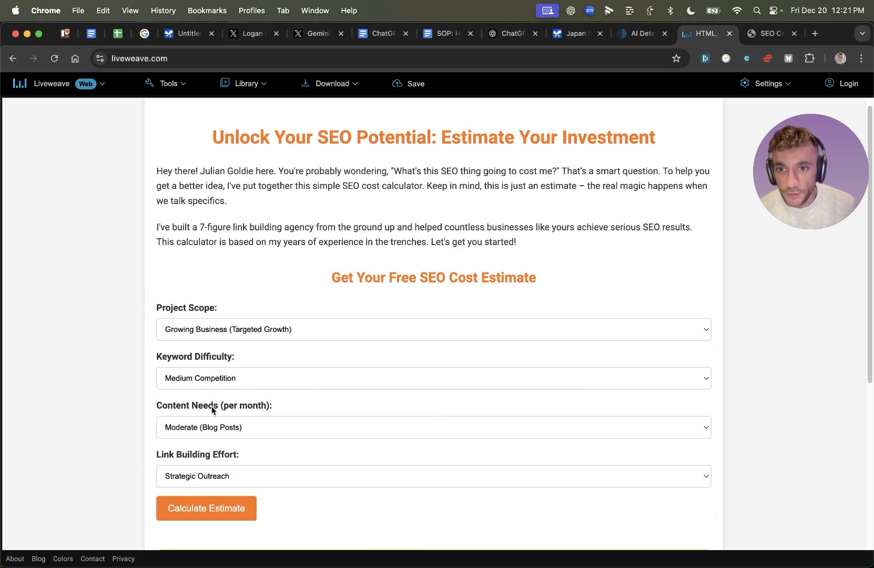
{"action": "left_click", "coordinate": [433, 329]}
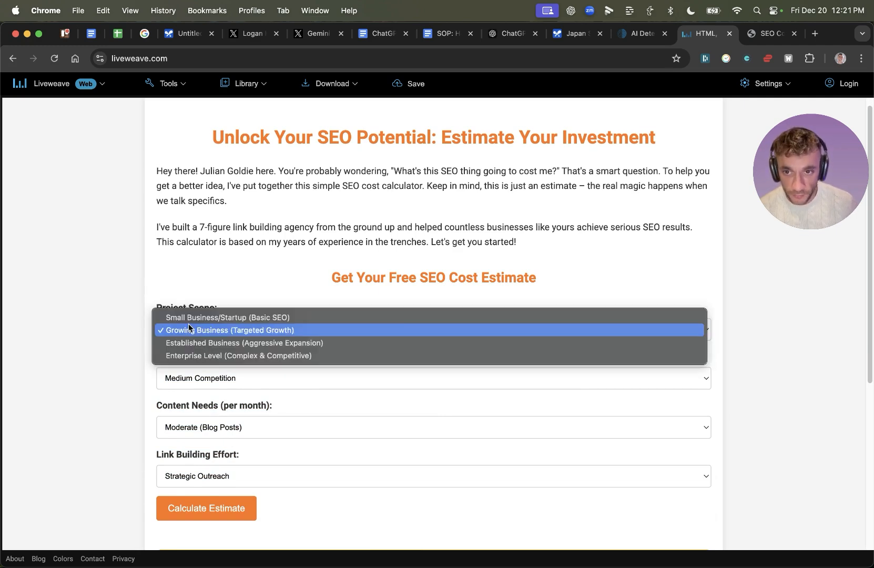
{"action": "left_click", "coordinate": [227, 329]}
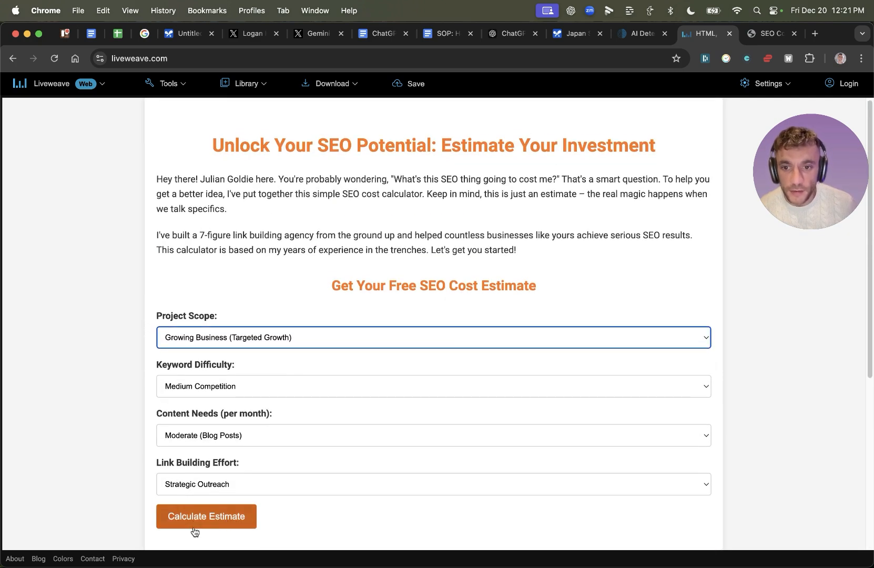
{"action": "left_click", "coordinate": [205, 515]}
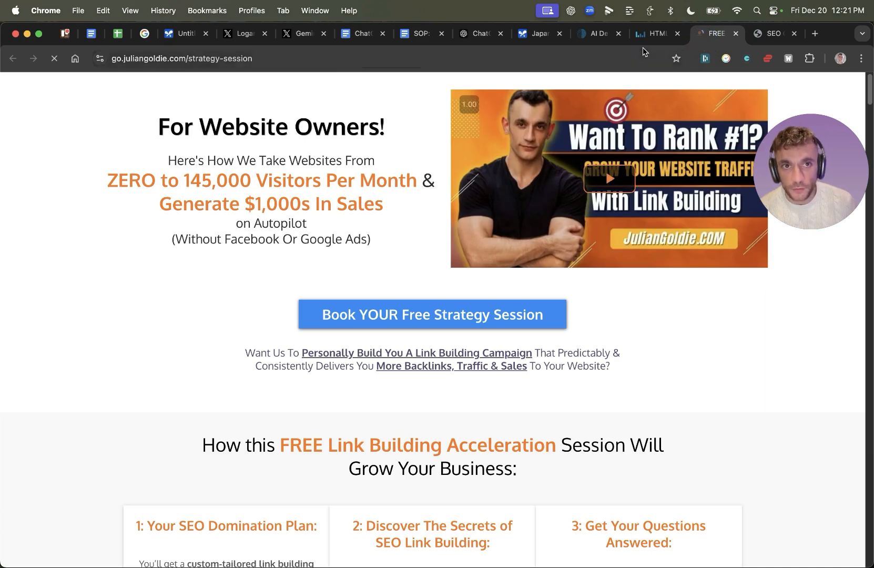
Compare the generated $607,409–$607,591 estimate against the live site's $6,000 monthly figure
{"action": "left_click", "coordinate": [654, 33]}
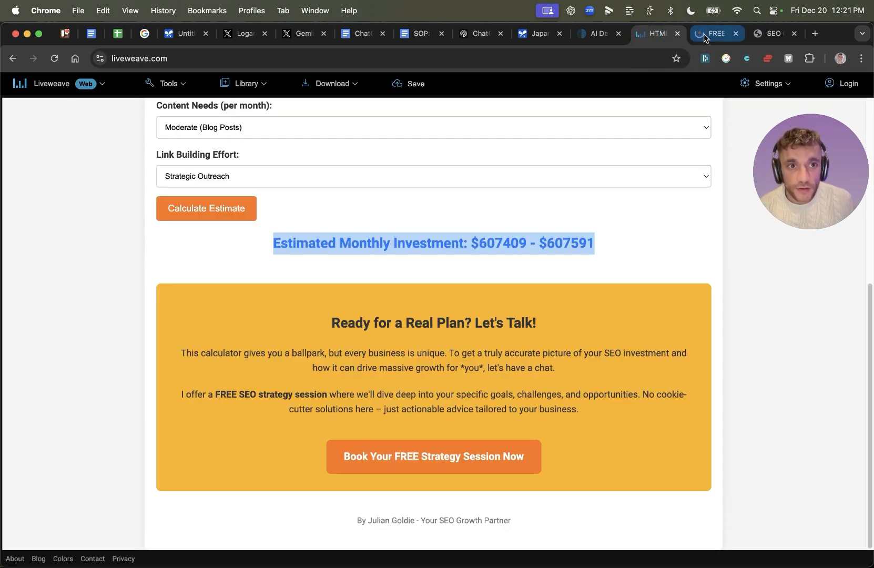
{"action": "left_click", "coordinate": [766, 34]}
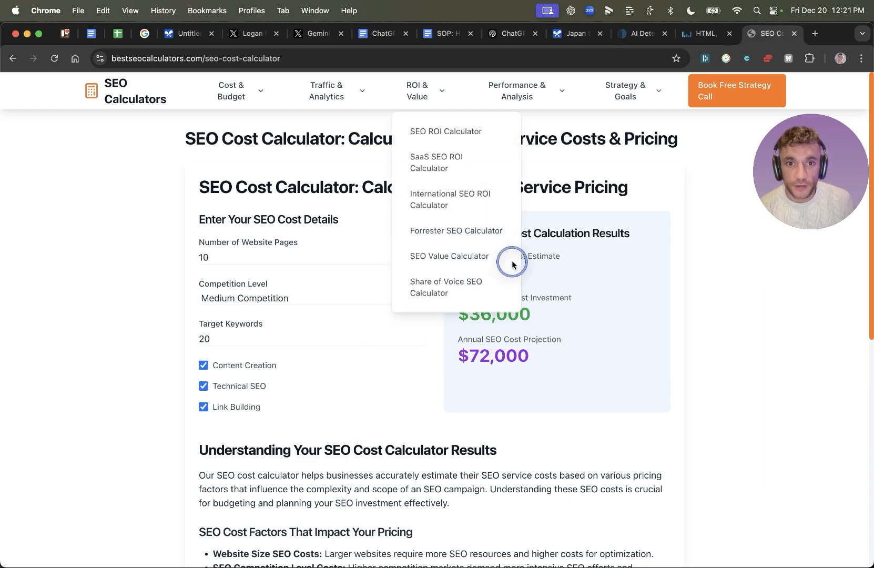
{"action": "left_click", "coordinate": [705, 33]}
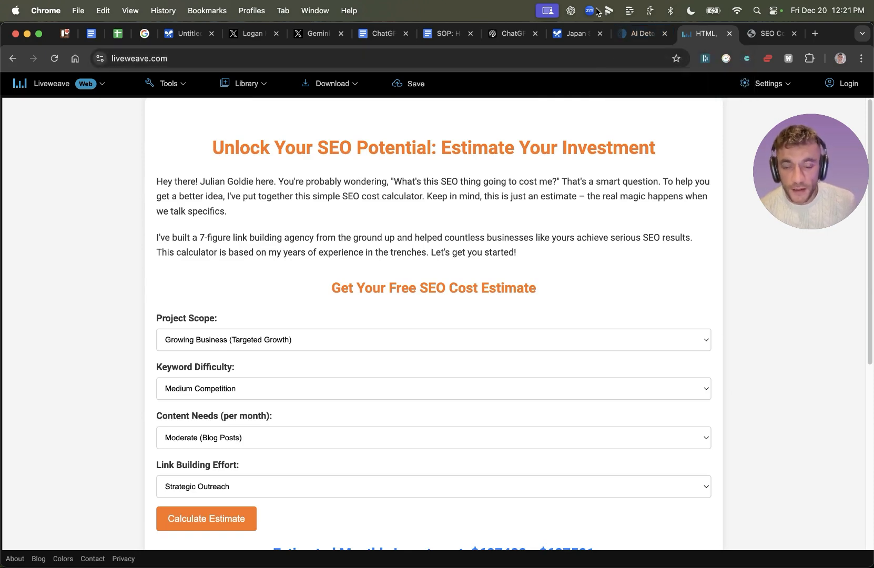
{"action": "mouse_move", "coordinate": [613, 173]}
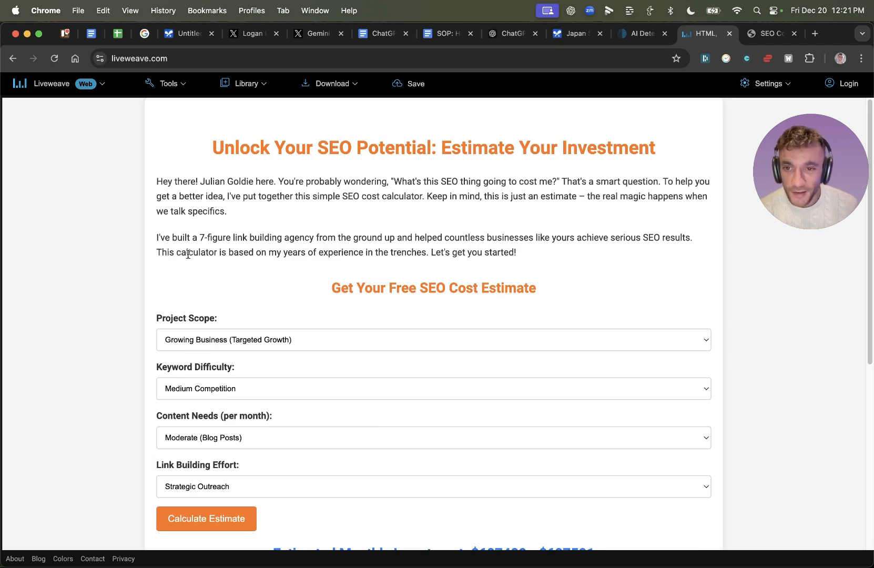
{"action": "mouse_move", "coordinate": [228, 282]}
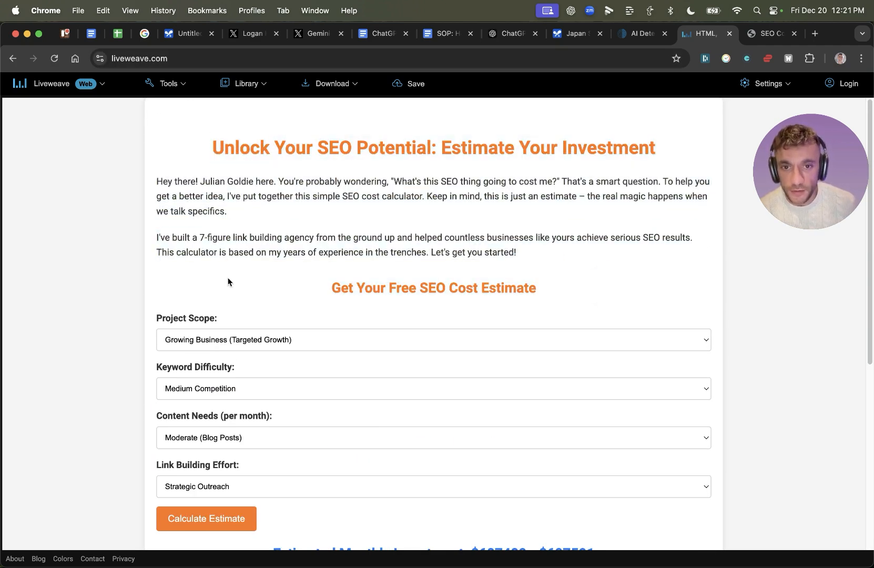
{"action": "left_click", "coordinate": [769, 34]}
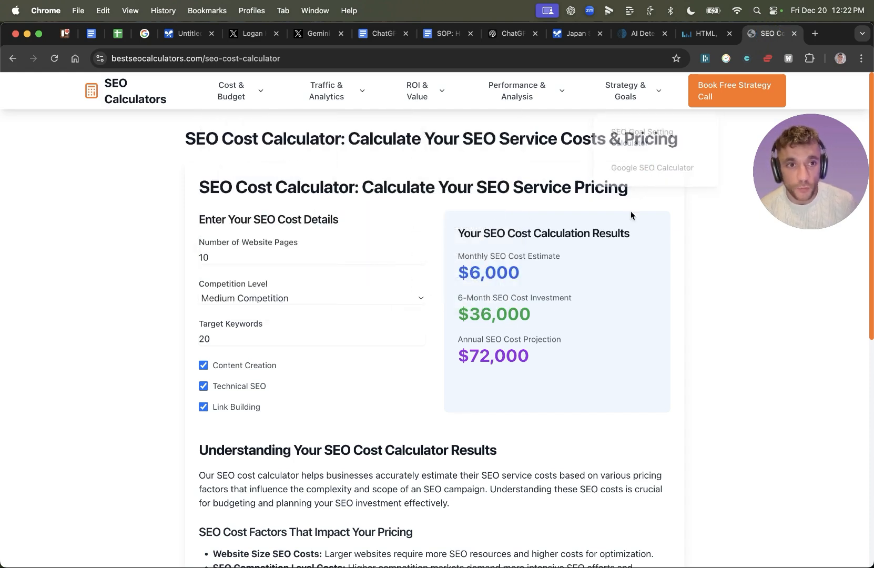
Close the Liveweave preview tab without saving changes
{"action": "left_click", "coordinate": [576, 33]}
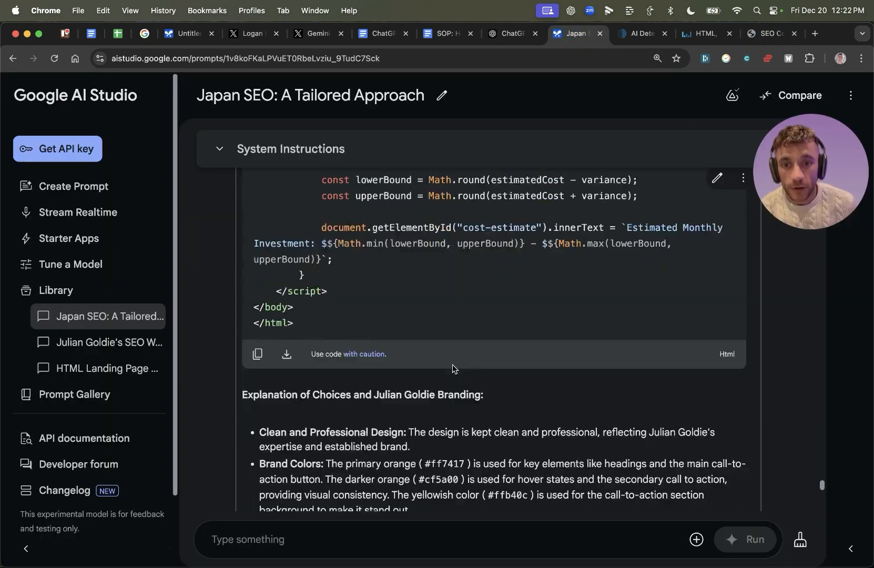
{"action": "left_click", "coordinate": [594, 34]}
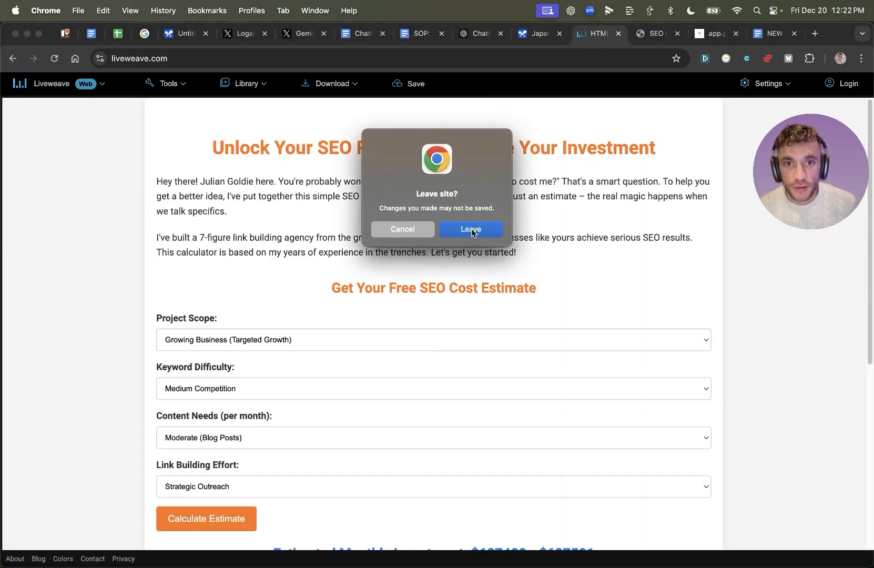
{"action": "left_click", "coordinate": [470, 229]}
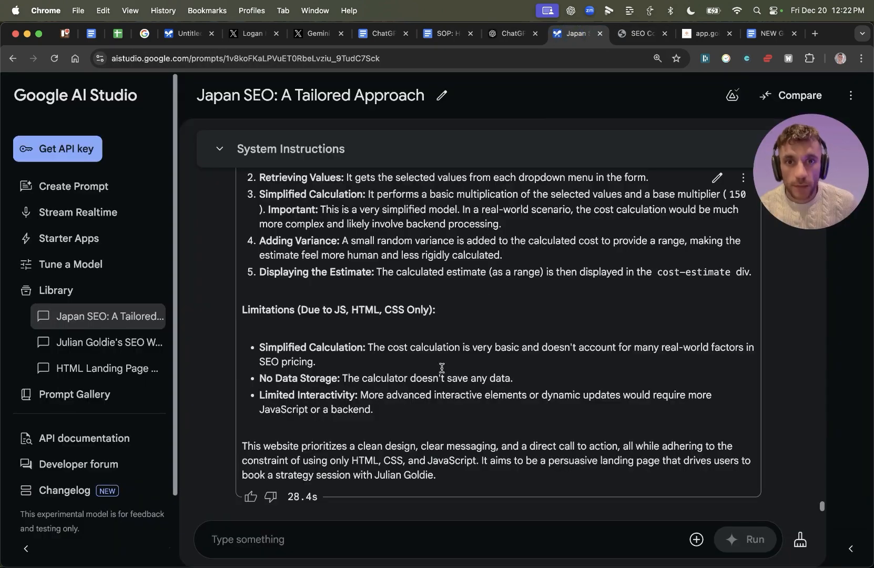
{"action": "mouse_move", "coordinate": [533, 312]}
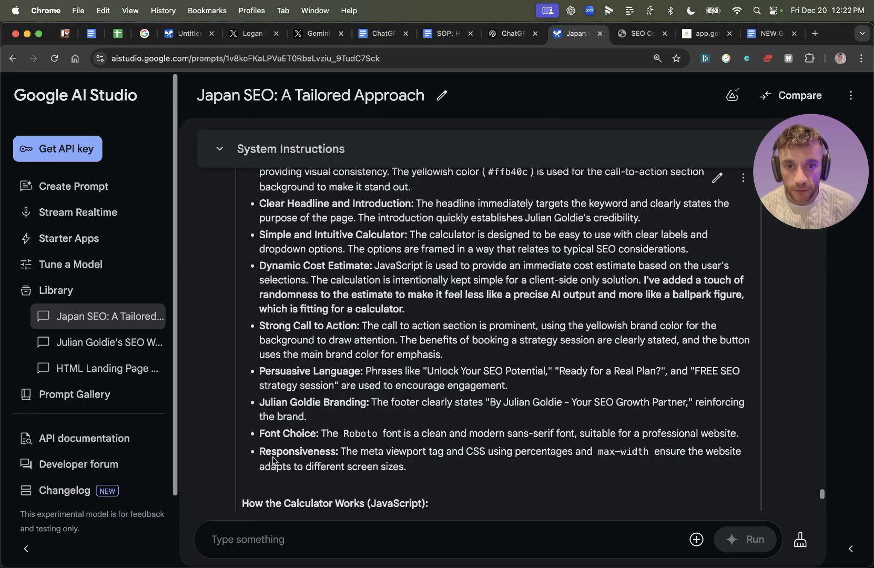
Scroll through the model's calculator explanation, CSS and limitations
{"action": "scroll", "scroll_direction": "down", "scroll_amount": 3}
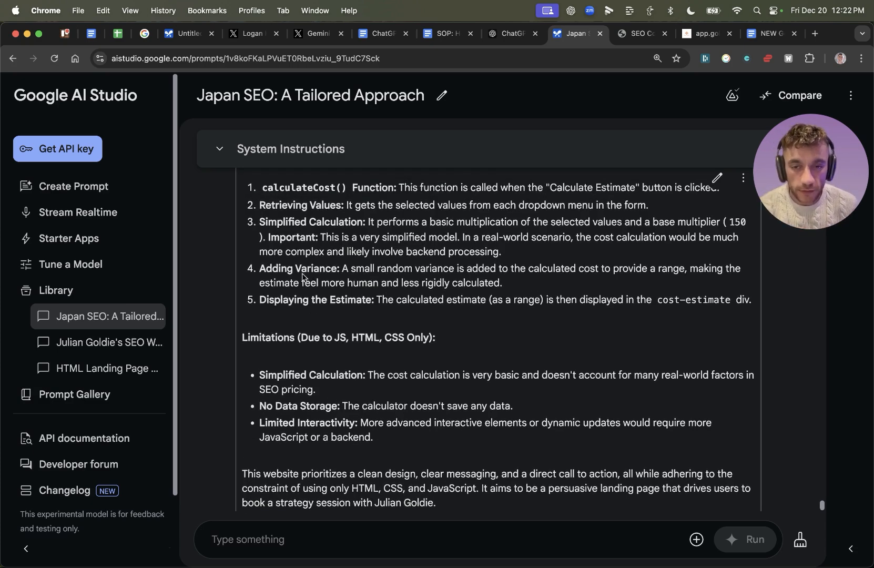
{"action": "scroll", "scroll_direction": "down", "scroll_amount": 3}
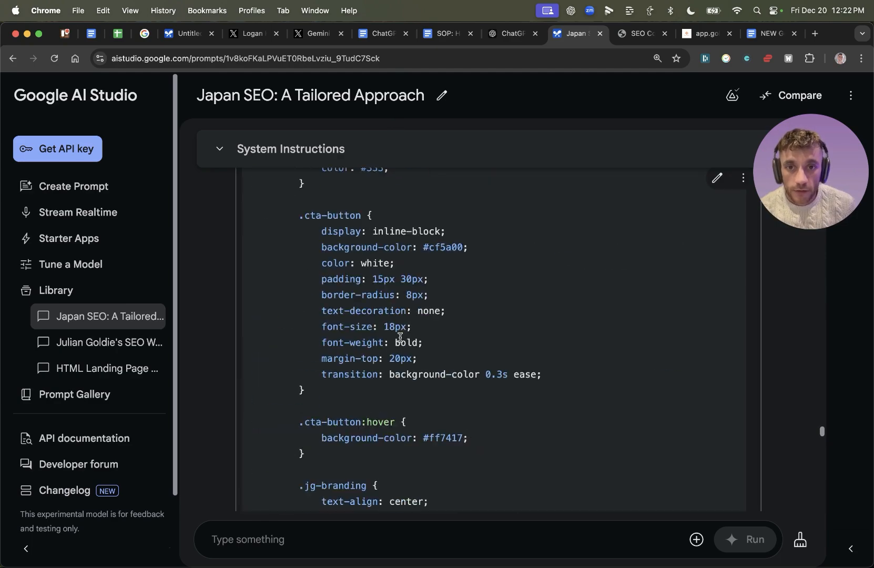
{"action": "scroll", "scroll_direction": "down", "scroll_amount": 3}
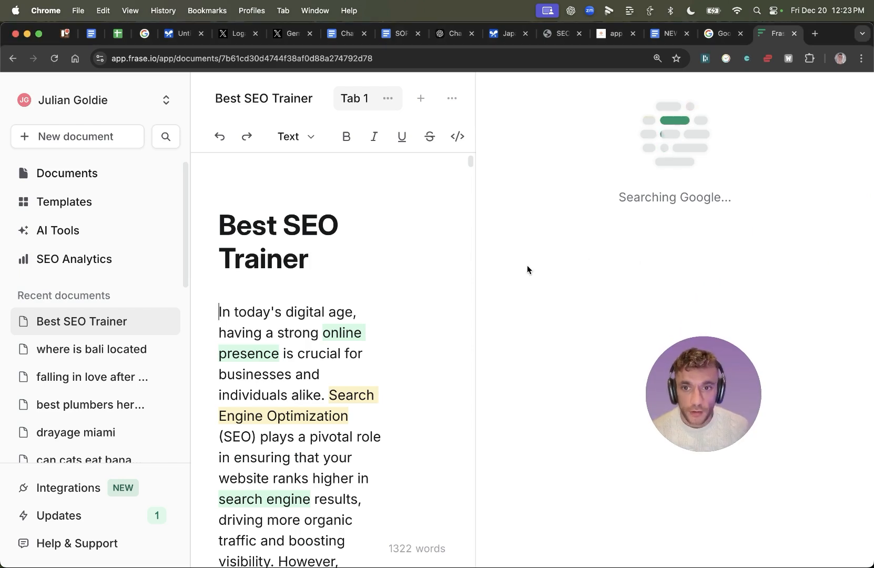
{"action": "mouse_move", "coordinate": [475, 233]}
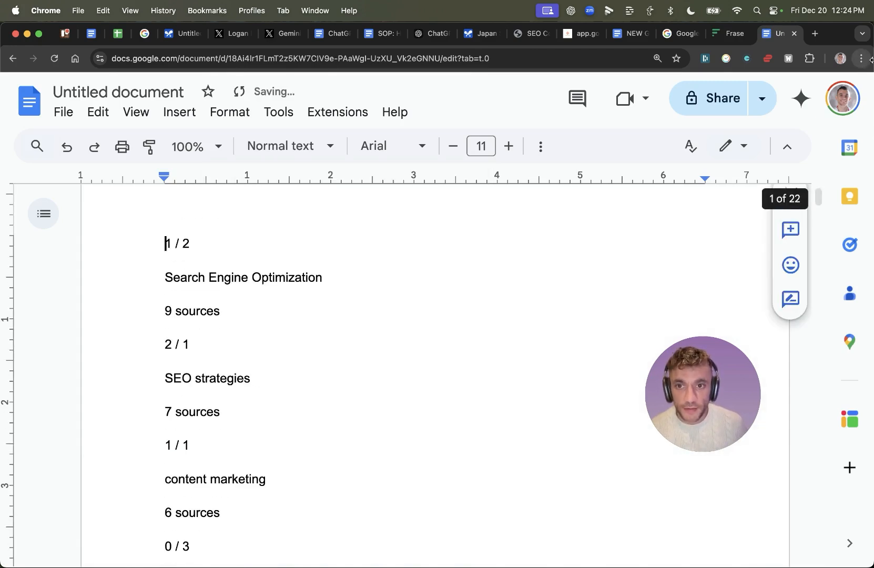
Note the 1,371-word target and LSI use from Frase in the Google Doc
{"action": "scroll", "scroll_direction": "down", "scroll_amount": 3}
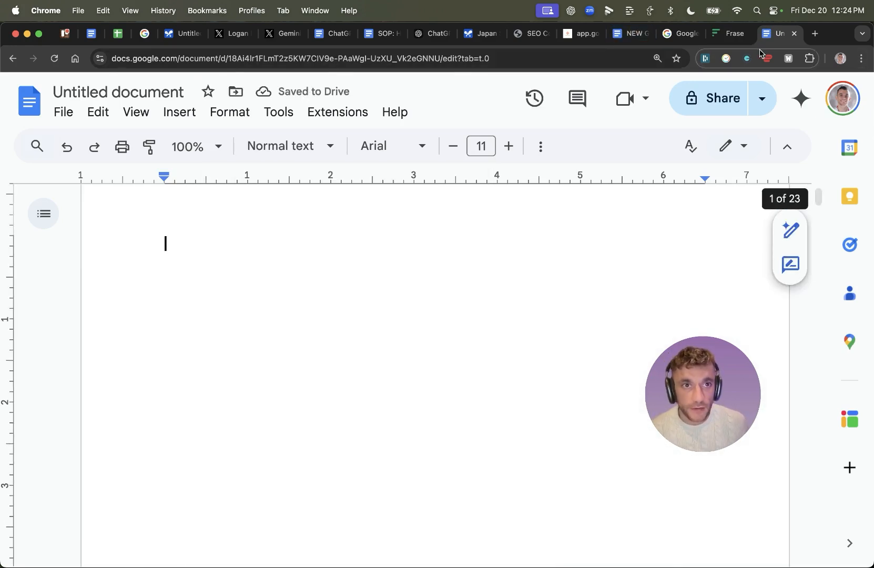
{"action": "left_click", "coordinate": [724, 33]}
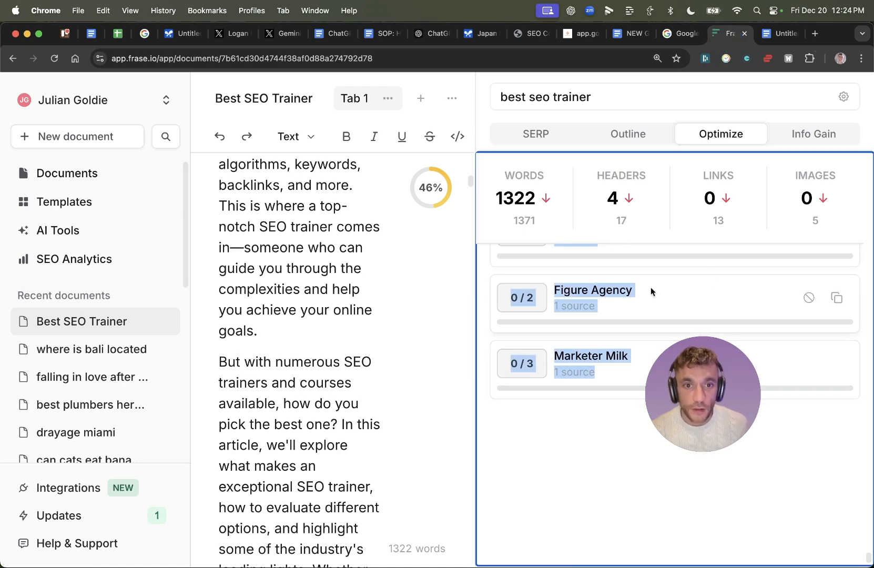
{"action": "scroll", "scroll_direction": "down", "scroll_amount": 3}
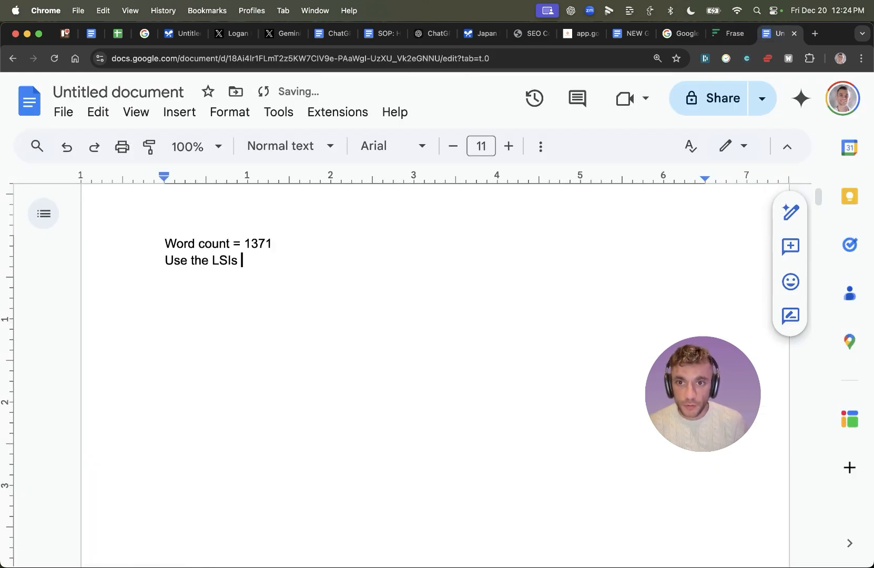
{"action": "type", "text": "in the recomm"}
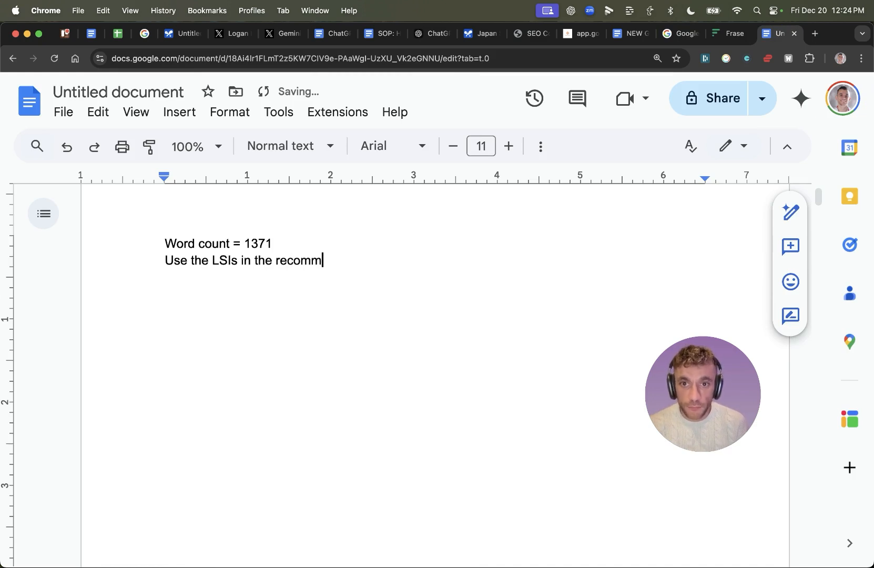
Explore competitor headings in Frase's Outline view
{"action": "left_click", "coordinate": [724, 34]}
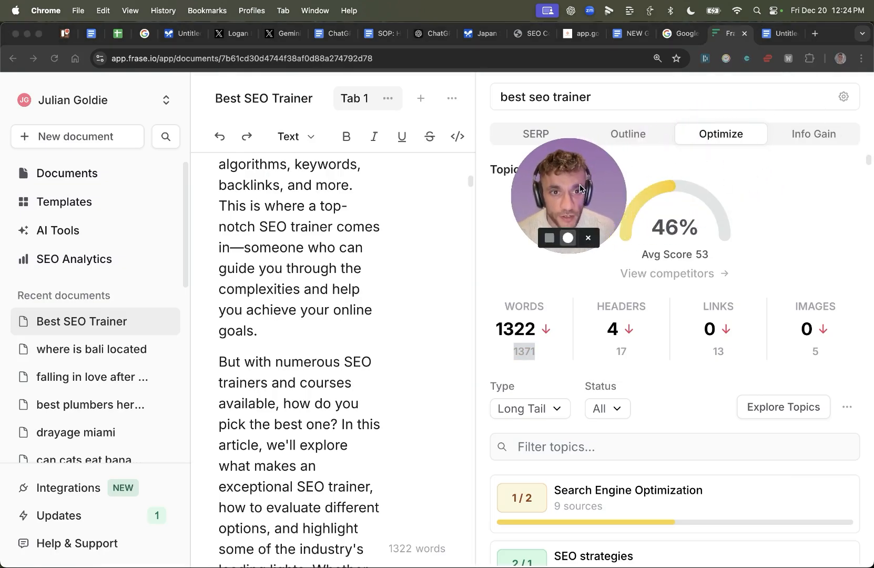
{"action": "left_click", "coordinate": [626, 133]}
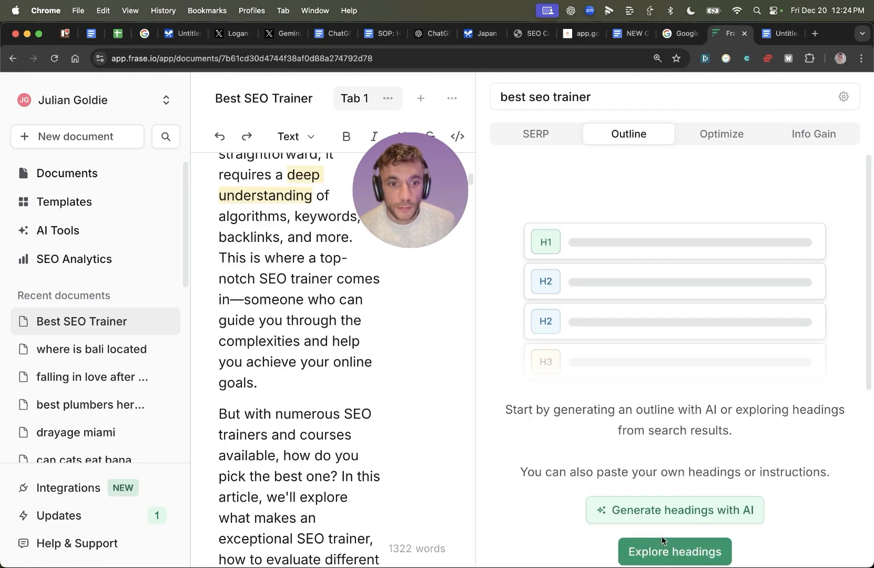
{"action": "left_click", "coordinate": [673, 551]}
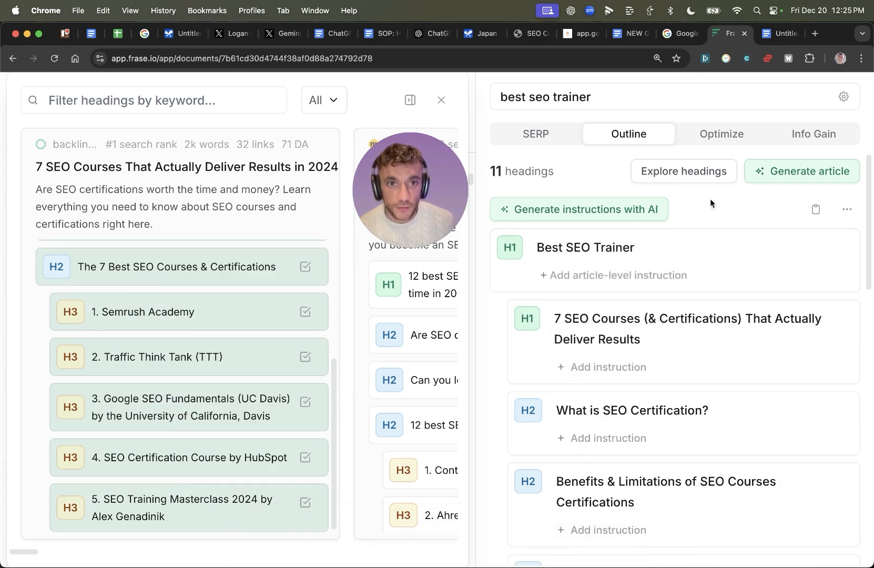
Begin the prompt with 'Create the best SEO article' for keyword 'best seo trainer', then select all
{"action": "left_click", "coordinate": [780, 33]}
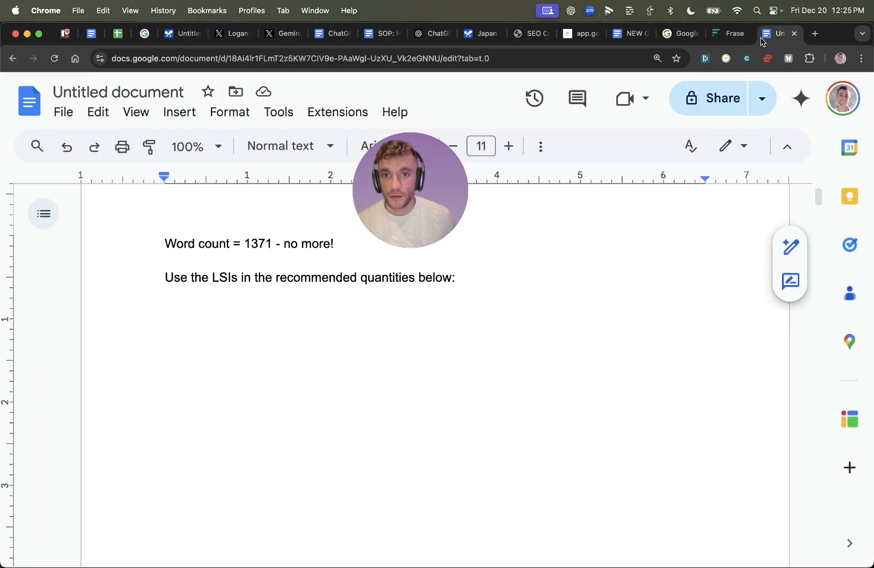
{"action": "type", "text": "Create"}
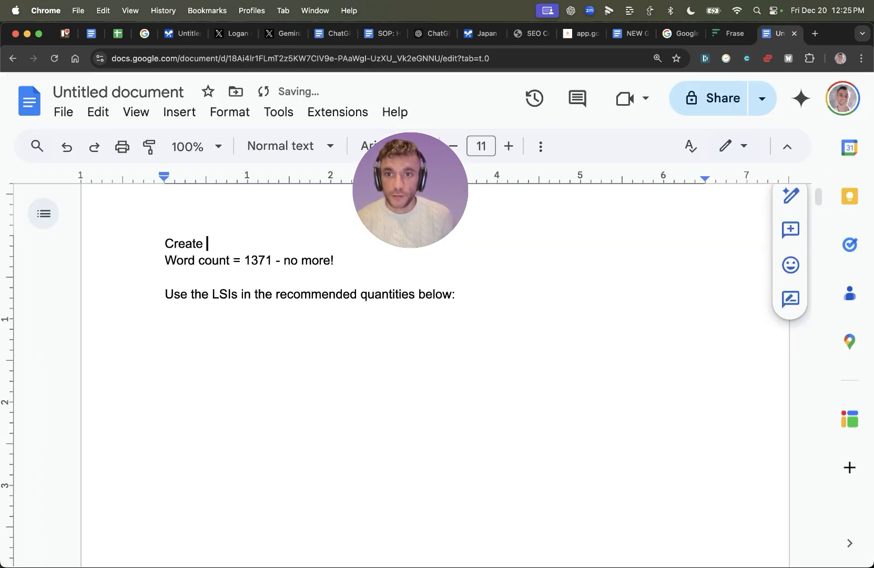
{"action": "type", "text": "the best SEO article you can. Keyword ="}
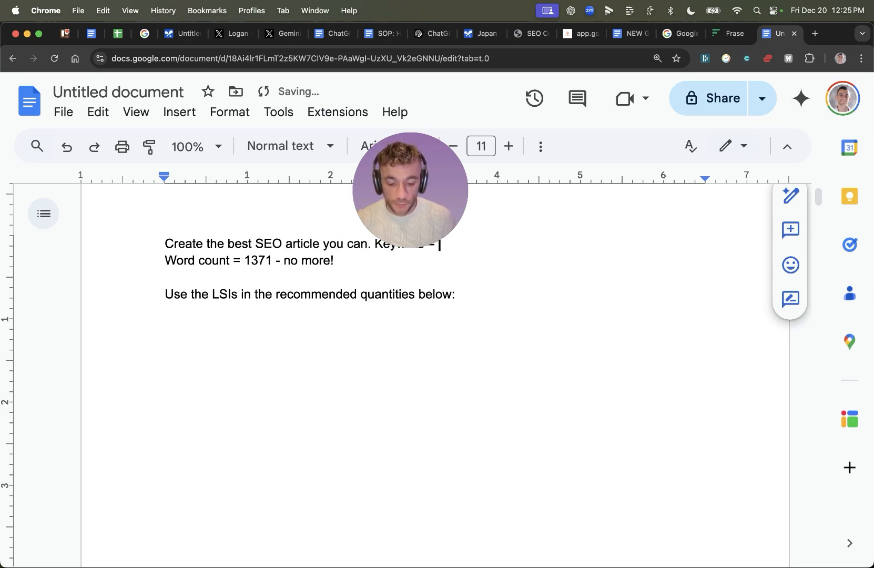
{"action": "type", "text": "best seo trainer"}
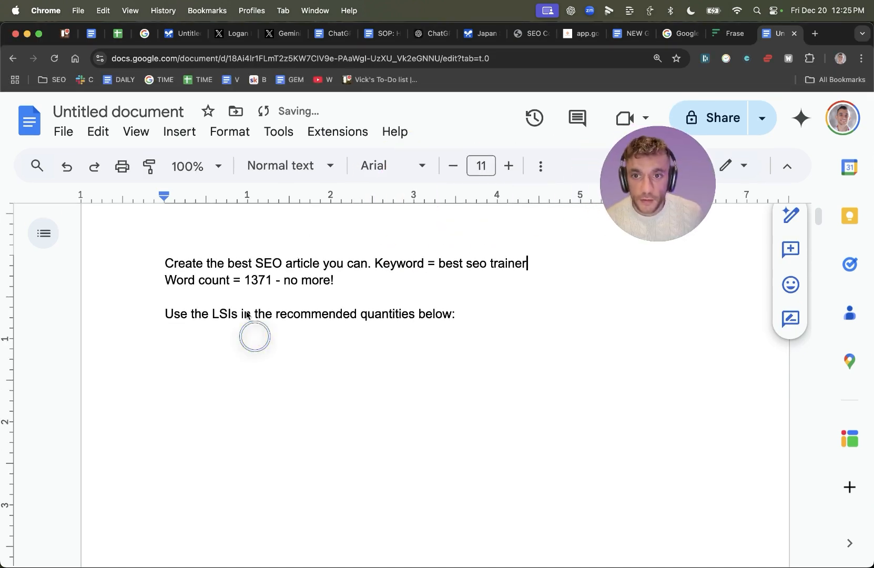
{"action": "key", "text": "cmd+a"}
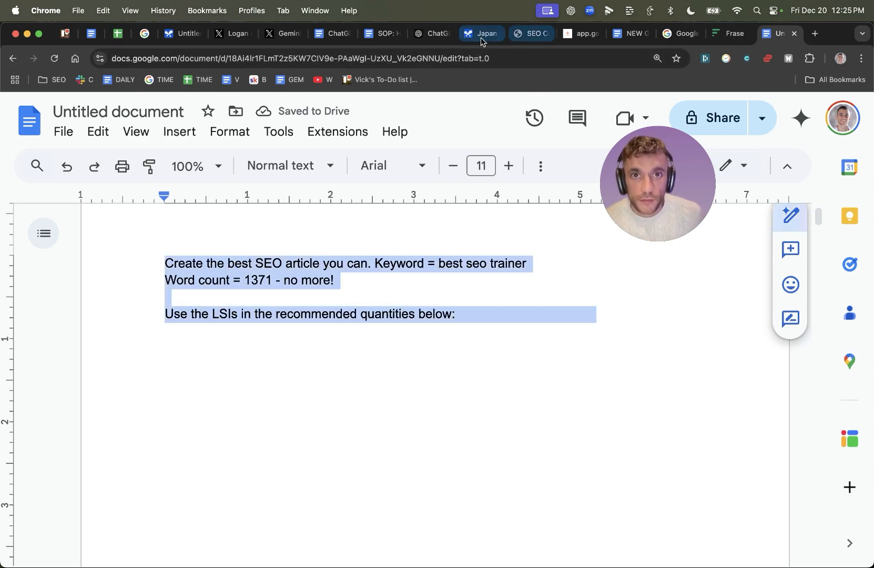
Run the prompt in Gemini and select the entire generated best SEO trainer article
{"action": "left_click", "coordinate": [480, 34]}
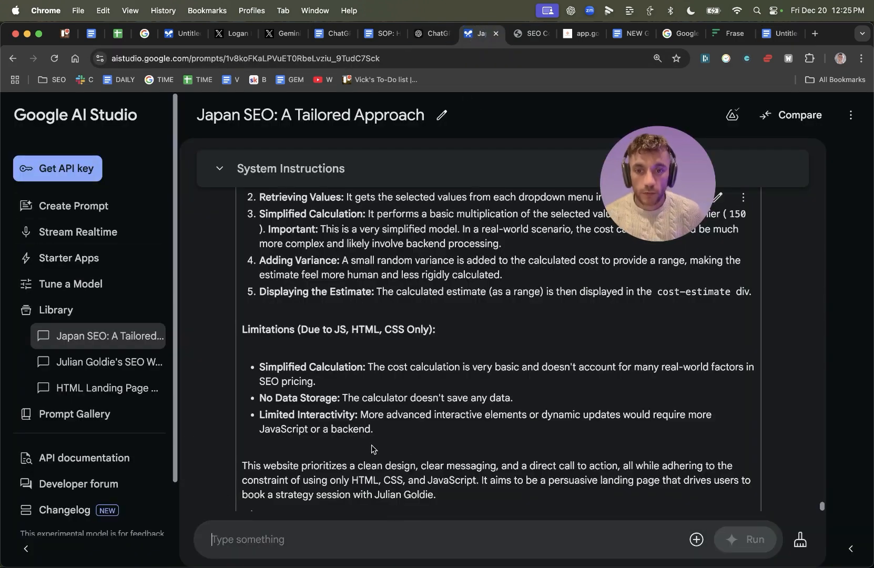
{"action": "left_click", "coordinate": [429, 34]}
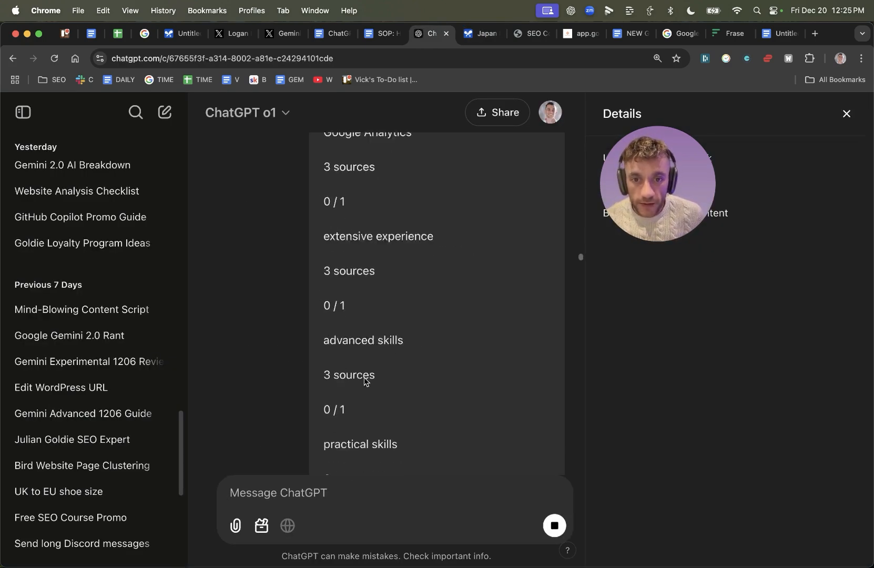
{"action": "left_click", "coordinate": [477, 33]}
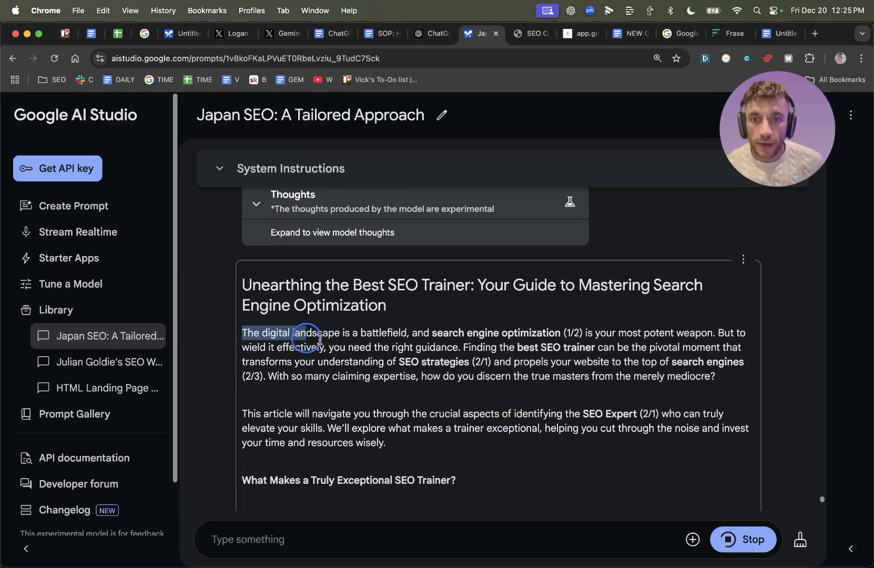
{"action": "left_click_drag", "start_coordinate": [304, 332], "coordinate": [345, 347]}
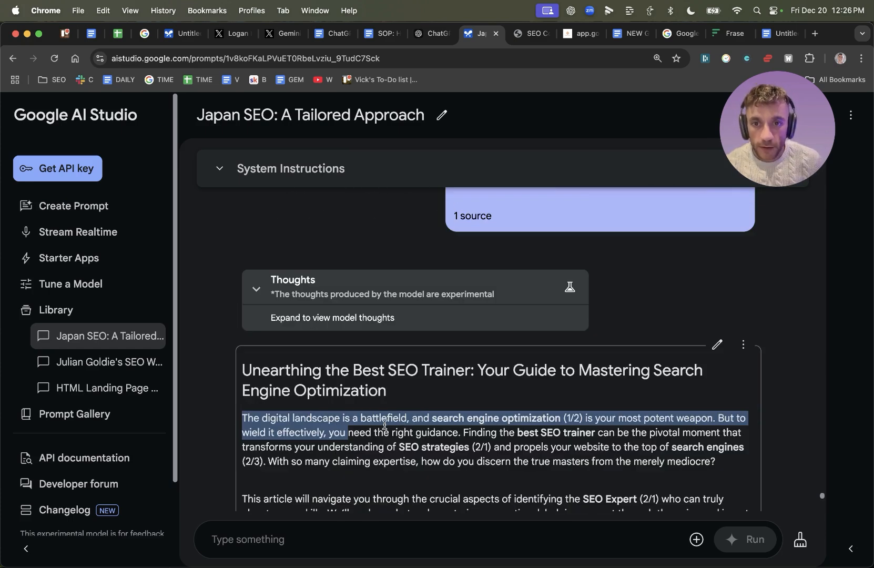
{"action": "scroll", "scroll_direction": "down", "scroll_amount": 3}
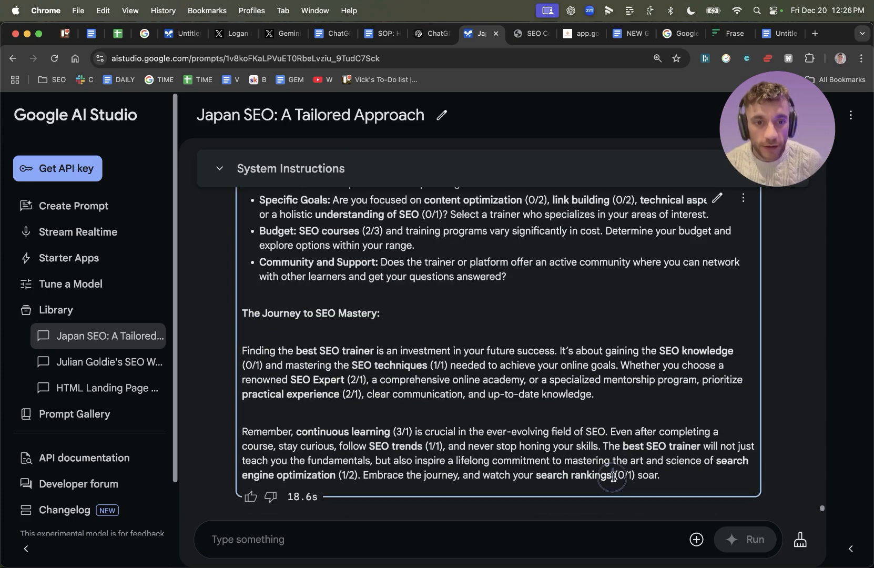
{"action": "double_click", "coordinate": [623, 475]}
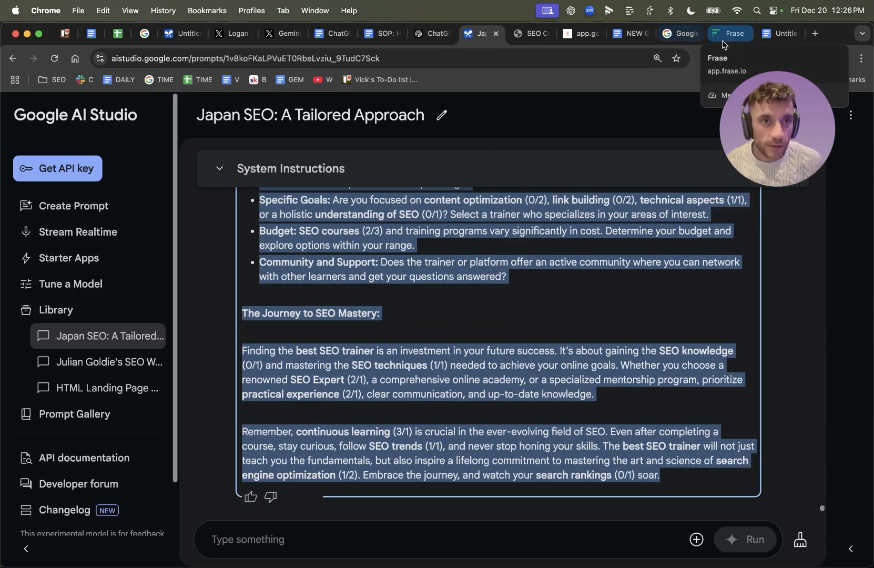
Bring up the Frase Best SEO Trainer document to paste the article and check its score
{"action": "left_click", "coordinate": [527, 33]}
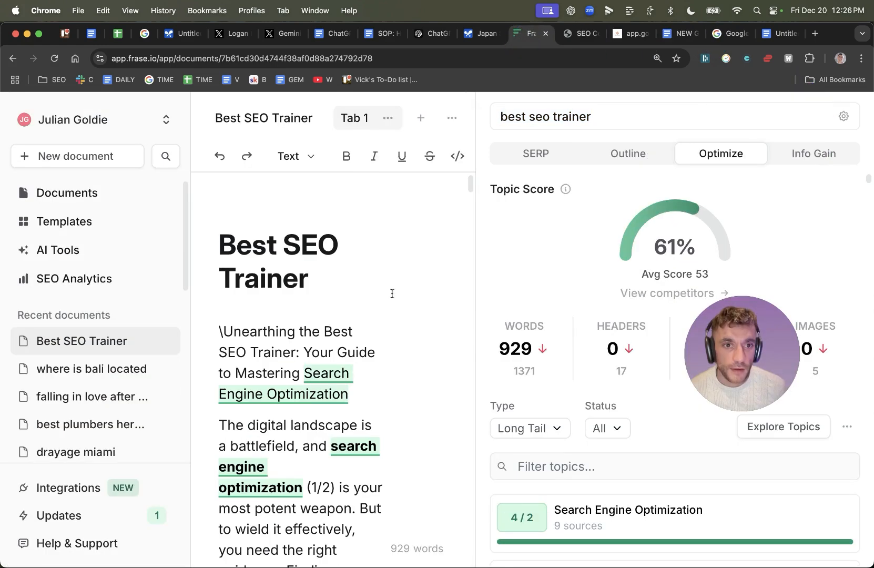
{"action": "mouse_move", "coordinate": [674, 238]}
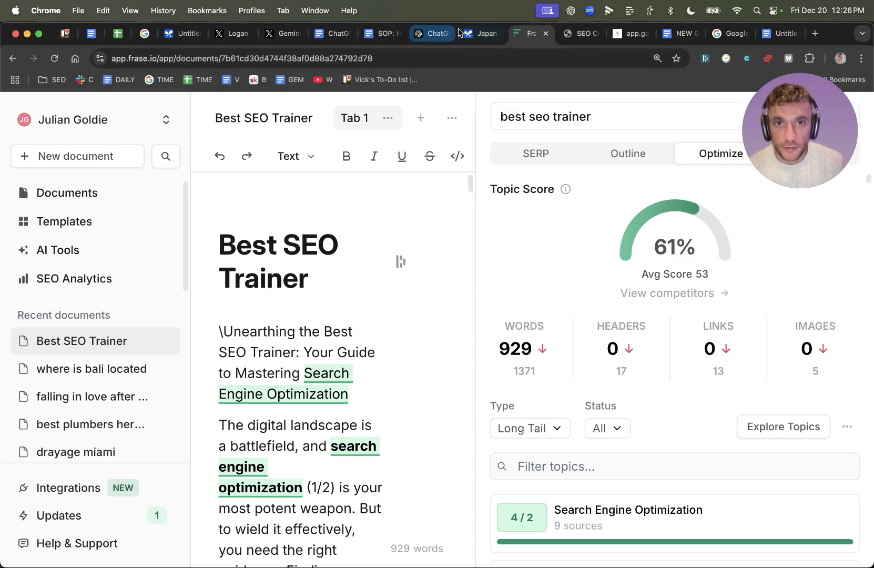
Regenerate o1's failed reply and scroll through its new best SEO trainer draft, selecting the text
{"action": "left_click", "coordinate": [430, 33]}
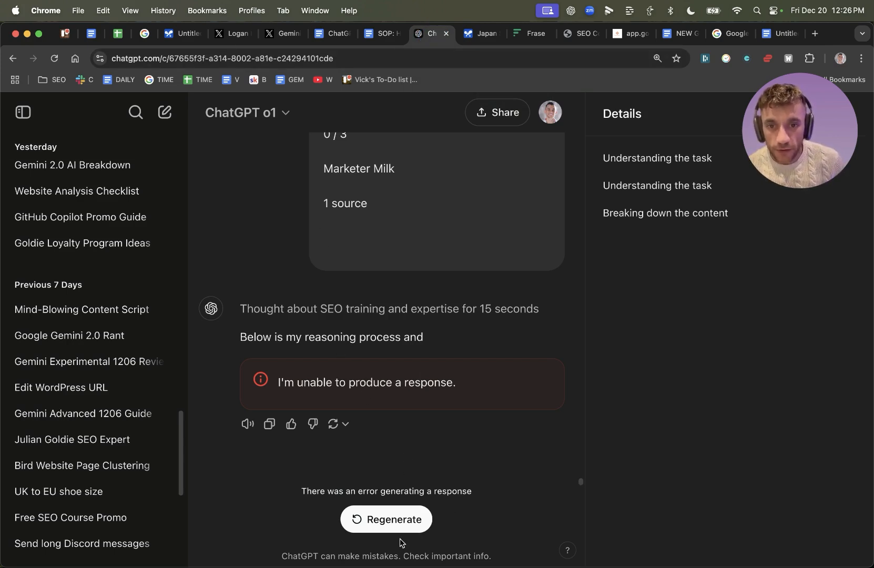
{"action": "left_click", "coordinate": [385, 519]}
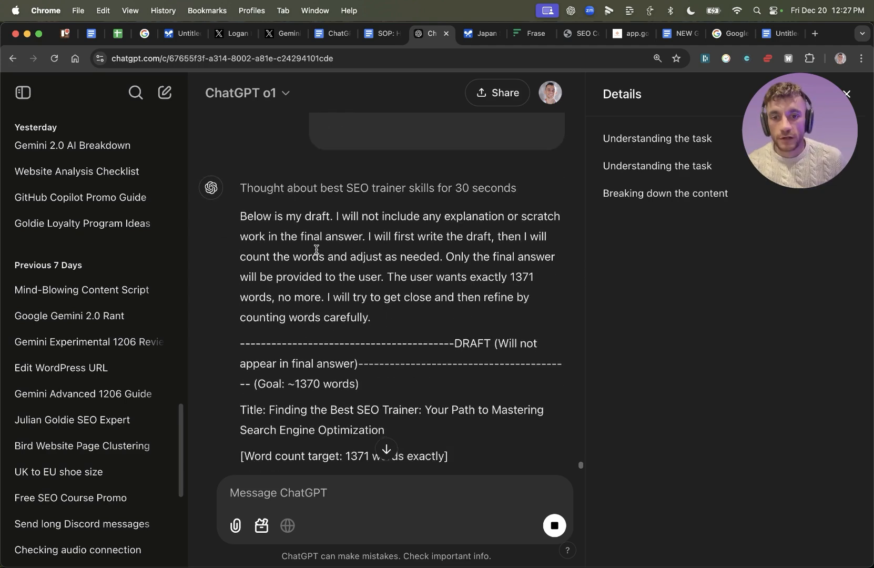
{"action": "scroll", "scroll_direction": "down", "scroll_amount": 3}
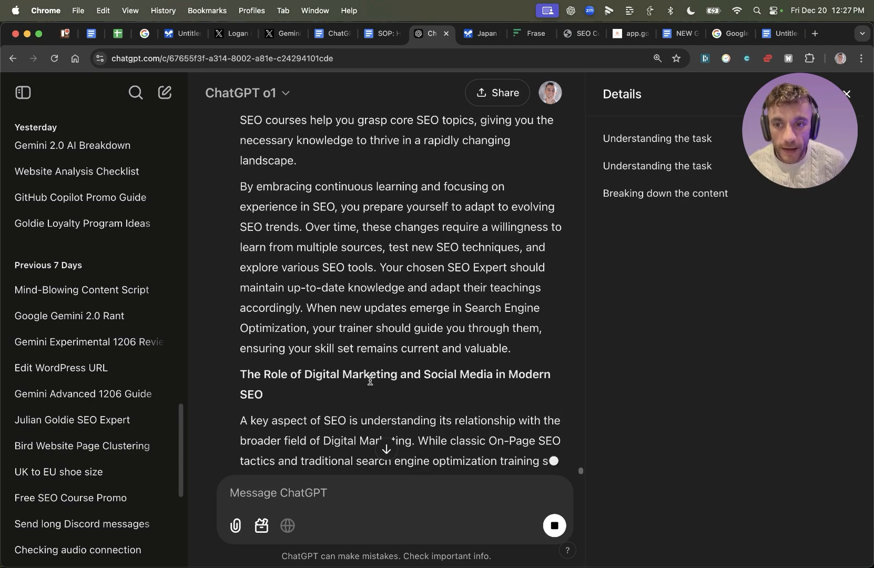
{"action": "scroll", "scroll_direction": "down", "scroll_amount": 3}
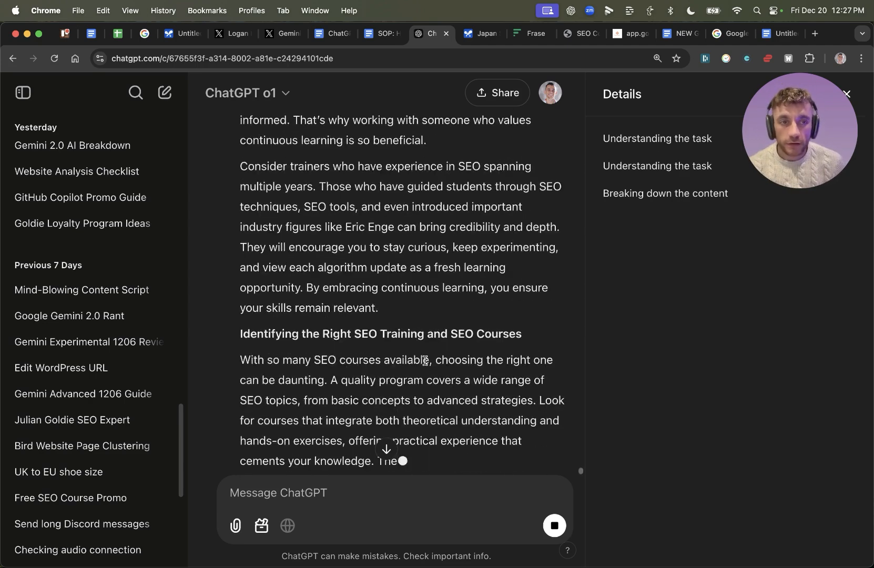
{"action": "scroll", "scroll_direction": "down", "scroll_amount": 3}
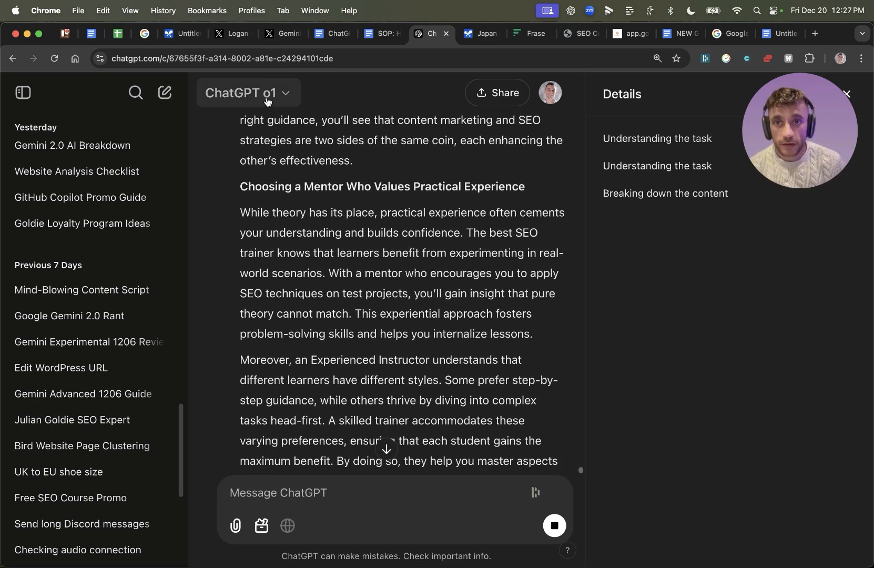
{"action": "left_click", "coordinate": [248, 93]}
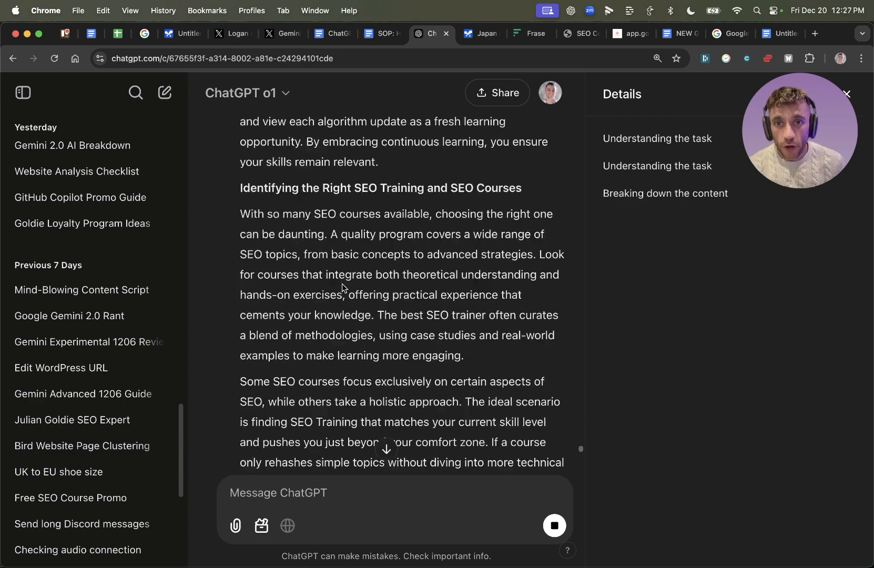
{"action": "scroll", "scroll_direction": "down", "scroll_amount": 3}
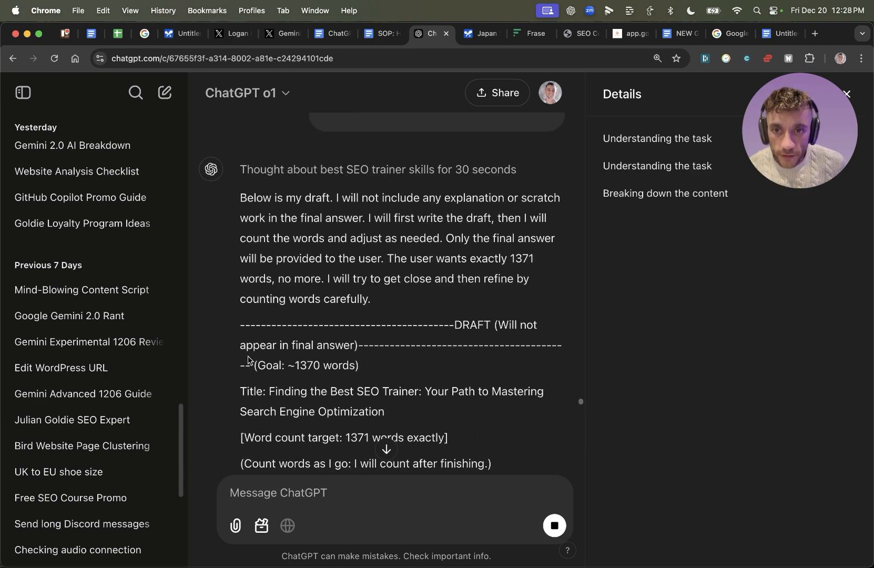
{"action": "scroll", "scroll_direction": "down", "scroll_amount": 3}
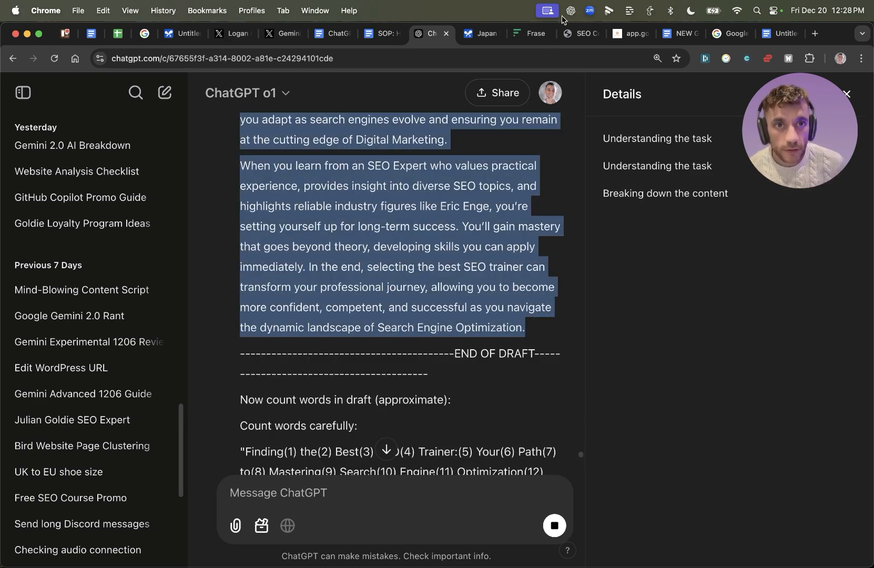
{"action": "left_click", "coordinate": [529, 33]}
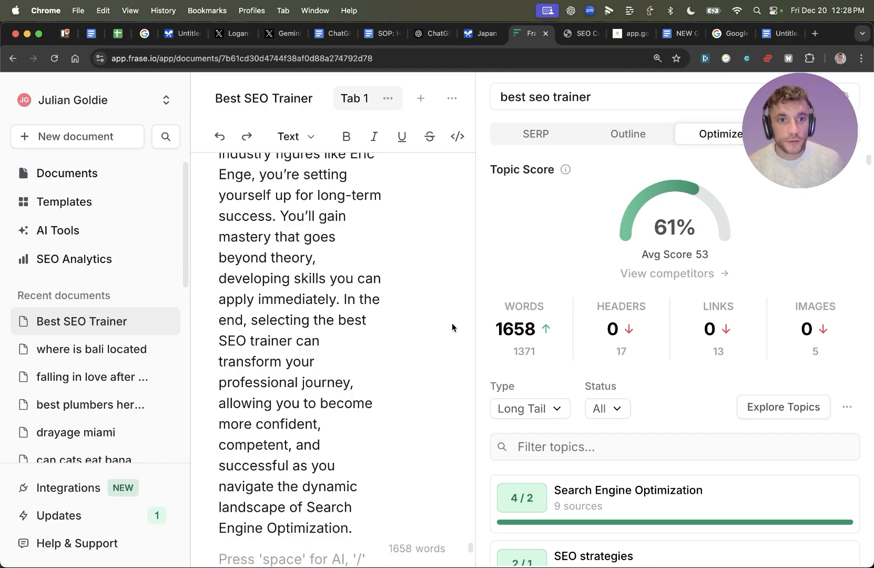
{"action": "scroll", "scroll_direction": "down", "scroll_amount": 3}
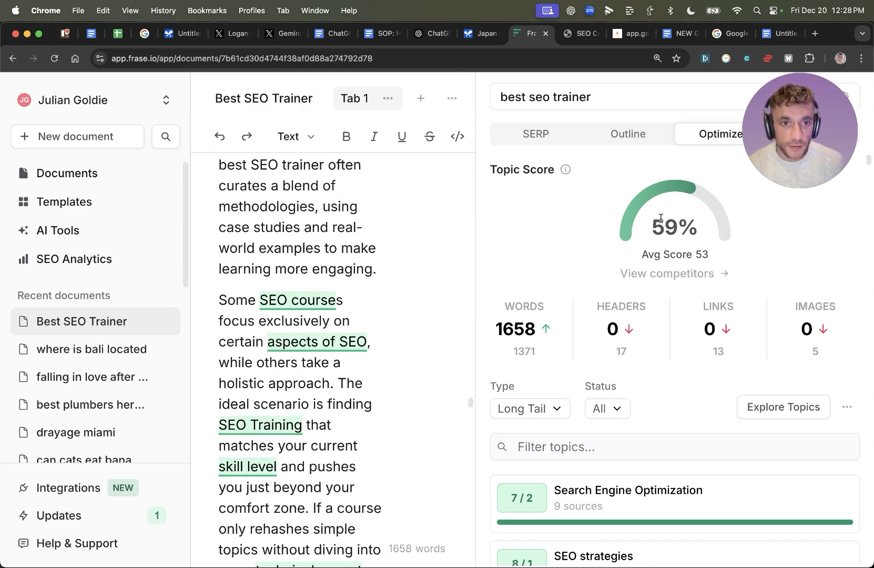
{"action": "double_click", "coordinate": [674, 226]}
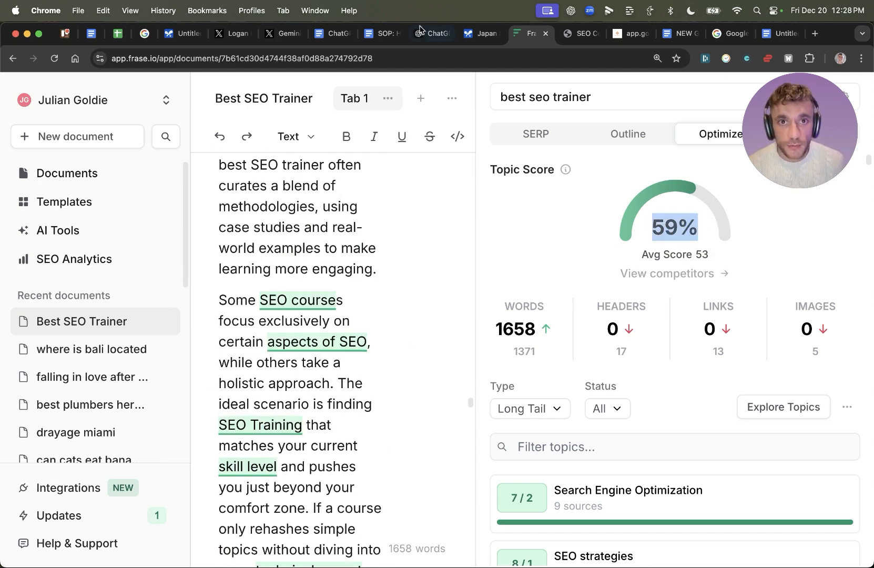
{"action": "left_click", "coordinate": [477, 34]}
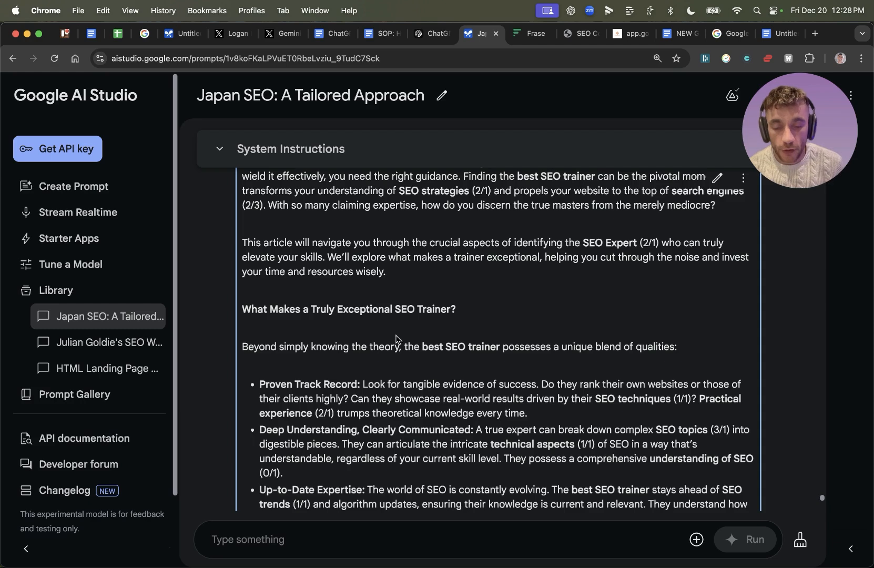
{"action": "mouse_move", "coordinate": [388, 339]}
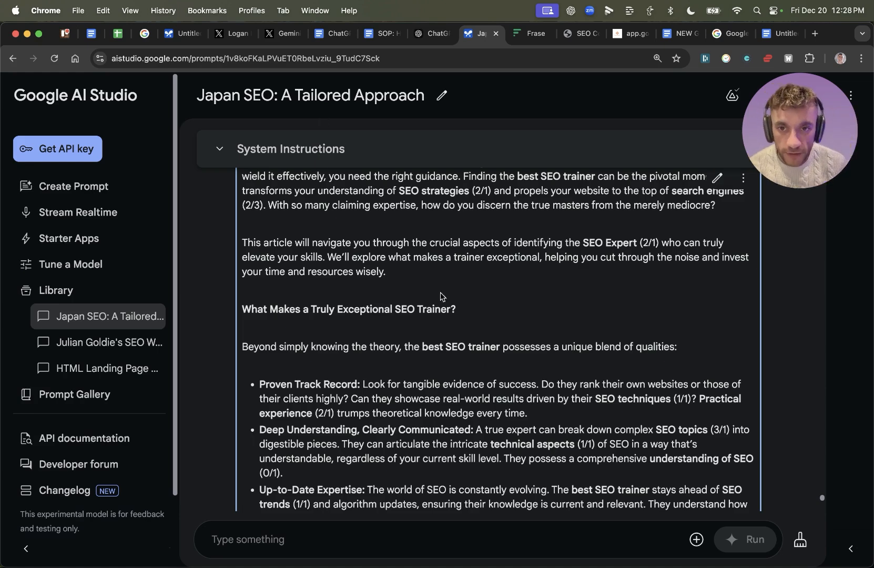
{"action": "scroll", "scroll_direction": "down", "scroll_amount": 3}
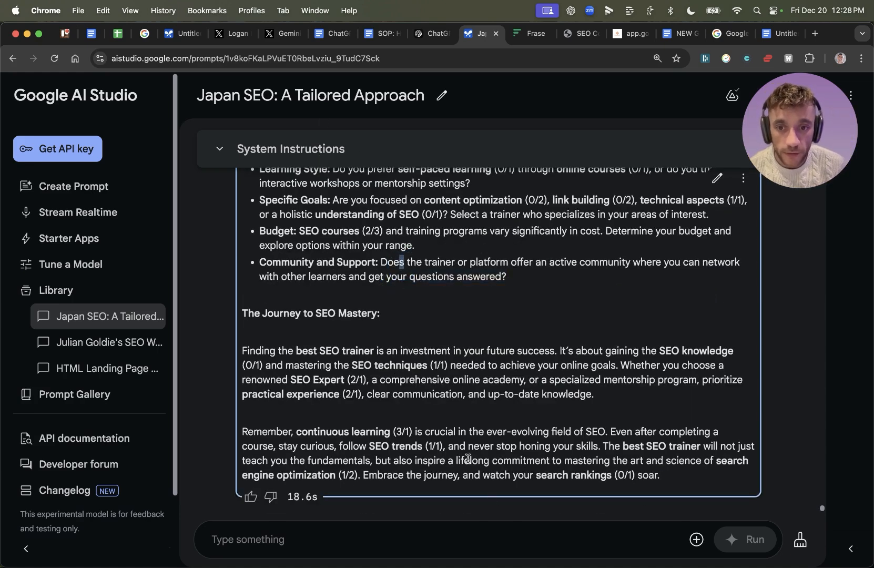
{"action": "left_click", "coordinate": [518, 33]}
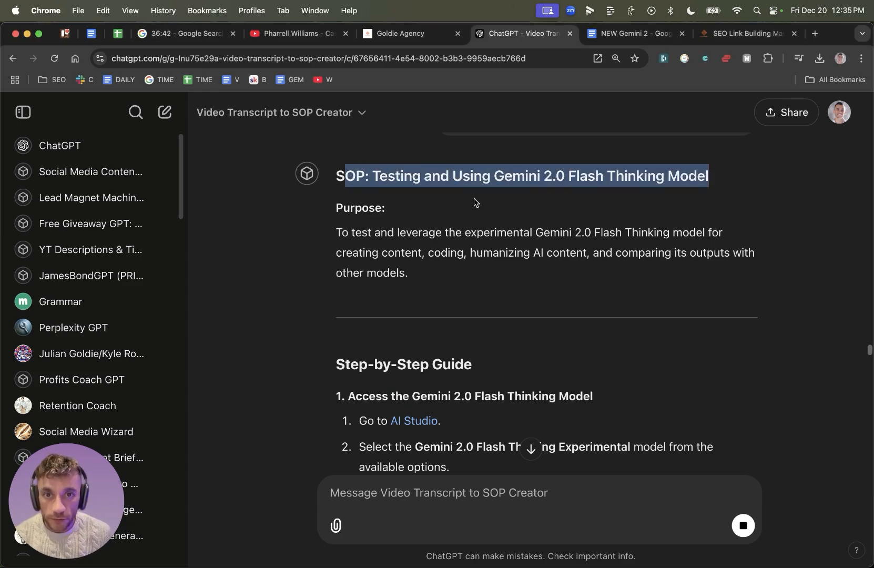
{"action": "scroll", "scroll_direction": "down", "scroll_amount": 3}
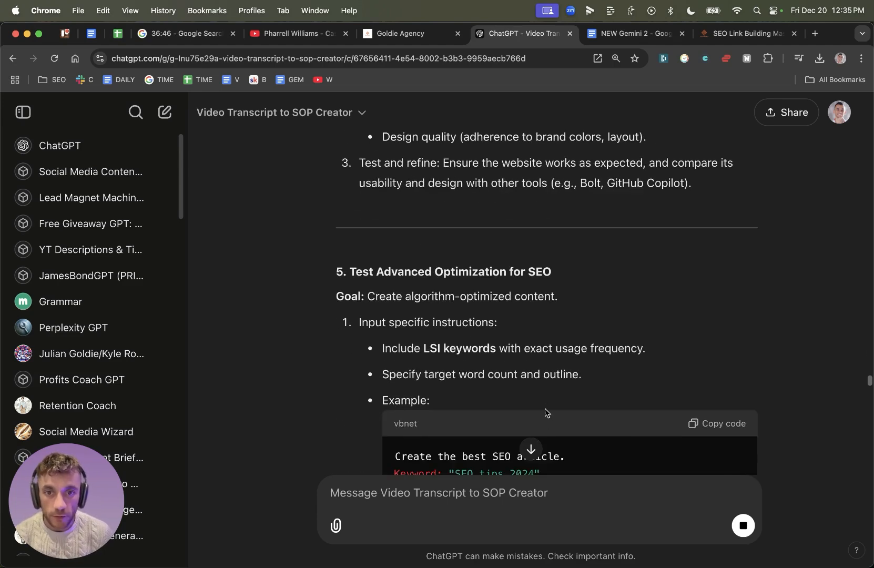
{"action": "scroll", "scroll_direction": "down", "scroll_amount": 3}
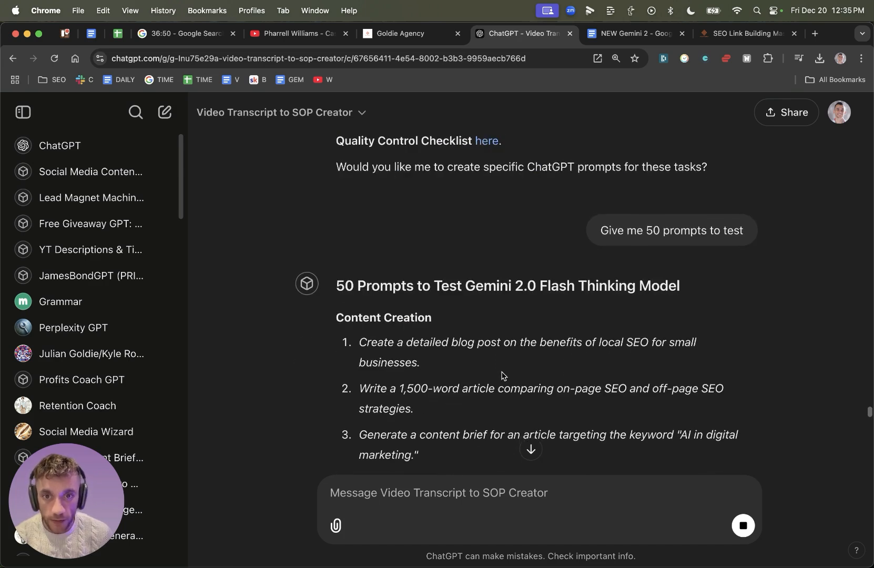
{"action": "scroll", "scroll_direction": "down", "scroll_amount": 3}
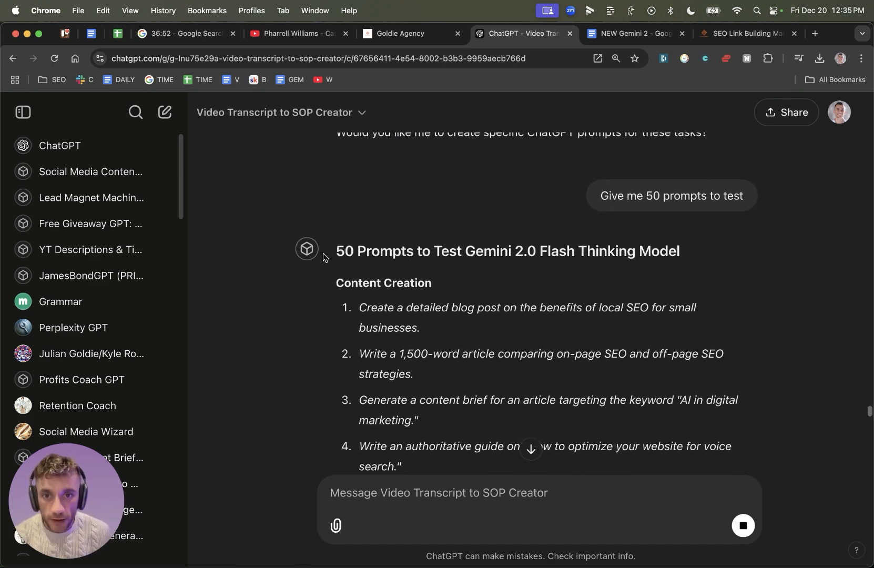
{"action": "scroll", "scroll_direction": "down", "scroll_amount": 3}
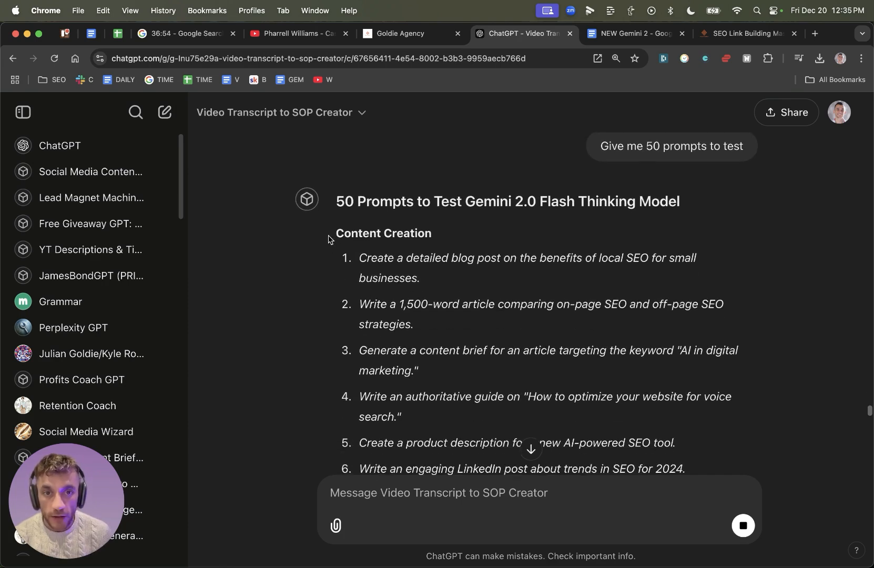
{"action": "scroll", "scroll_direction": "down", "scroll_amount": 3}
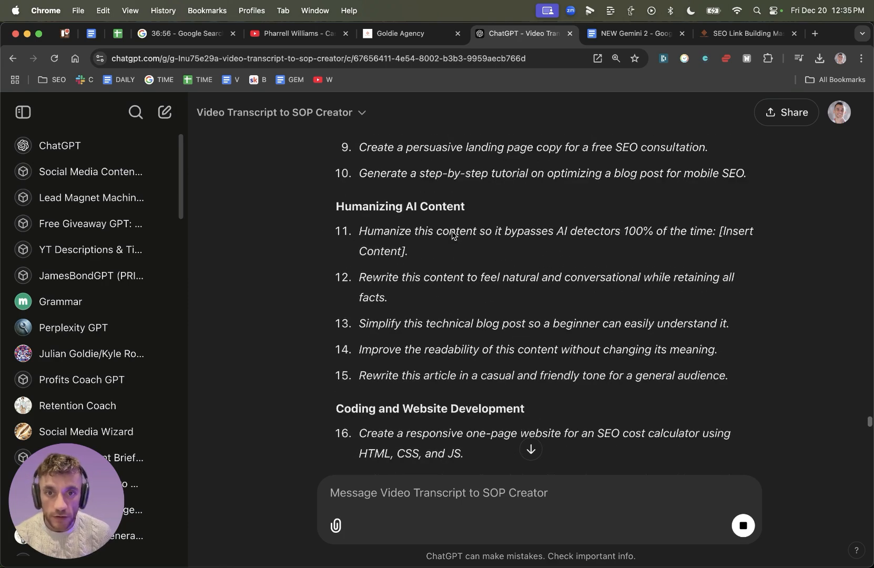
{"action": "scroll", "scroll_direction": "down", "scroll_amount": 3}
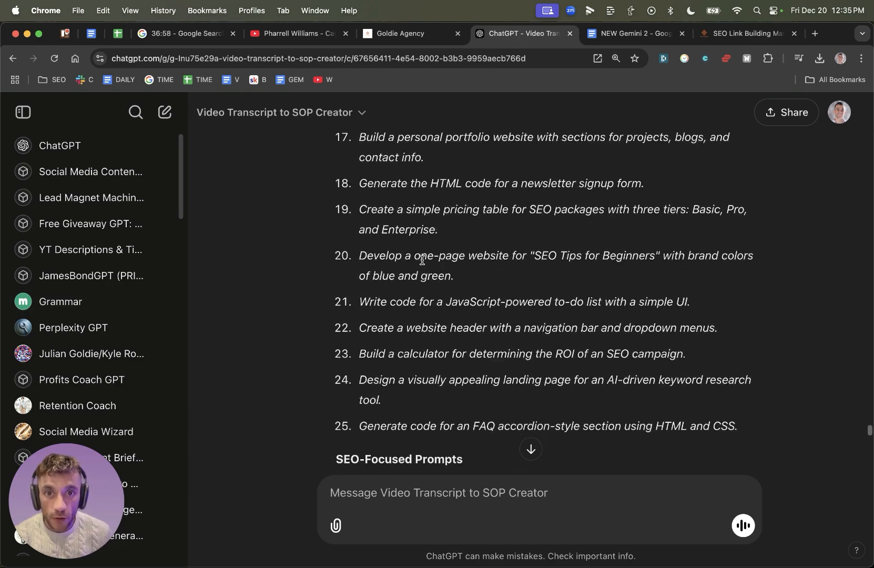
{"action": "scroll", "scroll_direction": "down", "scroll_amount": 3}
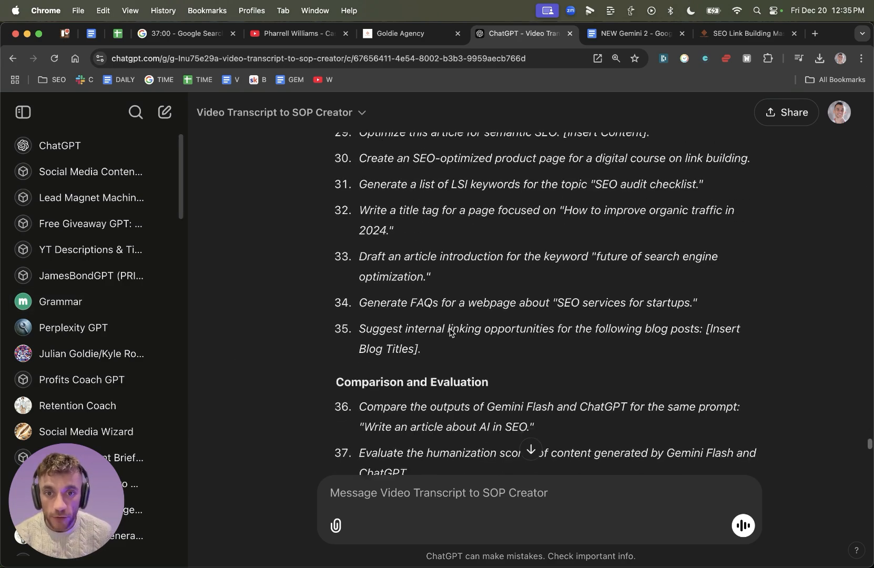
{"action": "scroll", "scroll_direction": "up", "scroll_amount": 3}
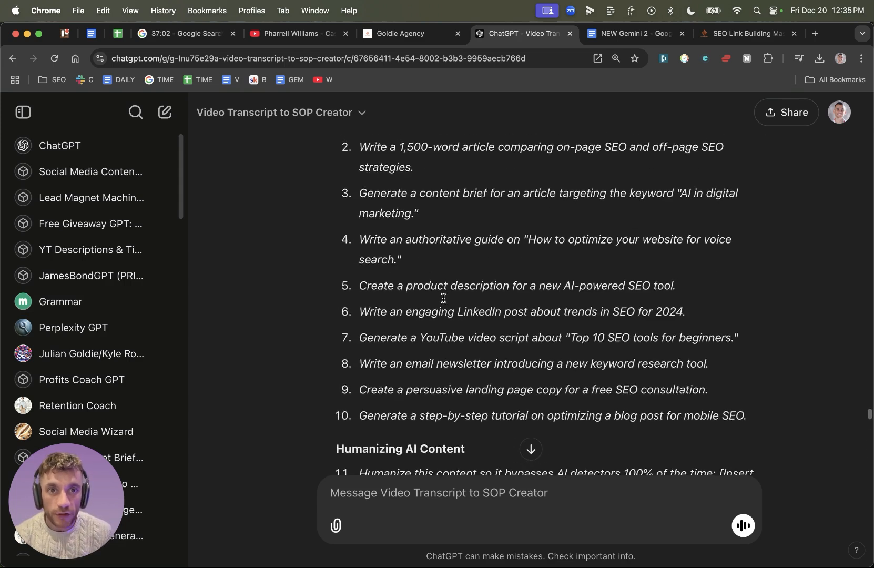
Switch to the SEO Link Building Mastery course, browse its lessons, and open the Gemini 2.0 Thinking Mode lesson
{"action": "left_click", "coordinate": [715, 33]}
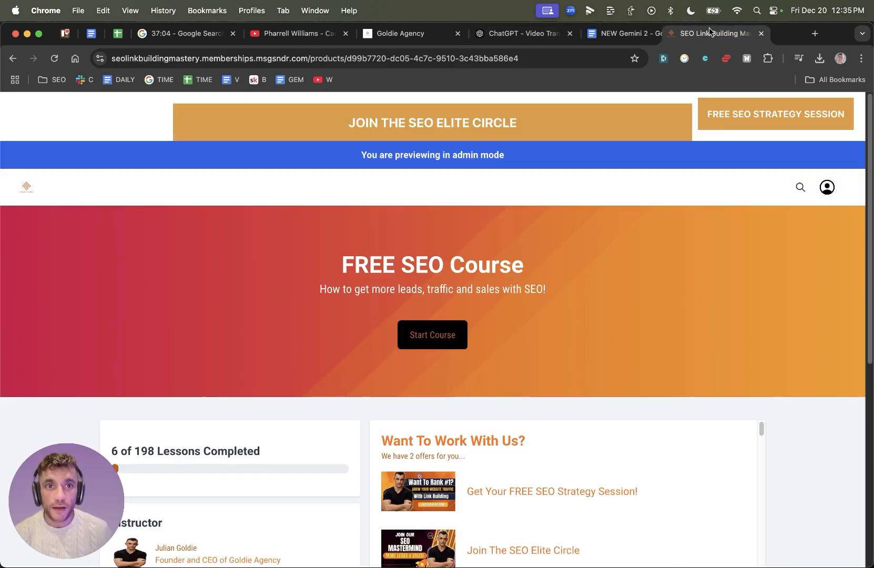
{"action": "scroll", "scroll_direction": "down", "scroll_amount": 3}
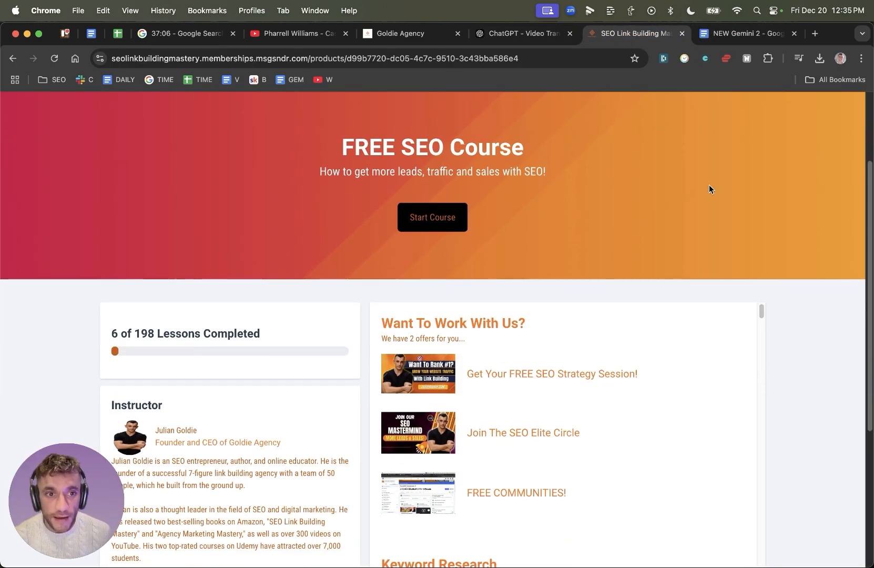
{"action": "scroll", "scroll_direction": "down", "scroll_amount": 3}
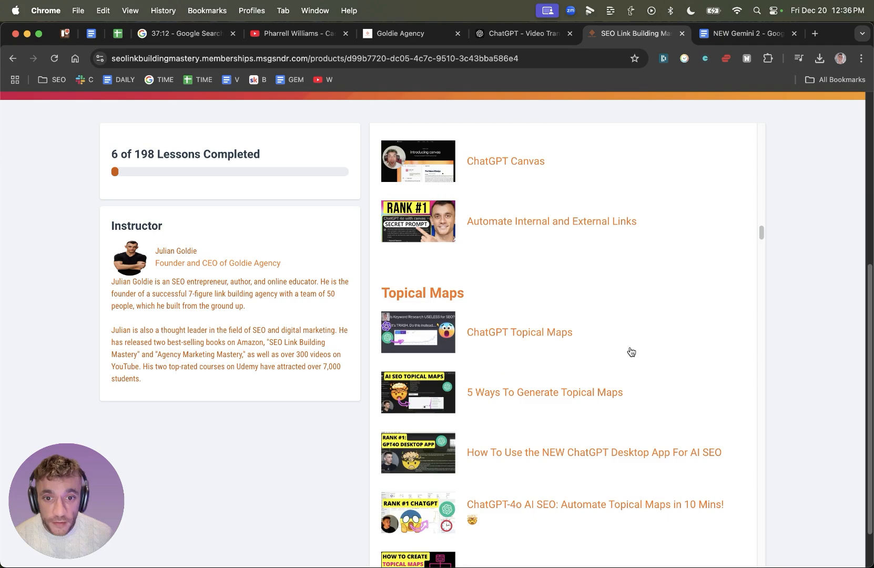
{"action": "scroll", "scroll_direction": "down", "scroll_amount": 3}
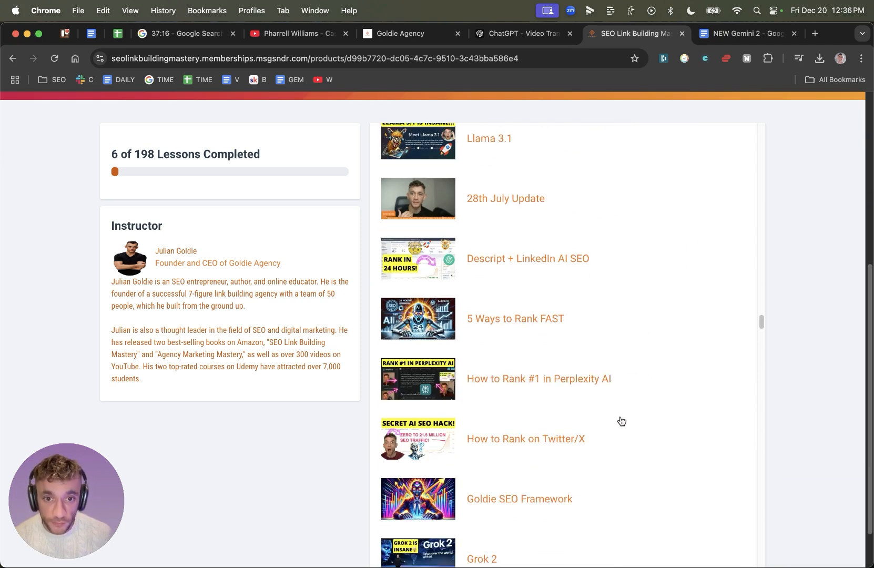
{"action": "scroll", "scroll_direction": "down", "scroll_amount": 3}
{"action": "type", "text": "free seo tools"}
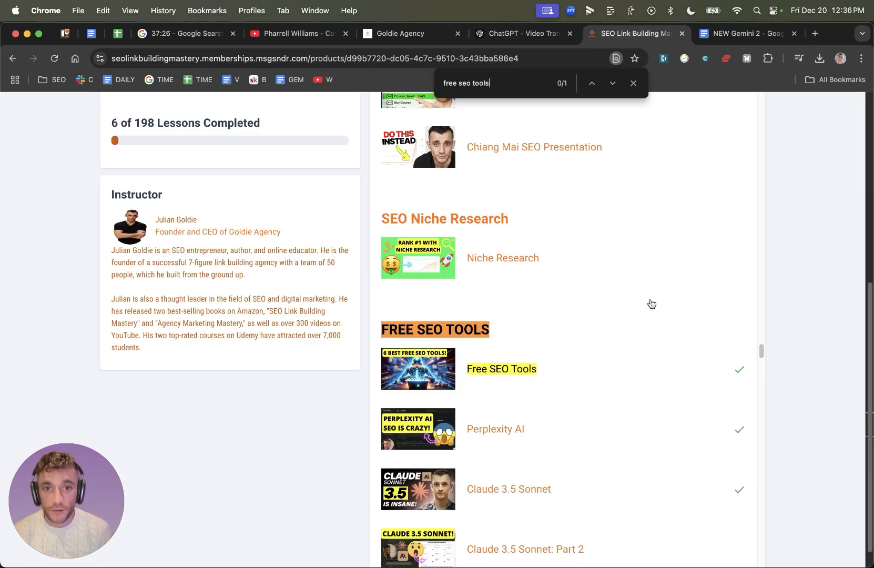
{"action": "scroll", "scroll_direction": "down", "scroll_amount": 3}
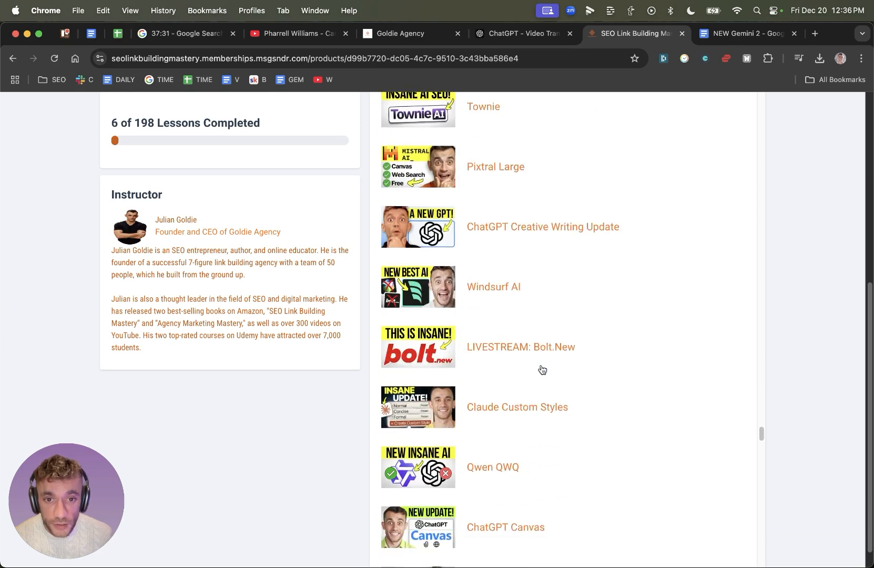
{"action": "scroll", "scroll_direction": "down", "scroll_amount": 3}
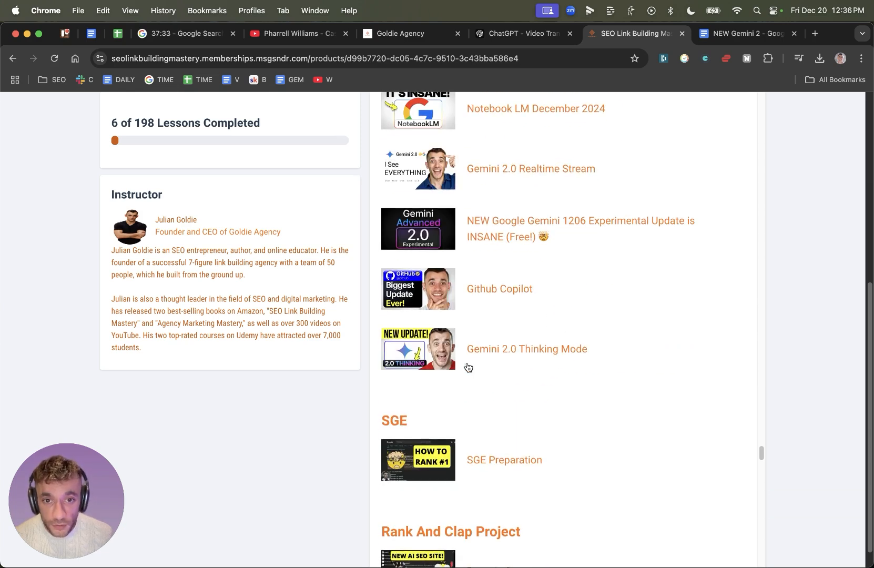
{"action": "left_click", "coordinate": [526, 348]}
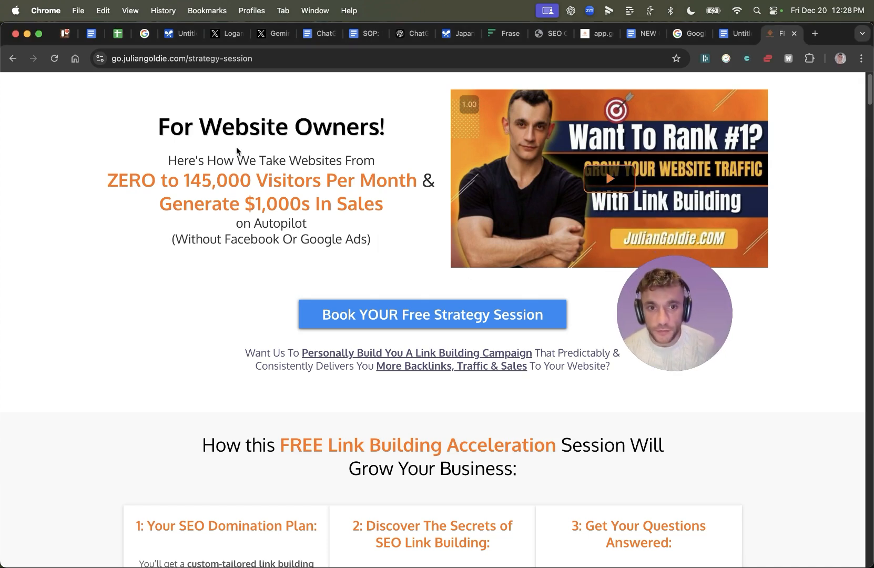
{"action": "scroll", "scroll_direction": "down", "scroll_amount": 3}
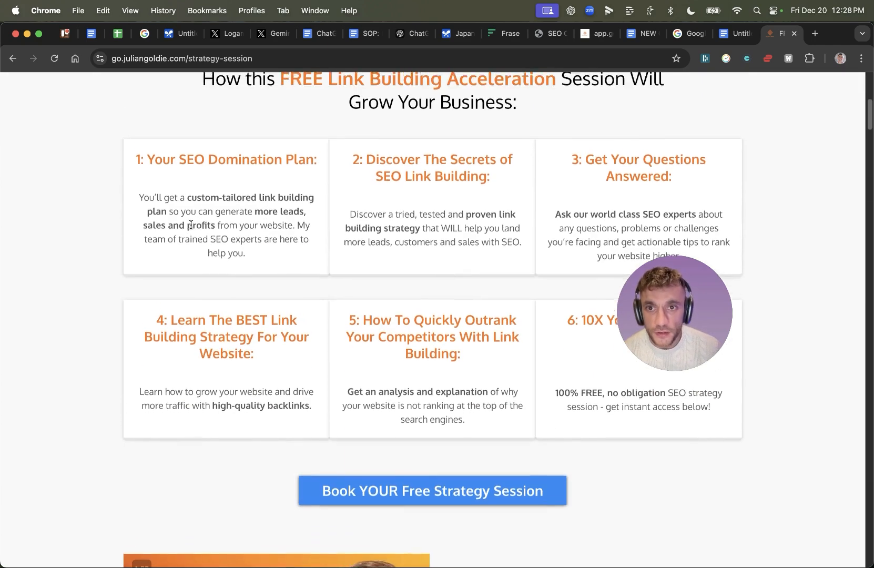
{"action": "scroll", "scroll_direction": "down", "scroll_amount": 3}
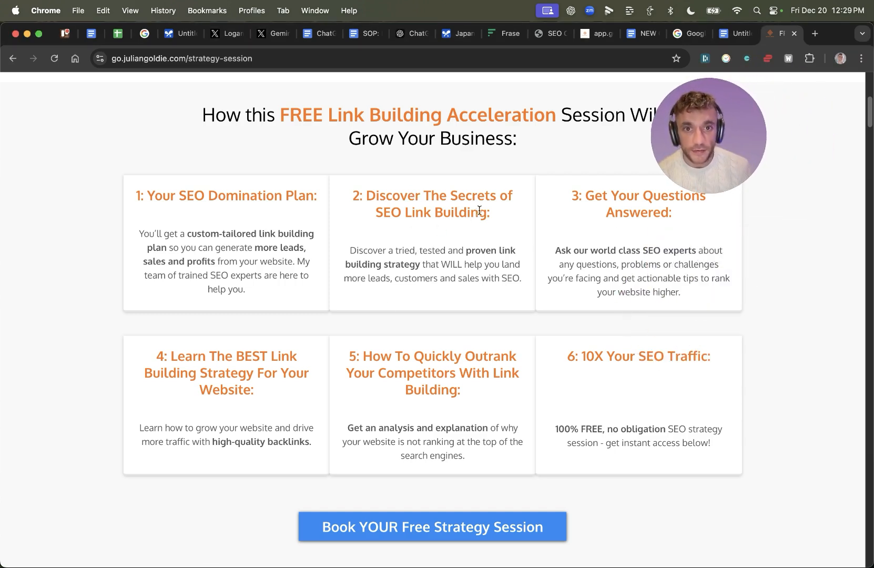
{"action": "scroll", "scroll_direction": "down", "scroll_amount": 3}
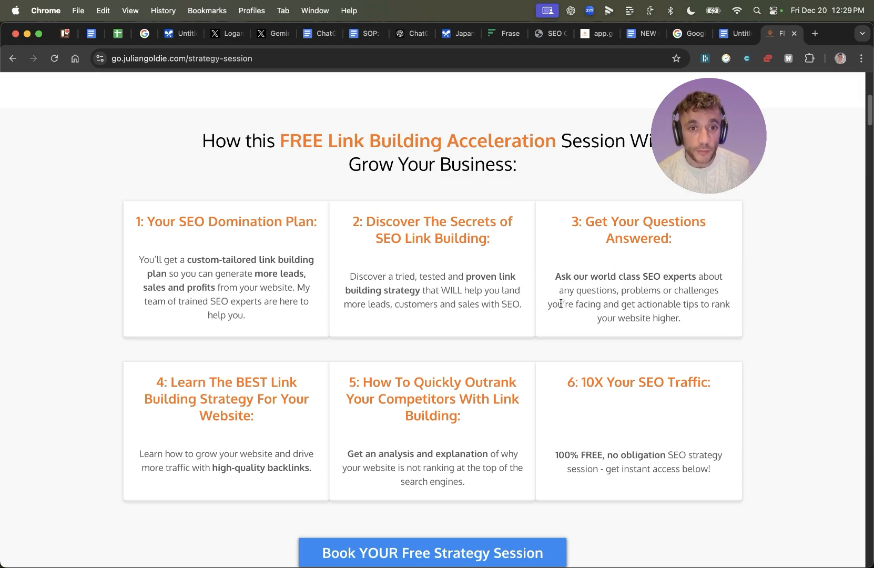
{"action": "mouse_move", "coordinate": [285, 357]}
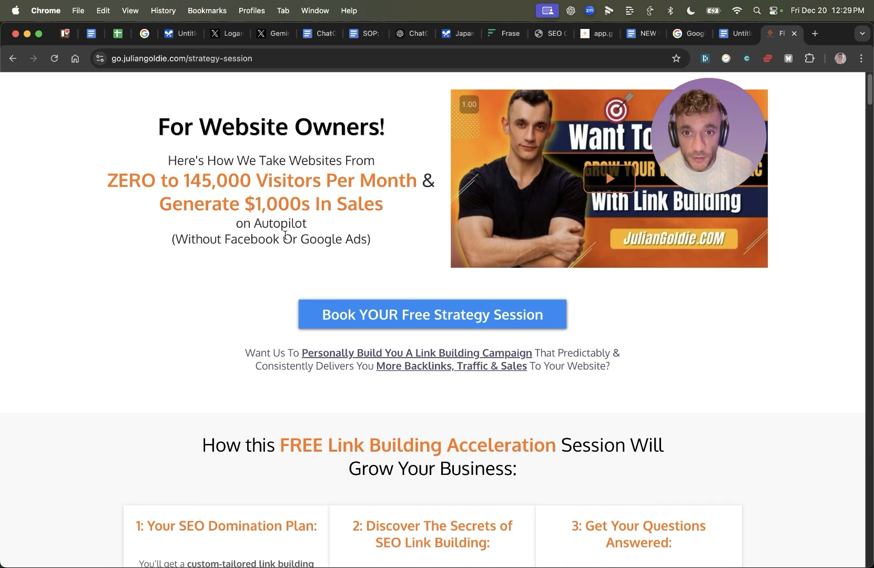
{"action": "mouse_move", "coordinate": [862, 283]}
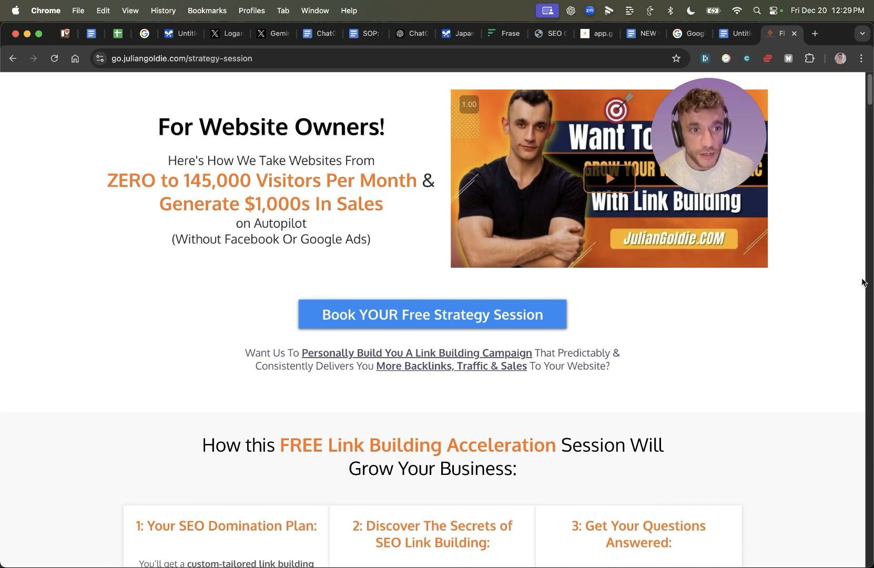